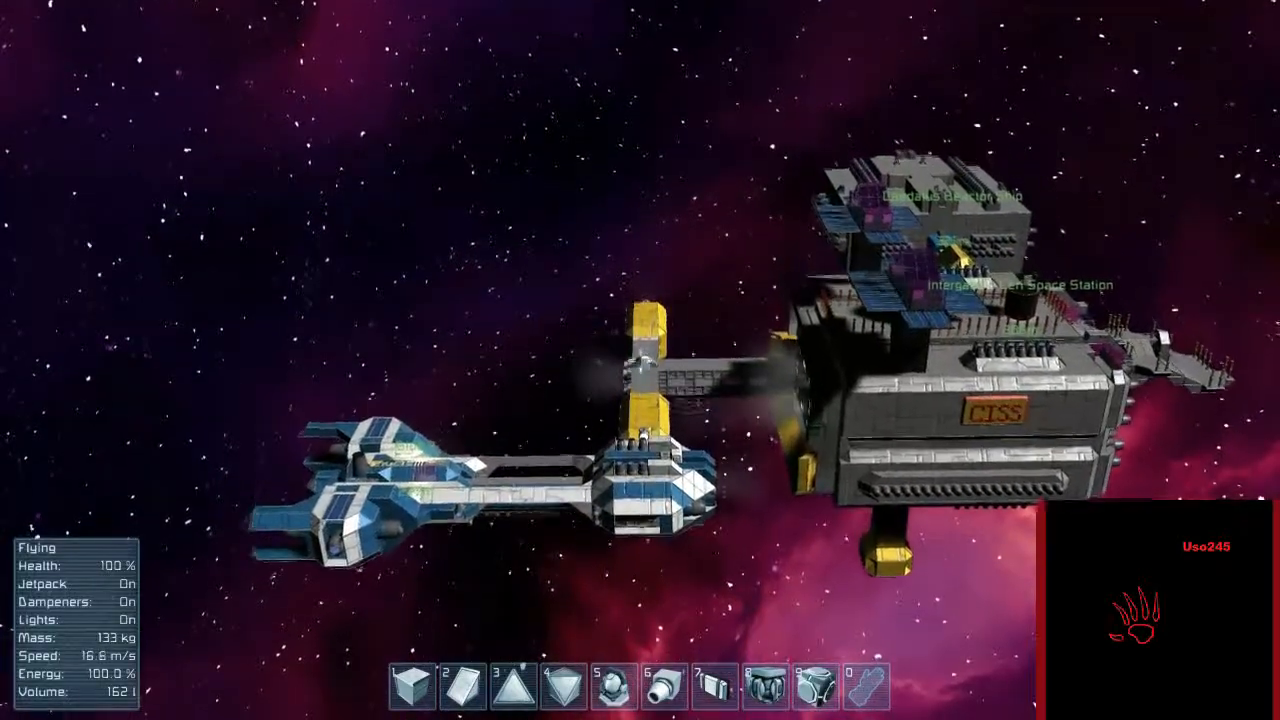
Step: Fly forward with the jetpack past the docked ship to the red docking hub
key(w)
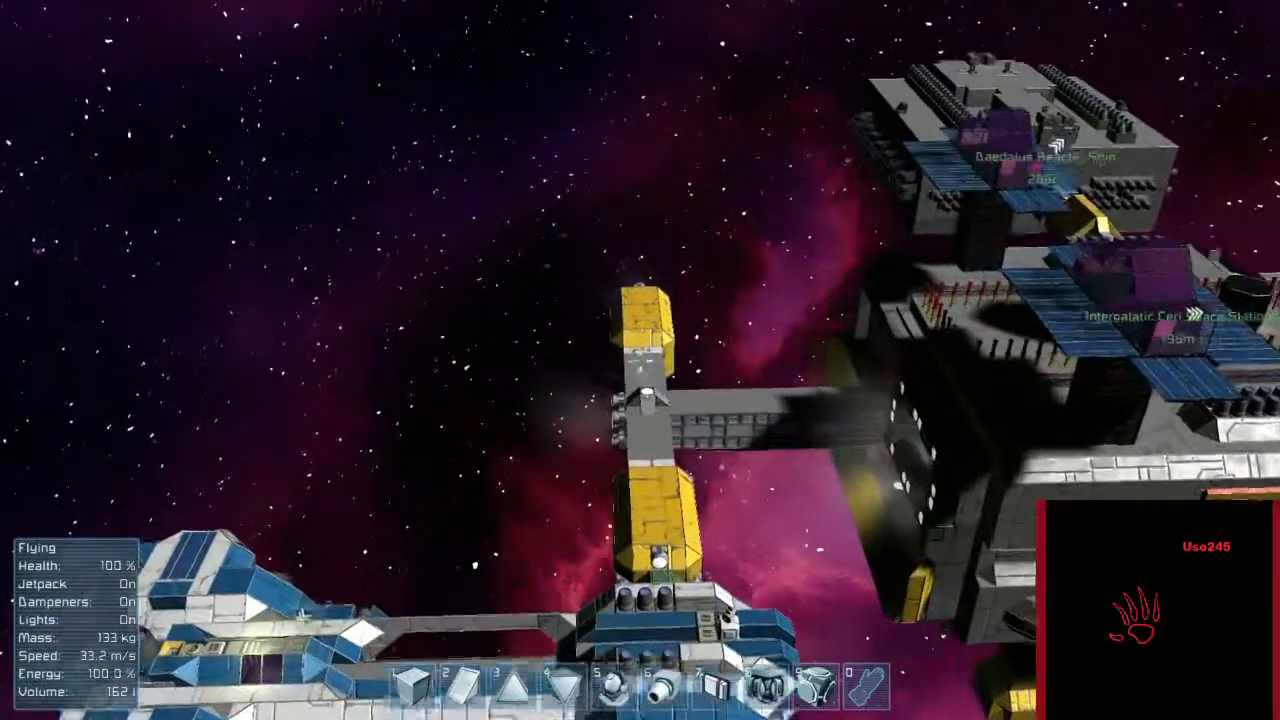
mouse_move(640, 360)
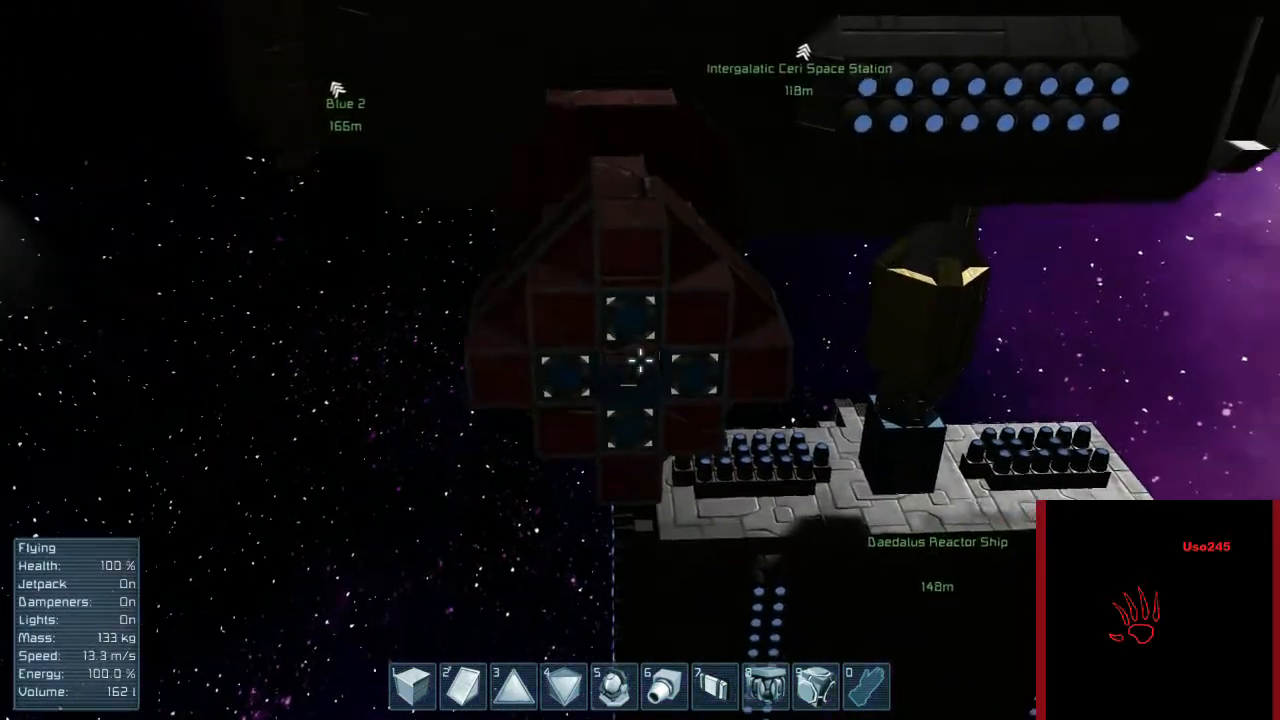
mouse_move(640, 360)
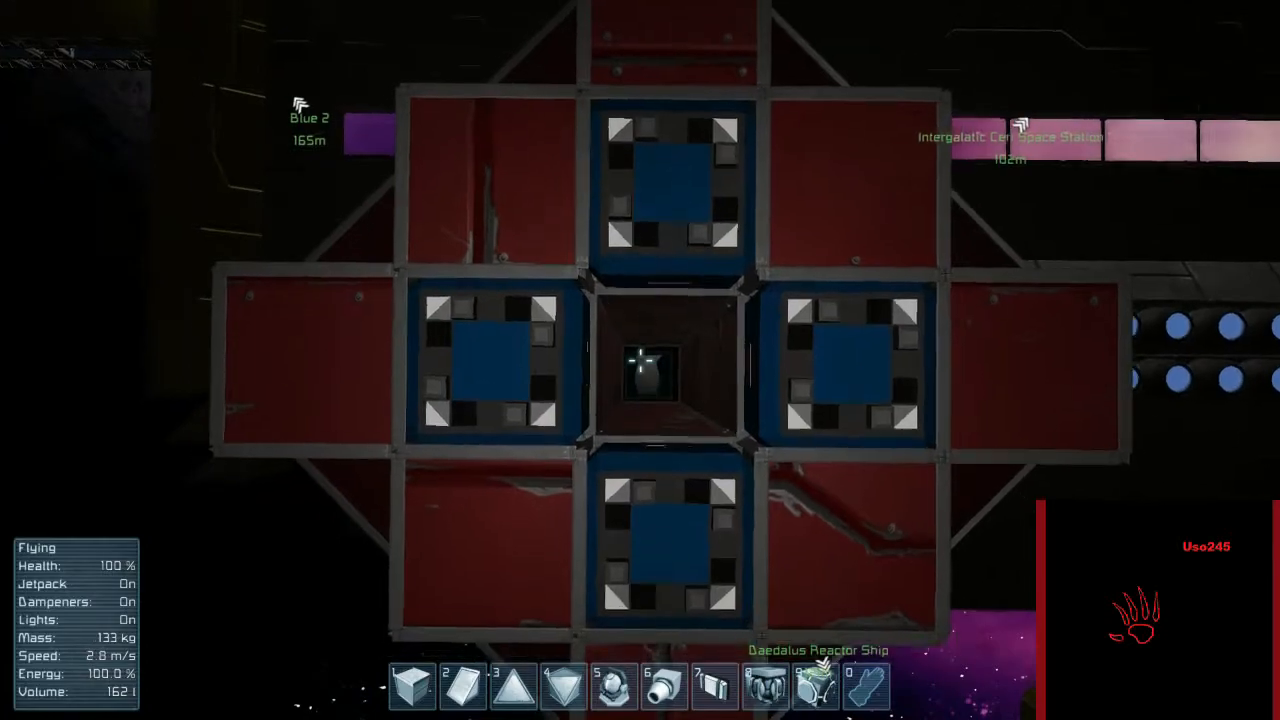
mouse_move(640, 360)
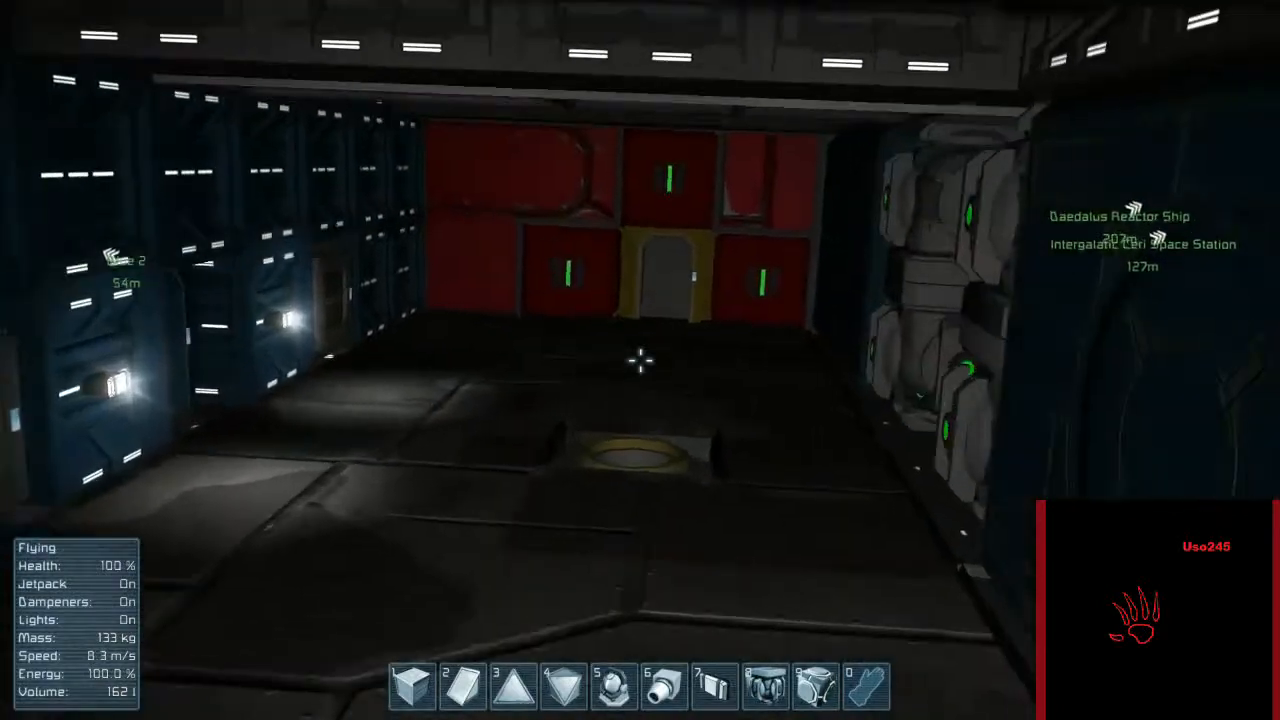
Step: Switch from flying to walking and head through the airlocks and long grey corridor to the doorway
key(J)
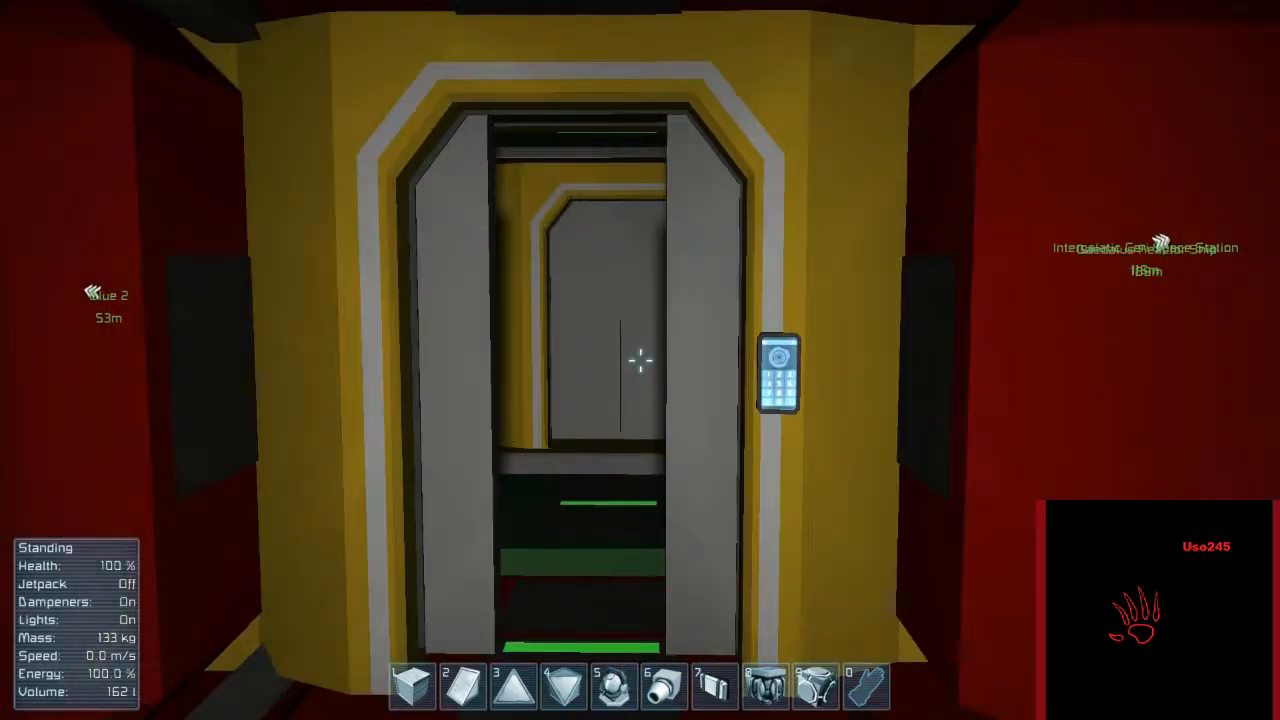
mouse_move(640, 360)
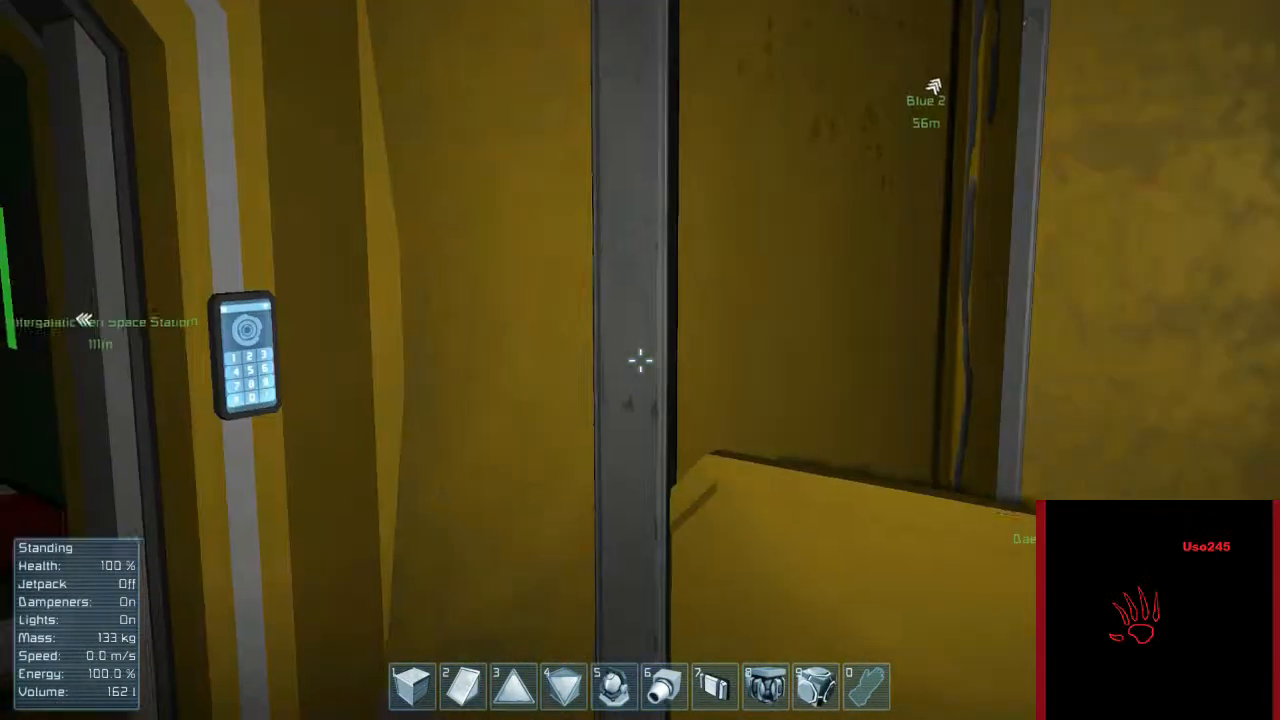
mouse_move(640, 360)
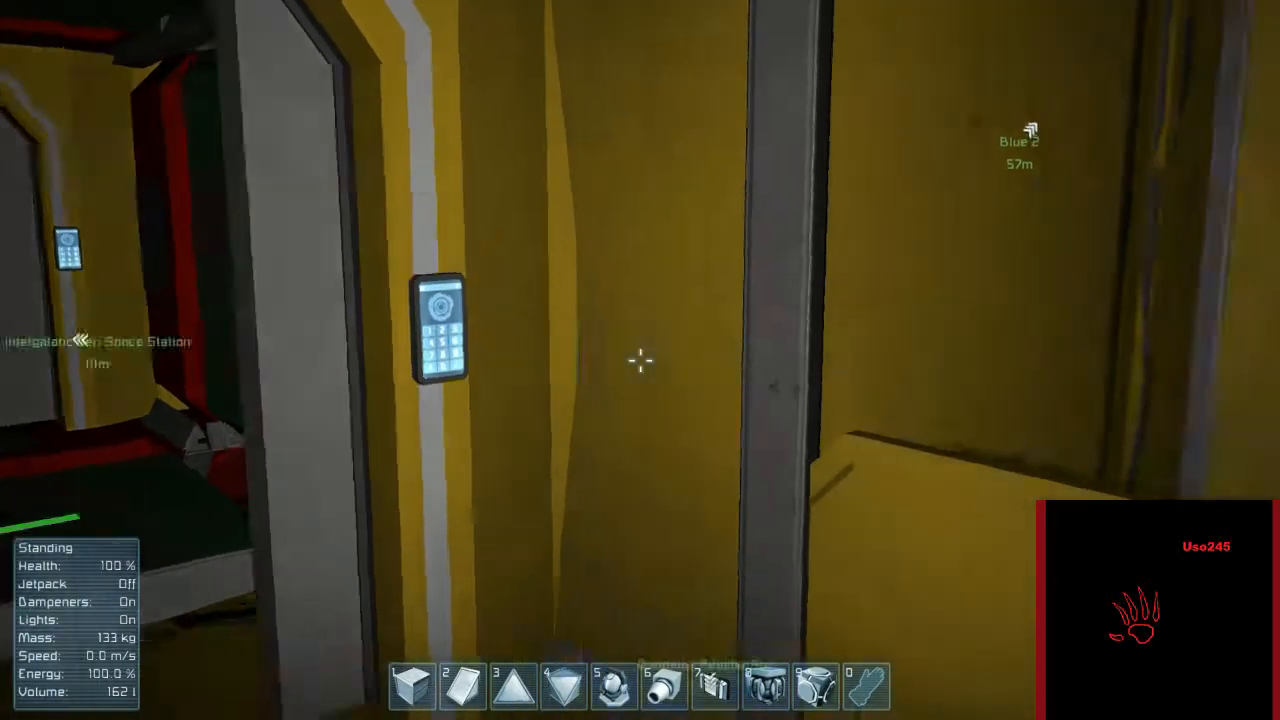
key(j)
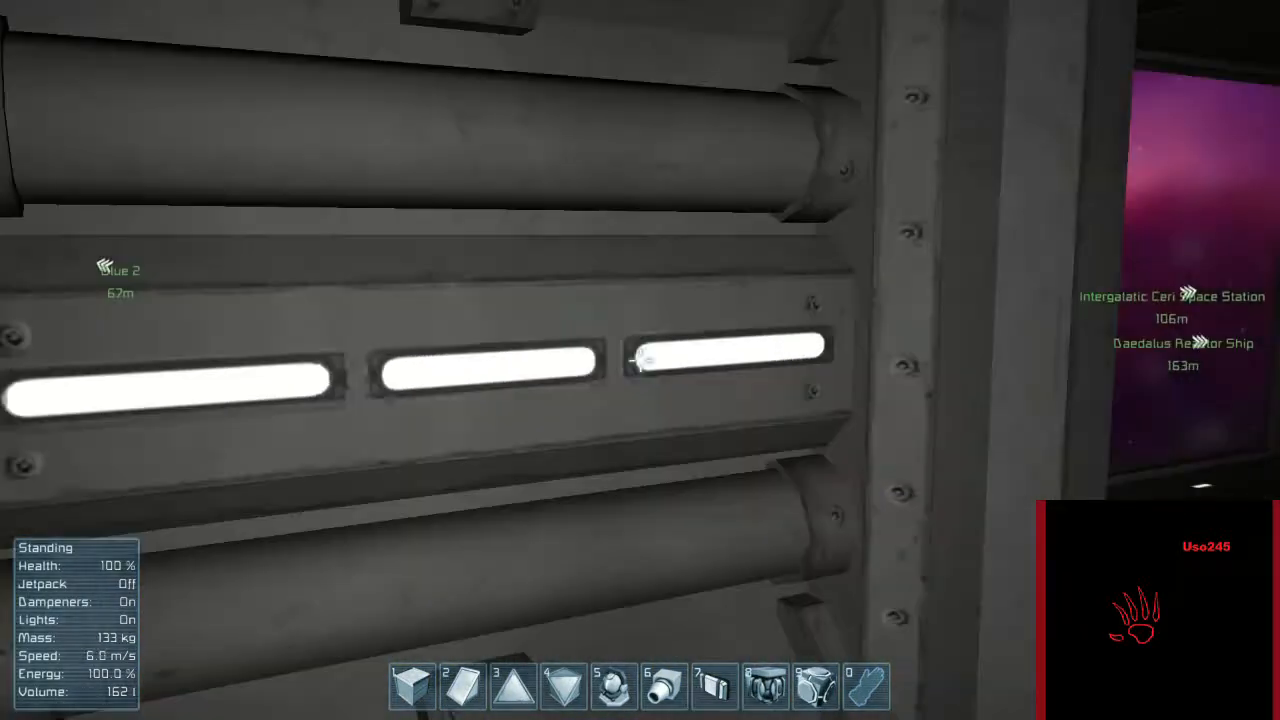
mouse_move(640, 360)
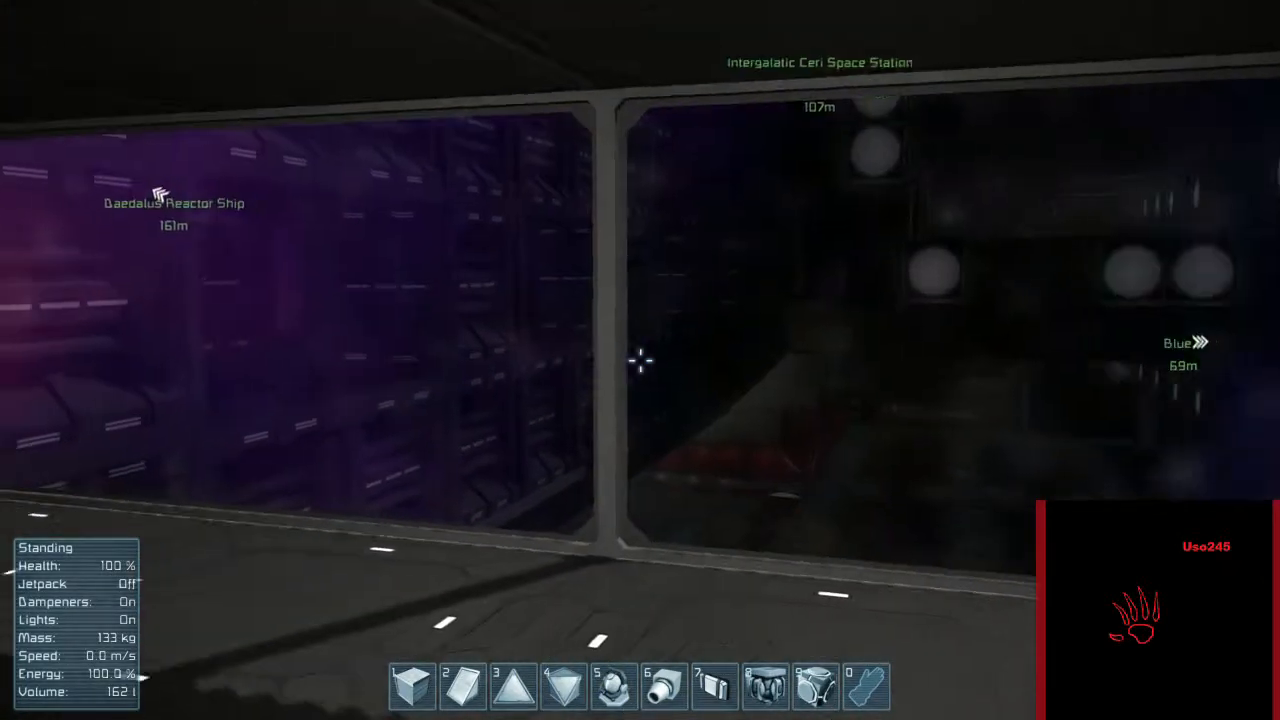
mouse_move(640, 360)
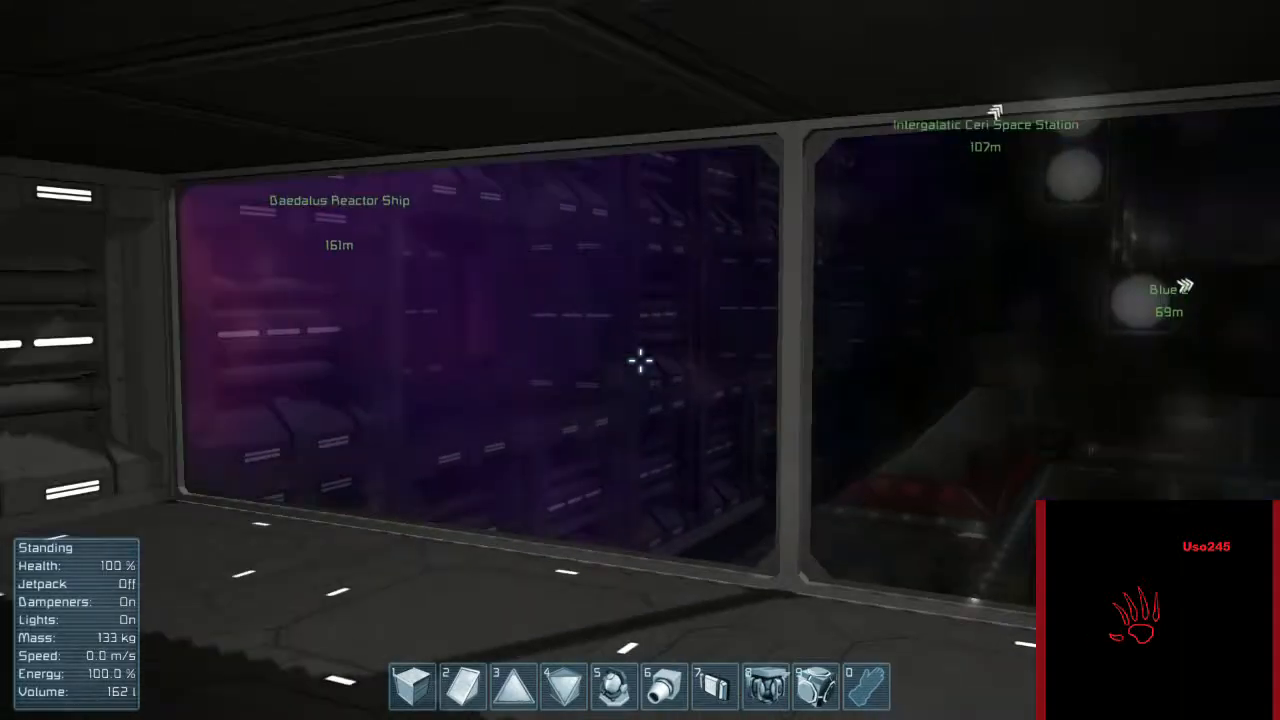
key(w)
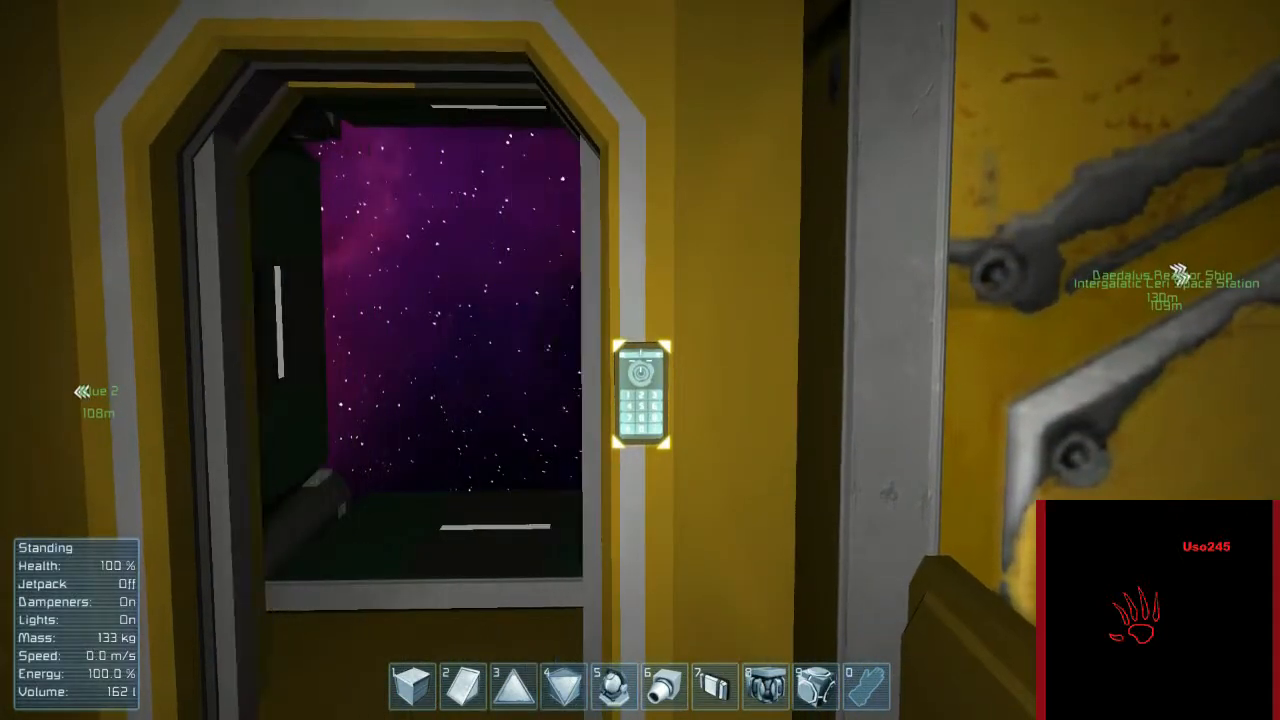
mouse_move(640, 360)
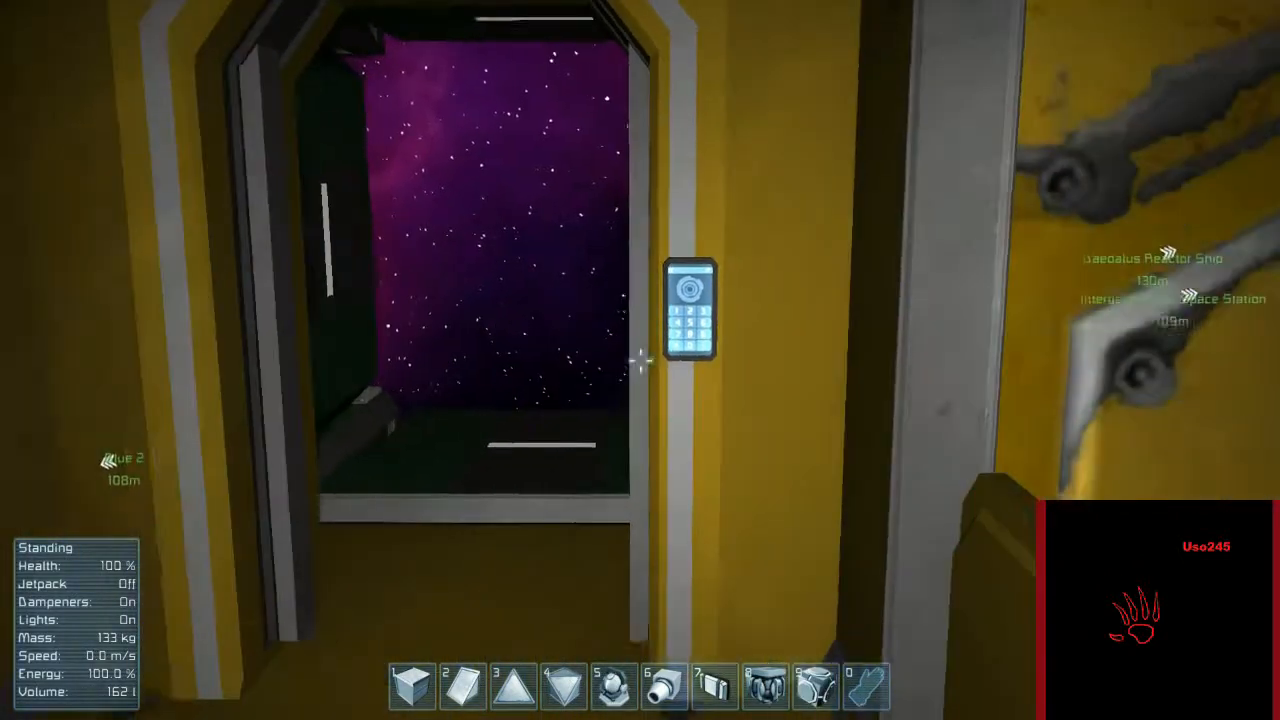
mouse_move(640, 360)
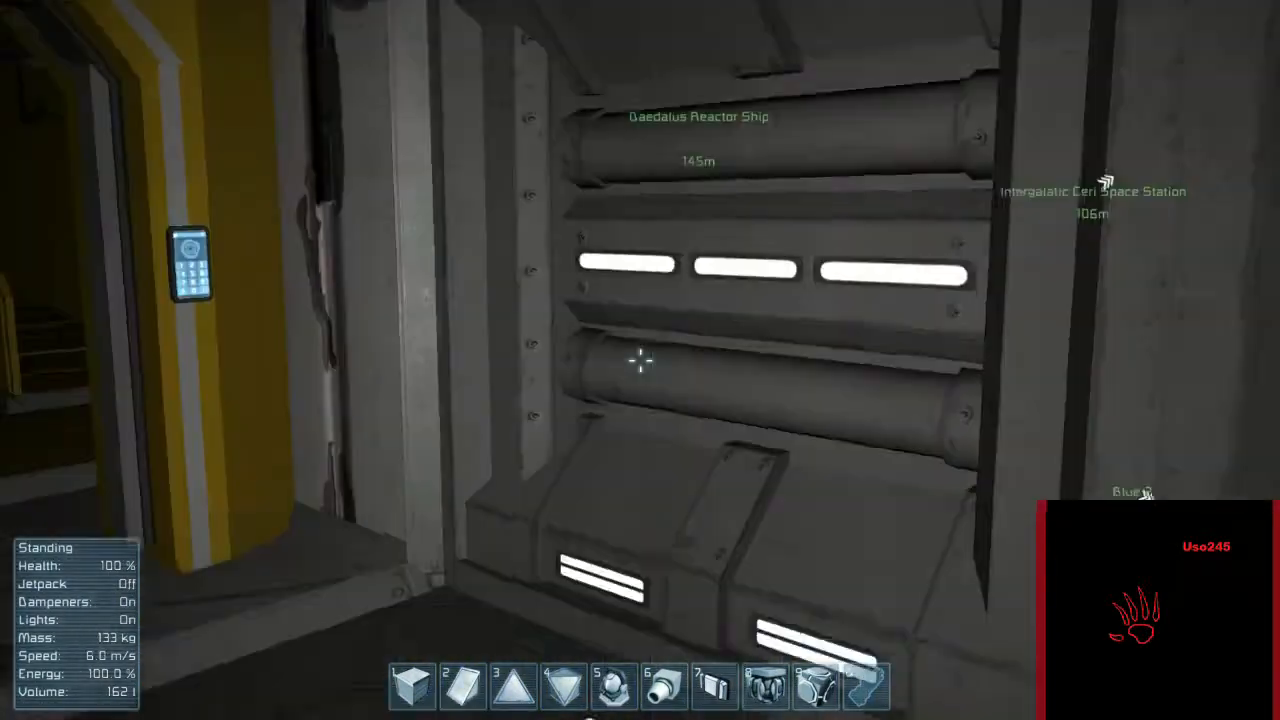
mouse_move(640, 360)
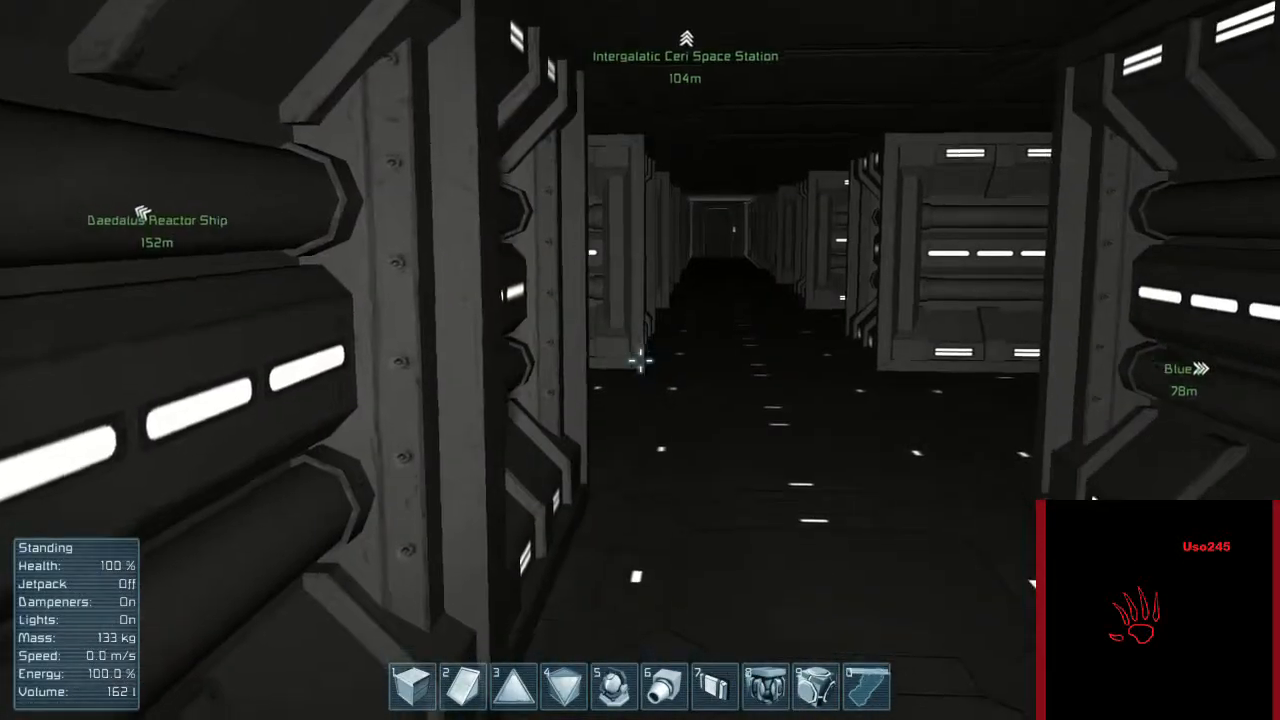
key(w)
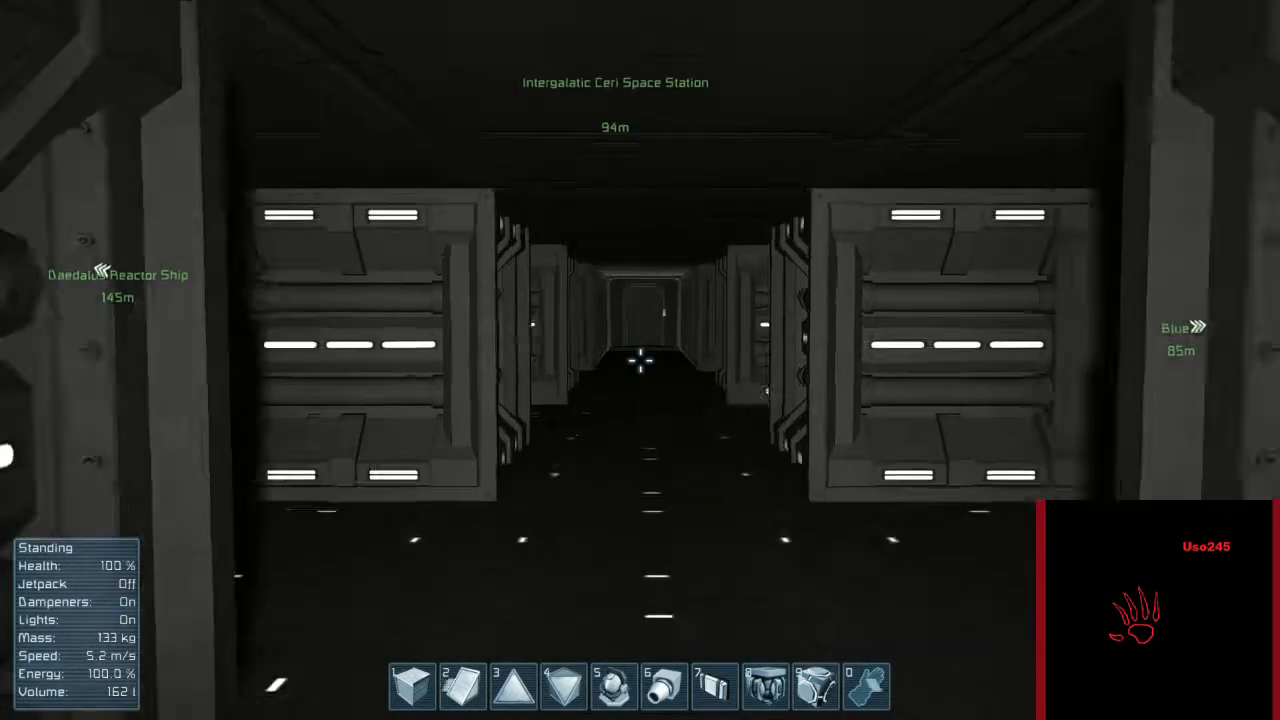
key(w)
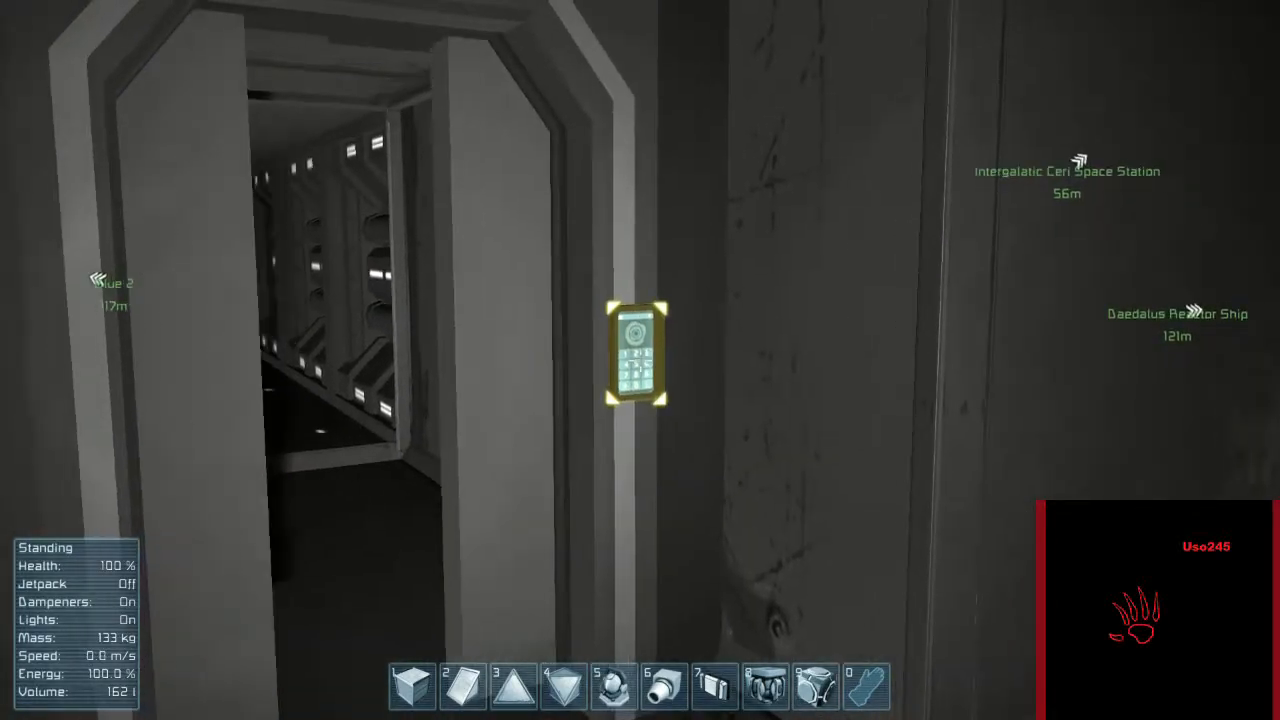
mouse_move(640, 360)
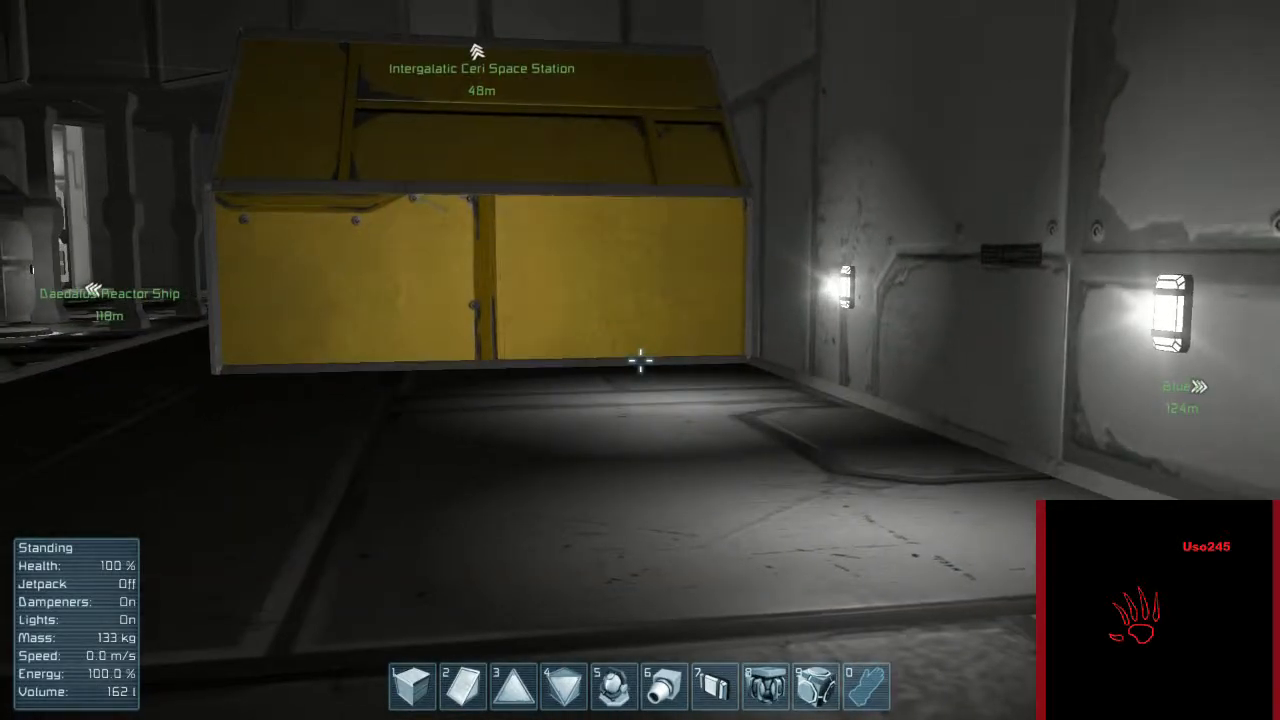
mouse_move(640, 360)
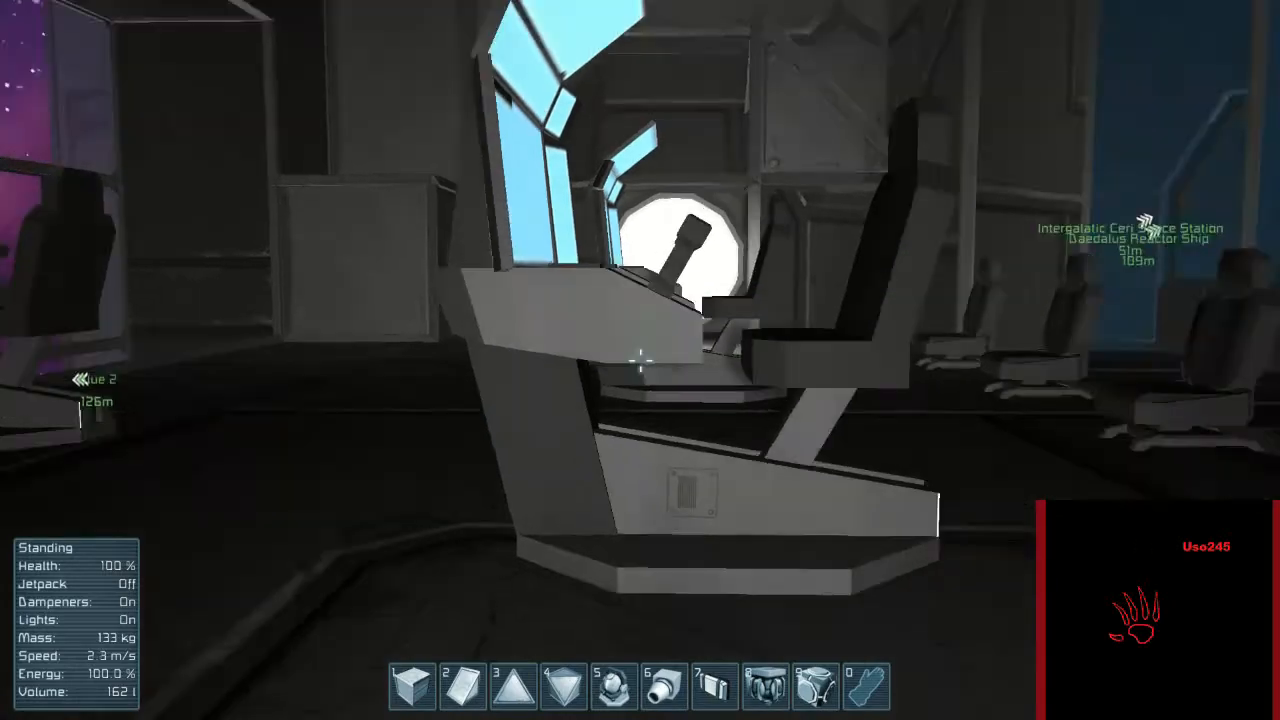
mouse_move(640, 360)
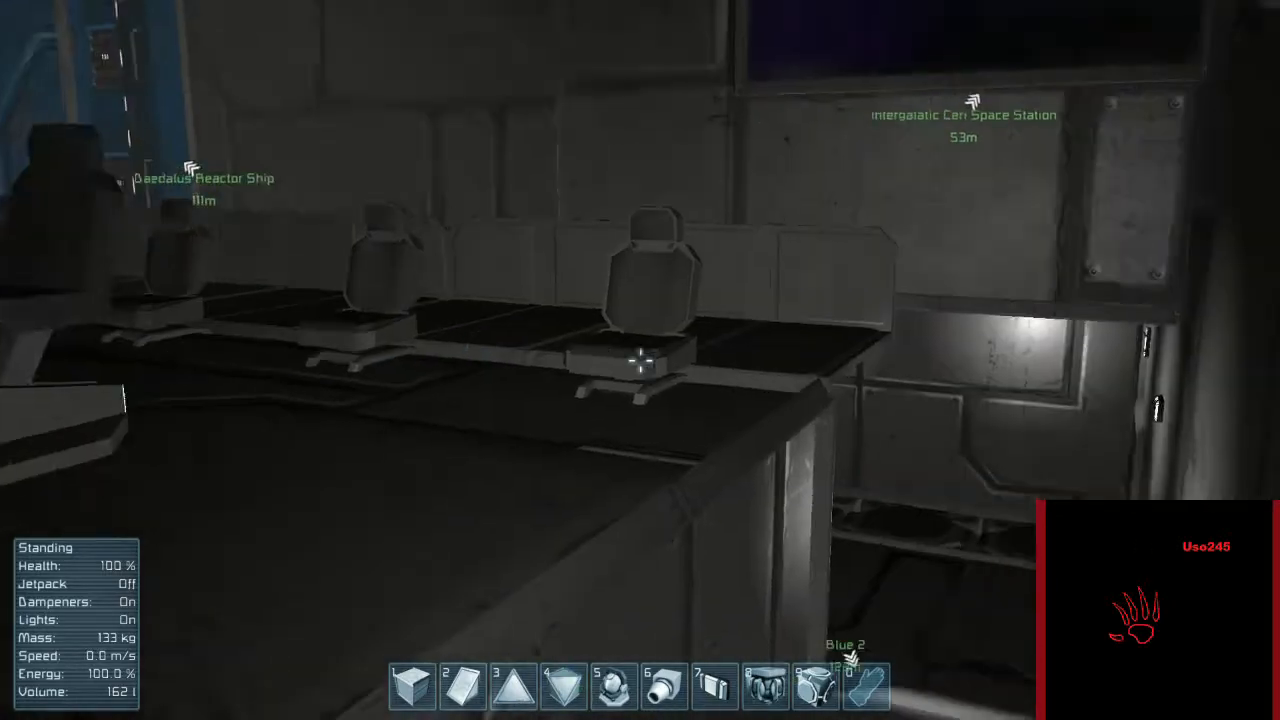
mouse_move(640, 360)
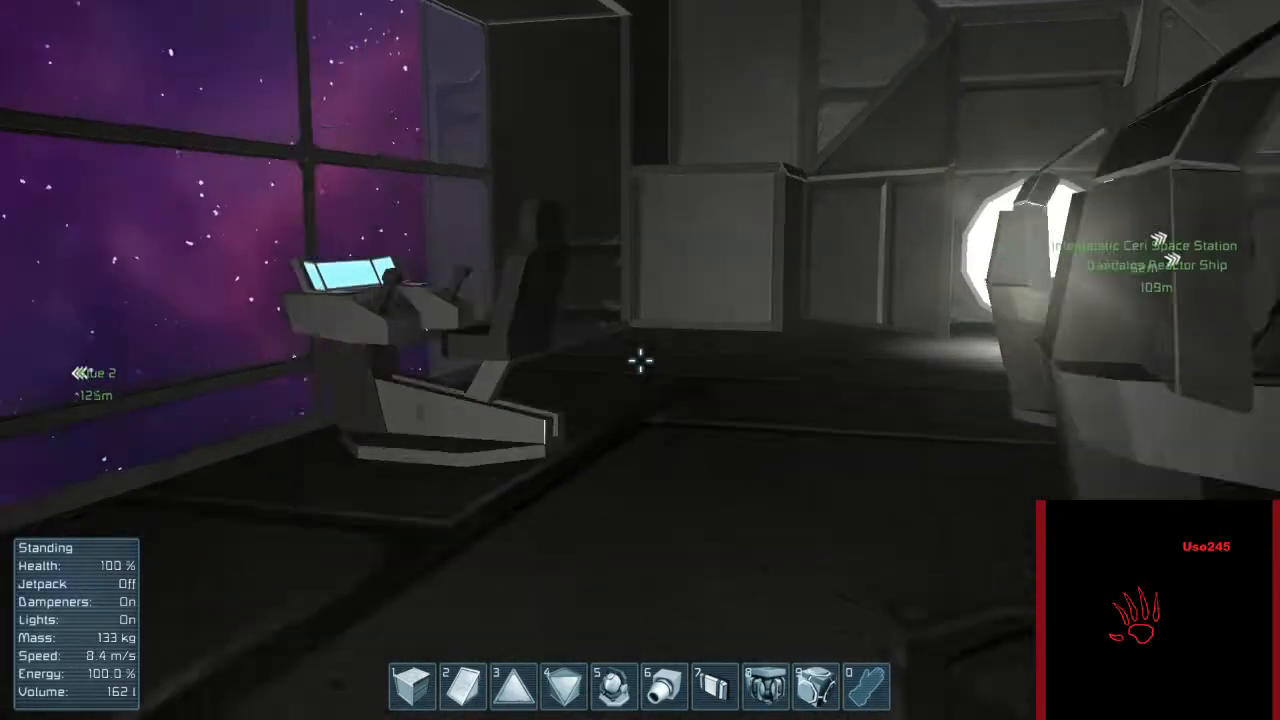
mouse_move(640, 360)
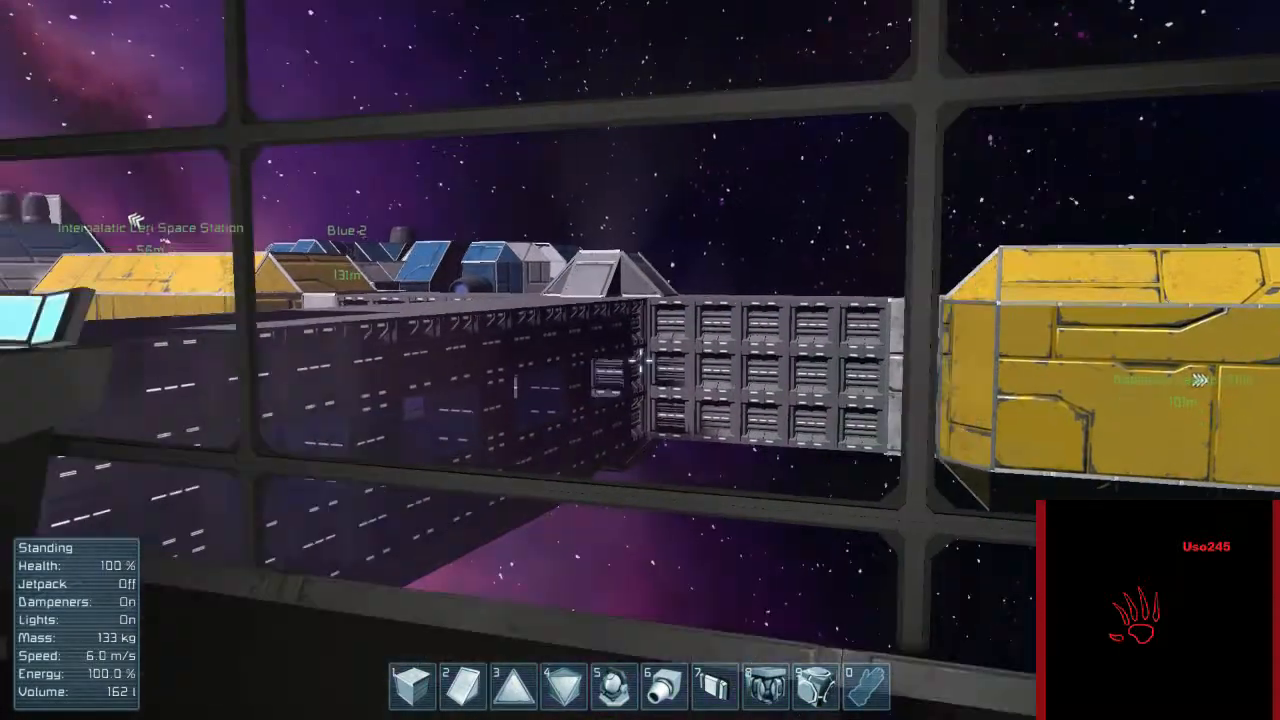
mouse_move(640, 360)
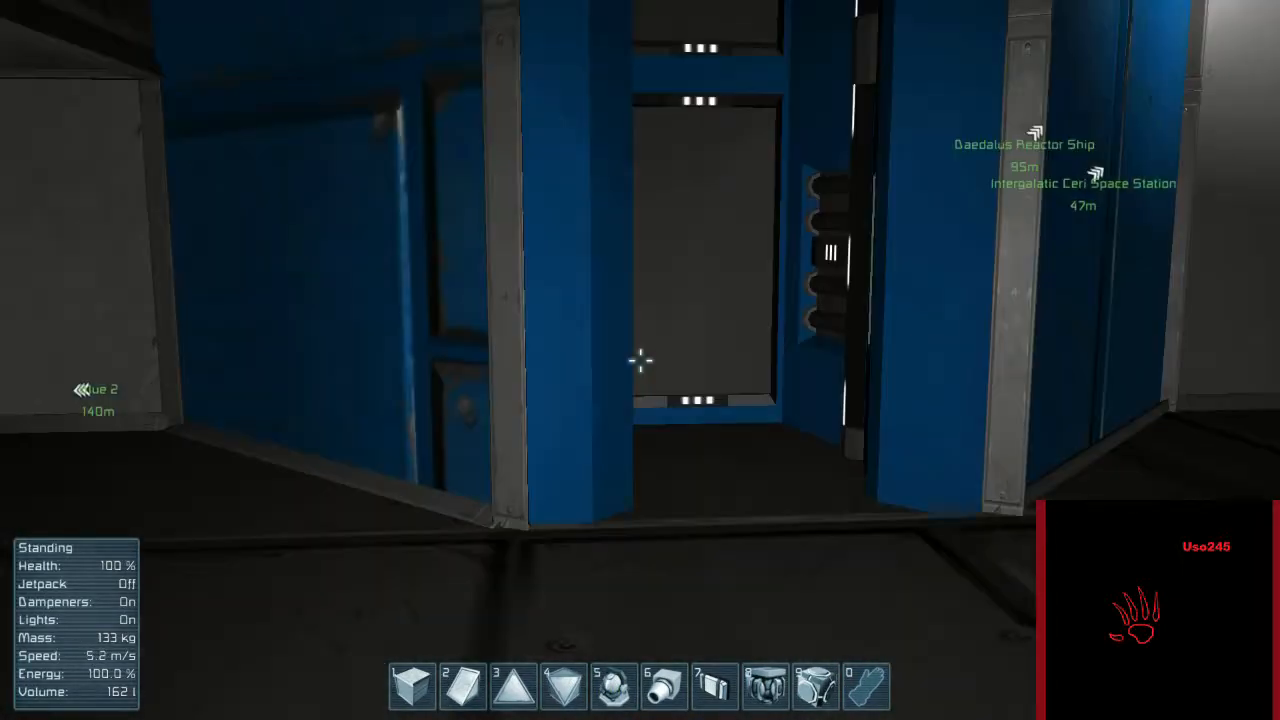
mouse_move(640, 360)
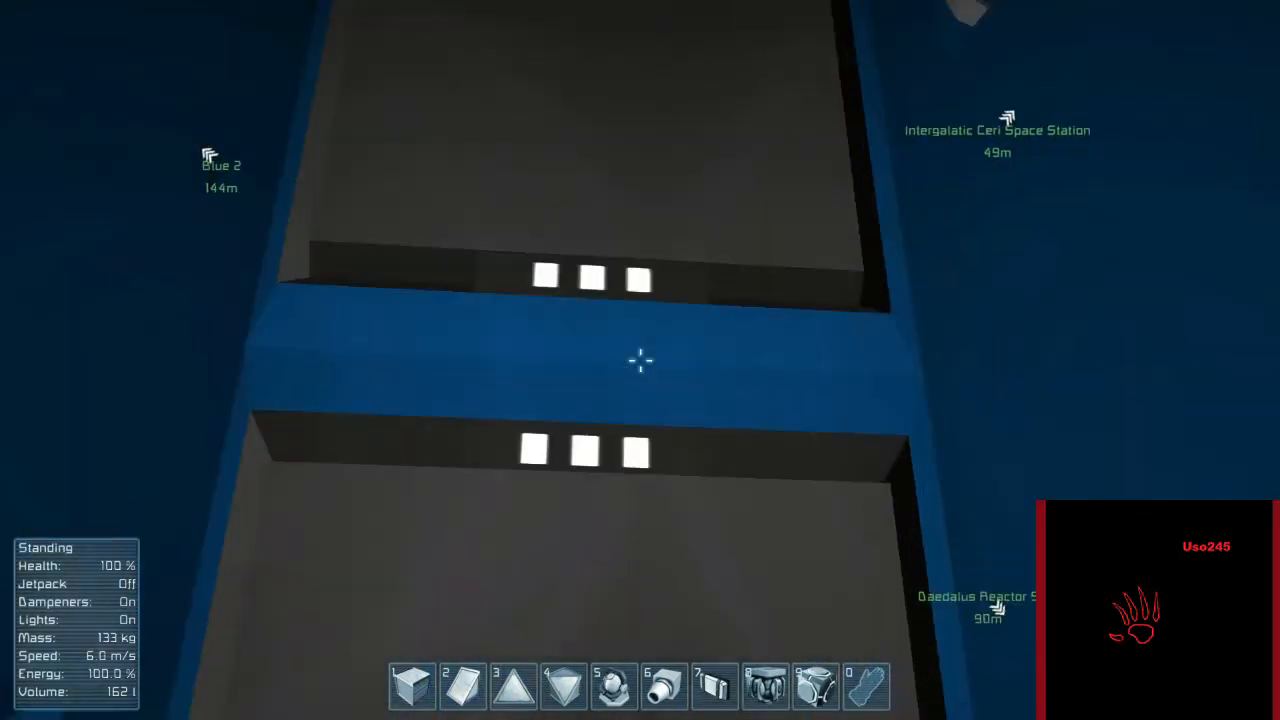
mouse_move(640, 360)
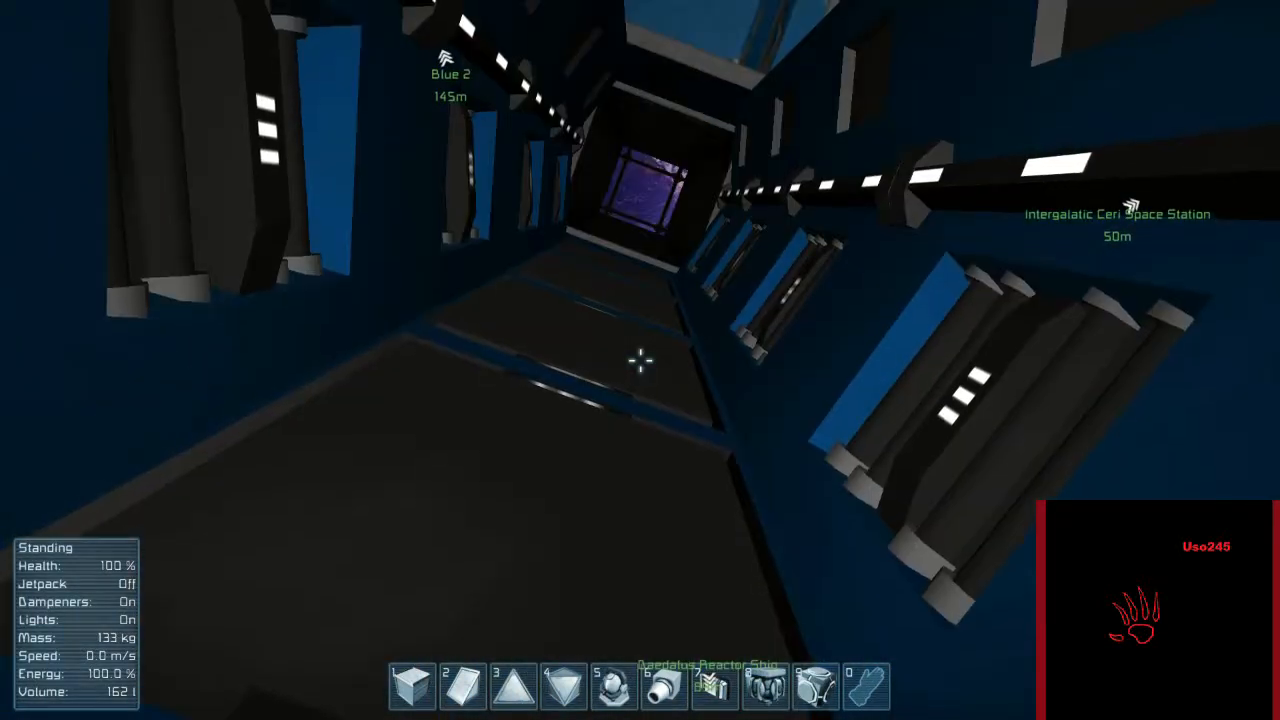
Step: Fly up the blue-lit shaft with the jetpack and land inside the glass-walled observation room
key(j)
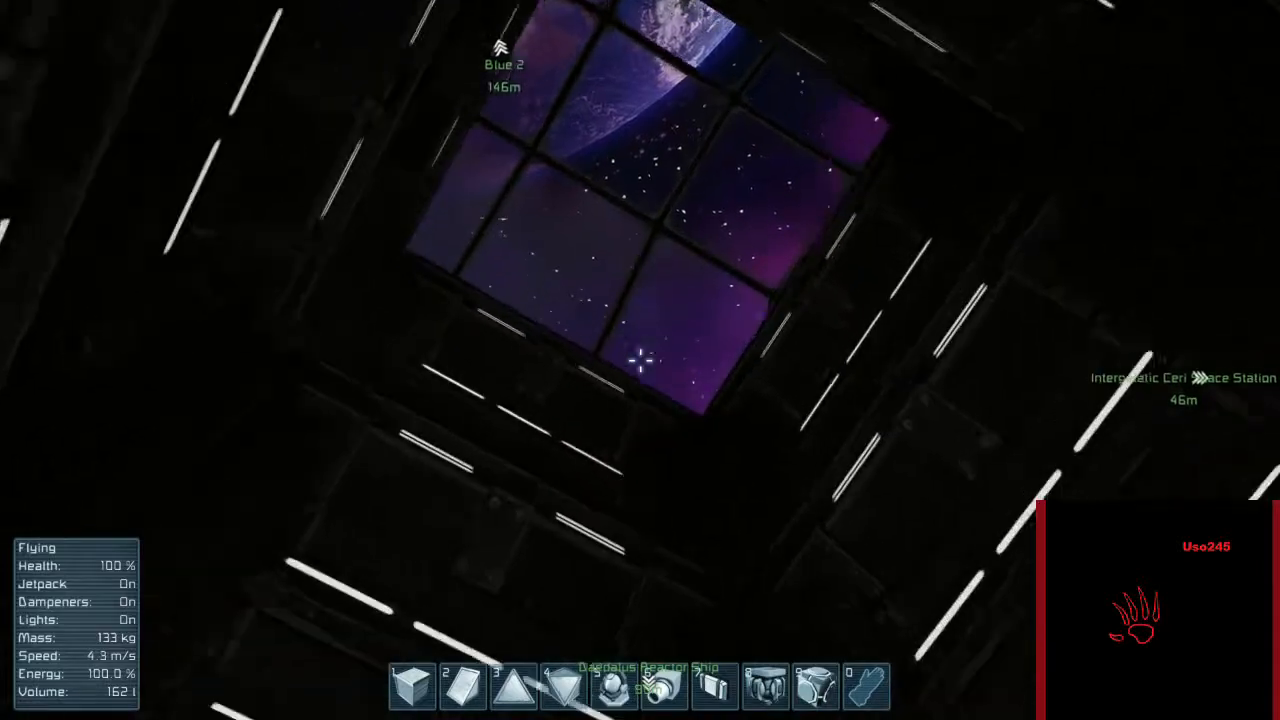
mouse_move(640, 360)
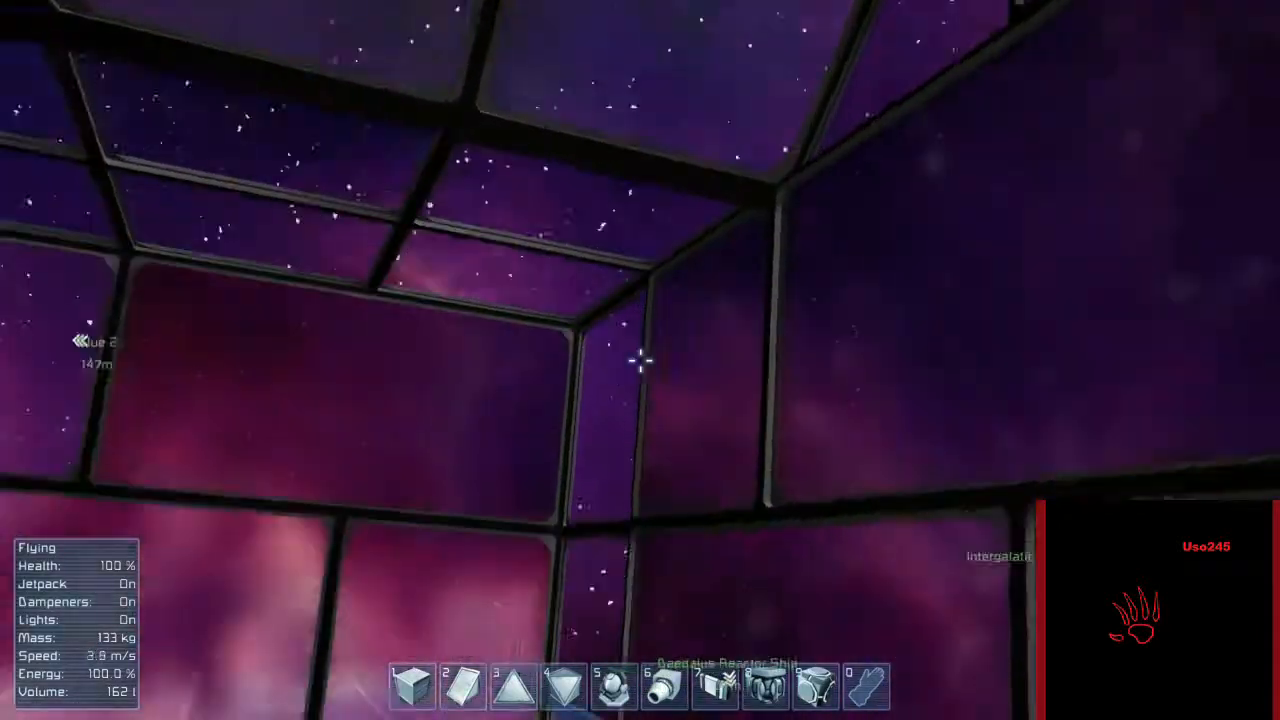
key(j)
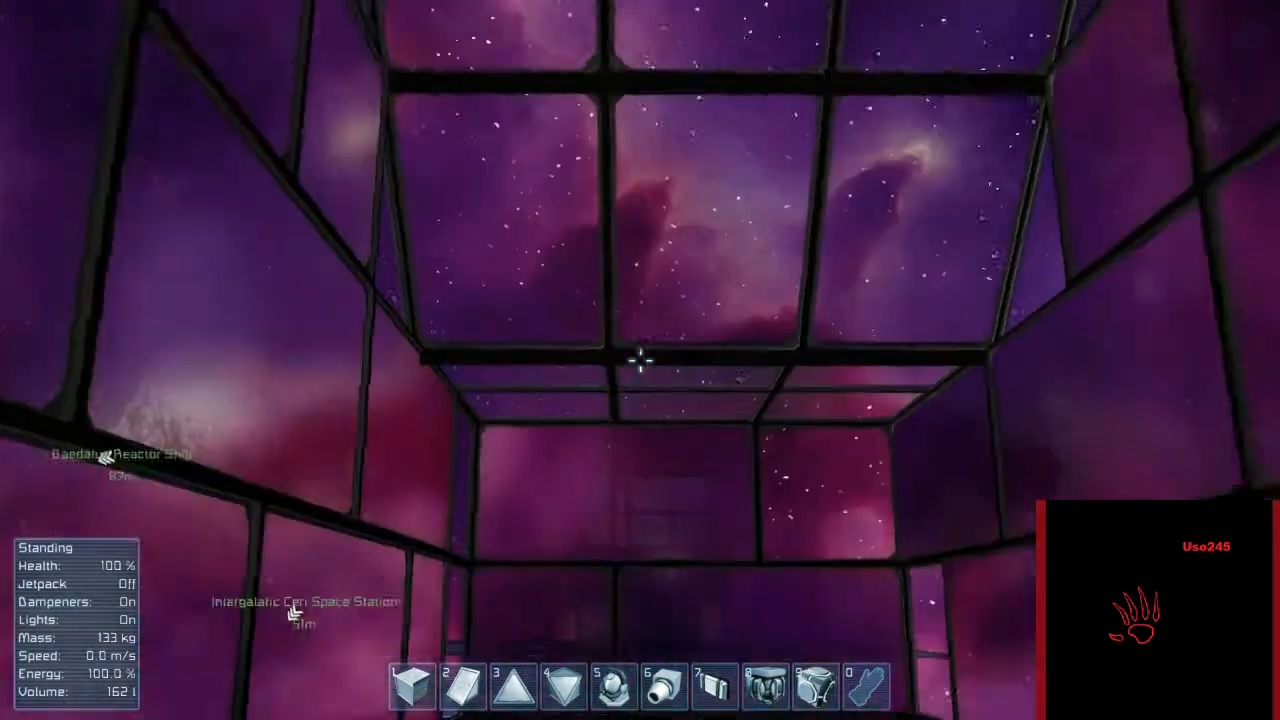
key(g)
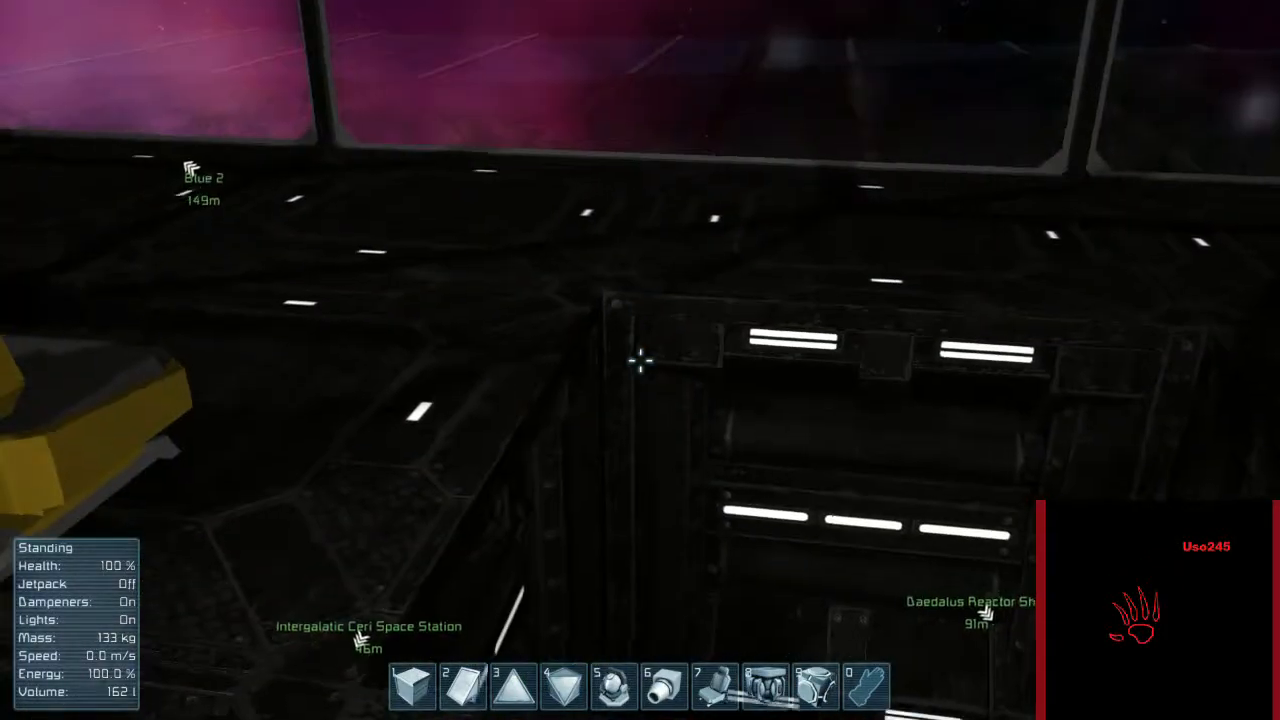
Step: Cross the dark control room and open the white door via its keypad
key(j)
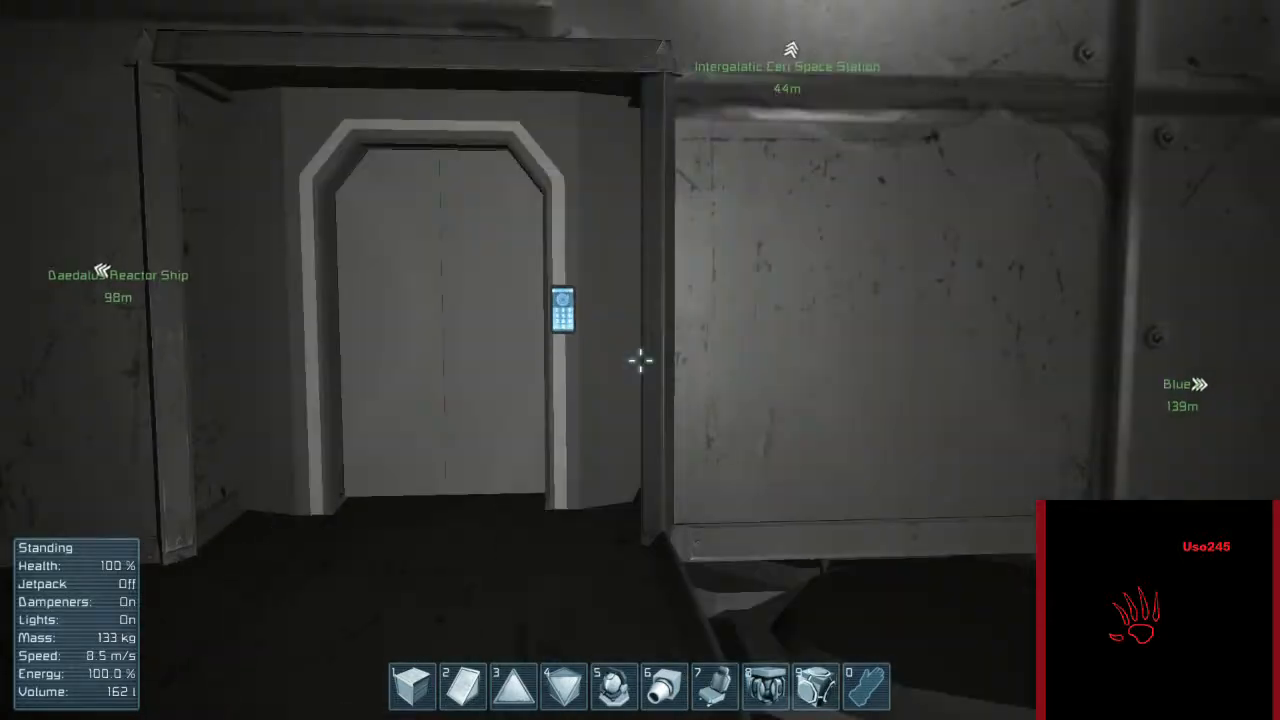
click(564, 316)
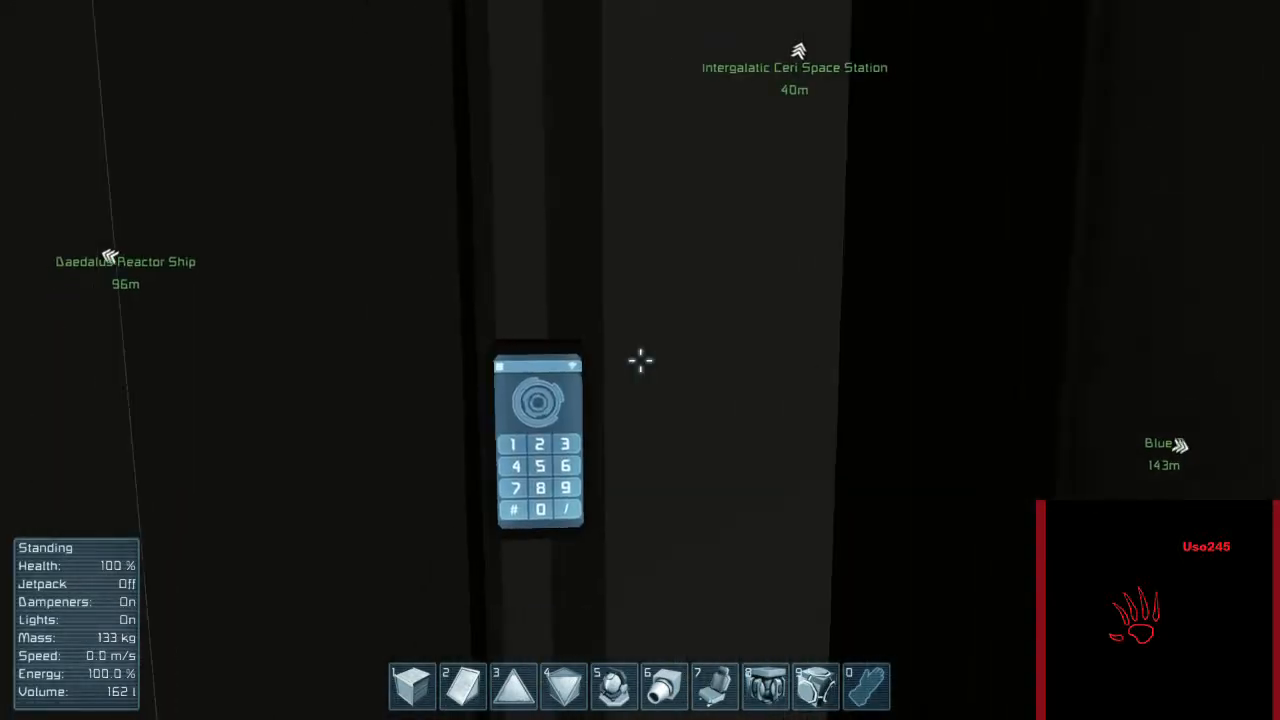
mouse_move(640, 360)
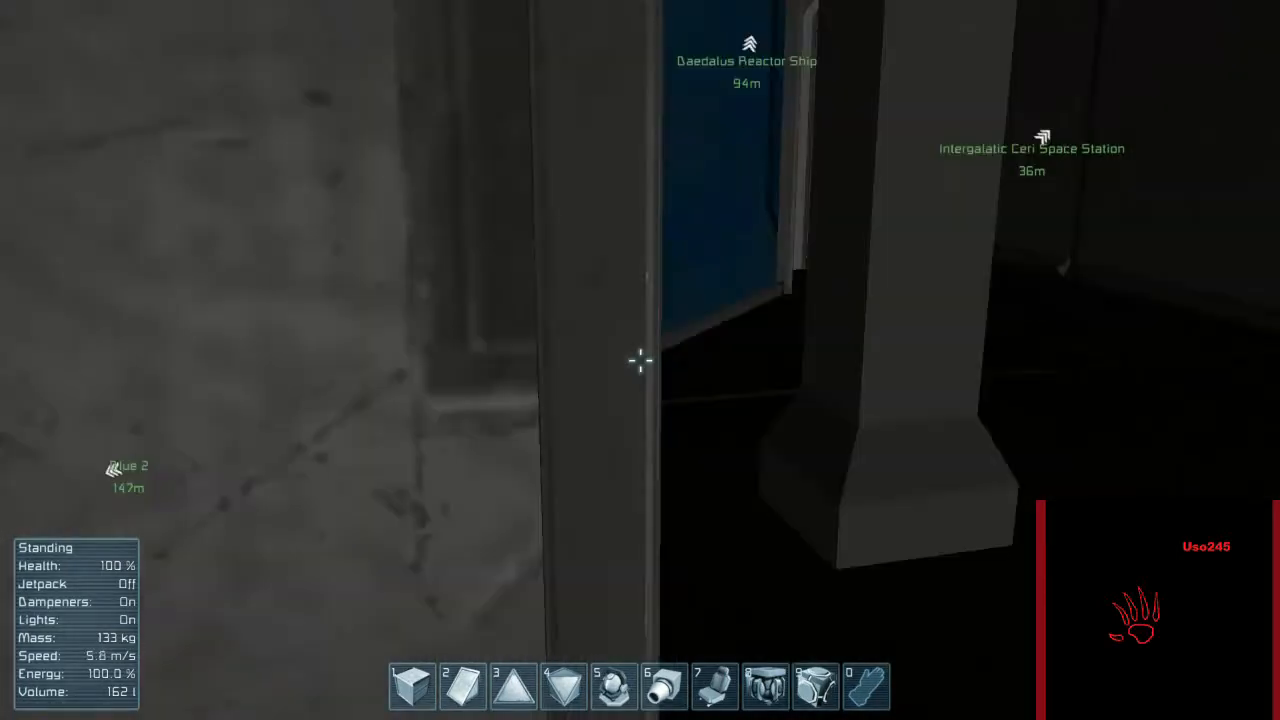
mouse_move(640, 360)
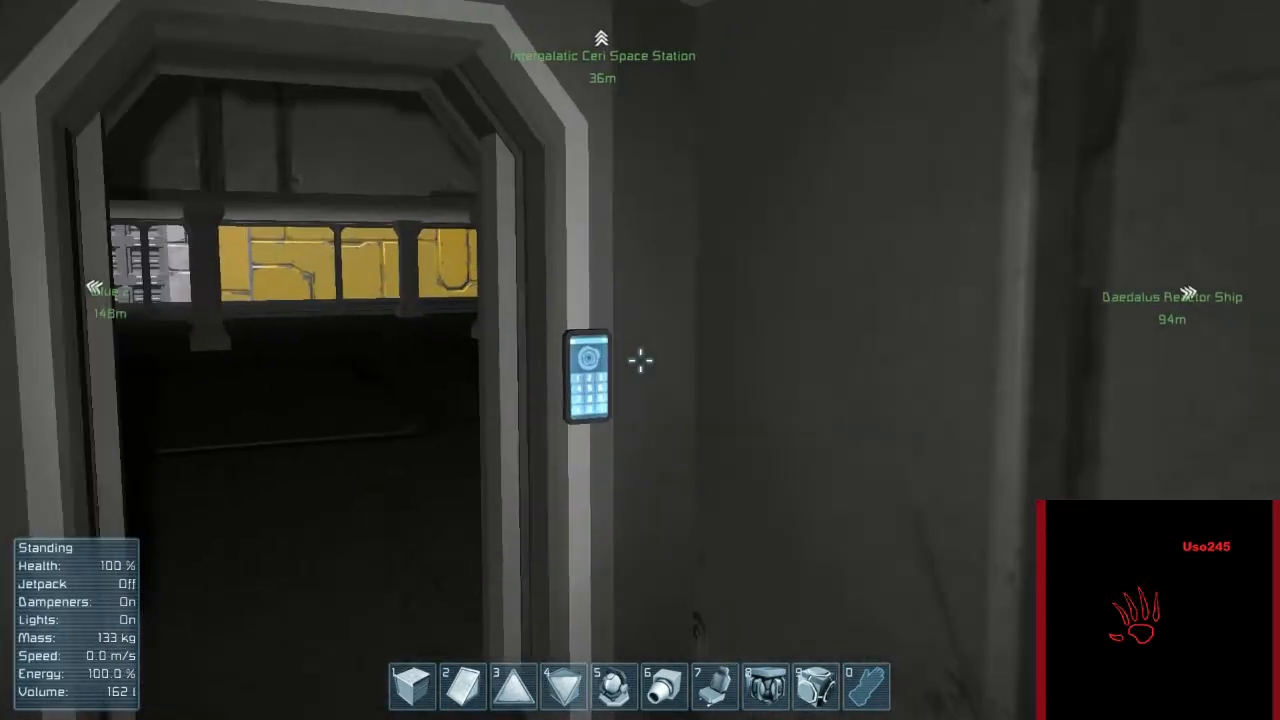
mouse_move(640, 360)
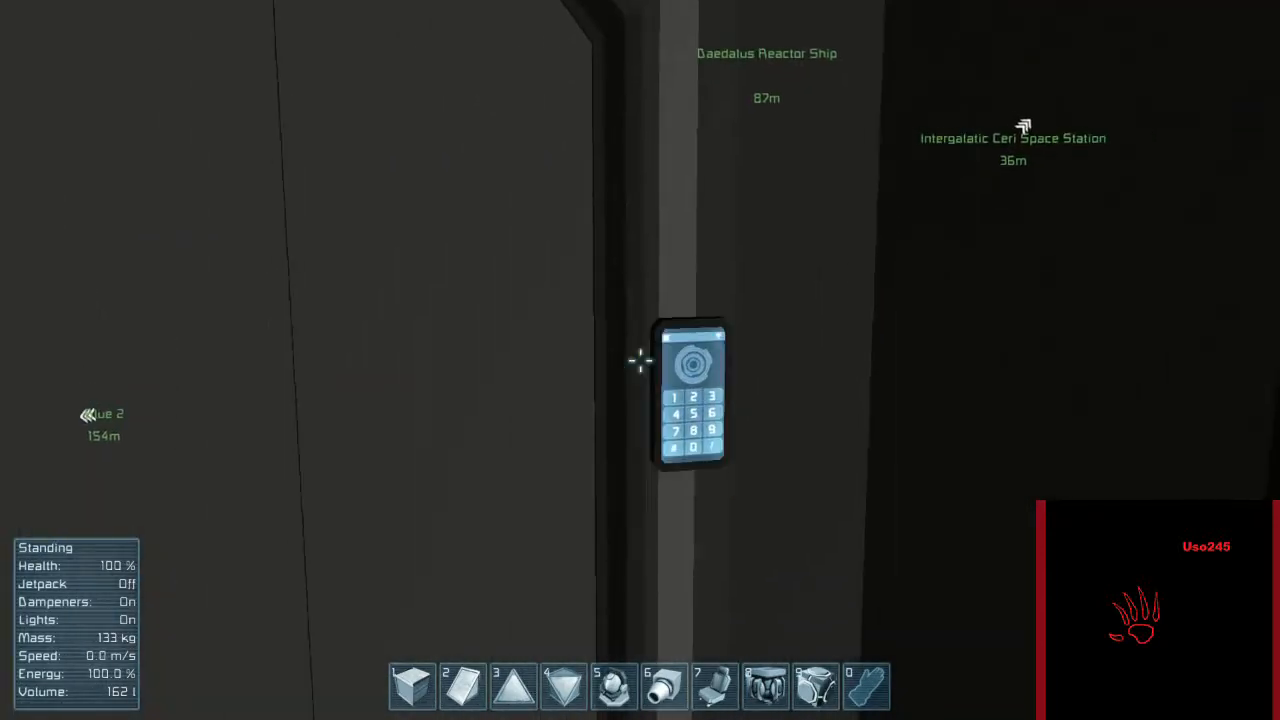
mouse_move(640, 360)
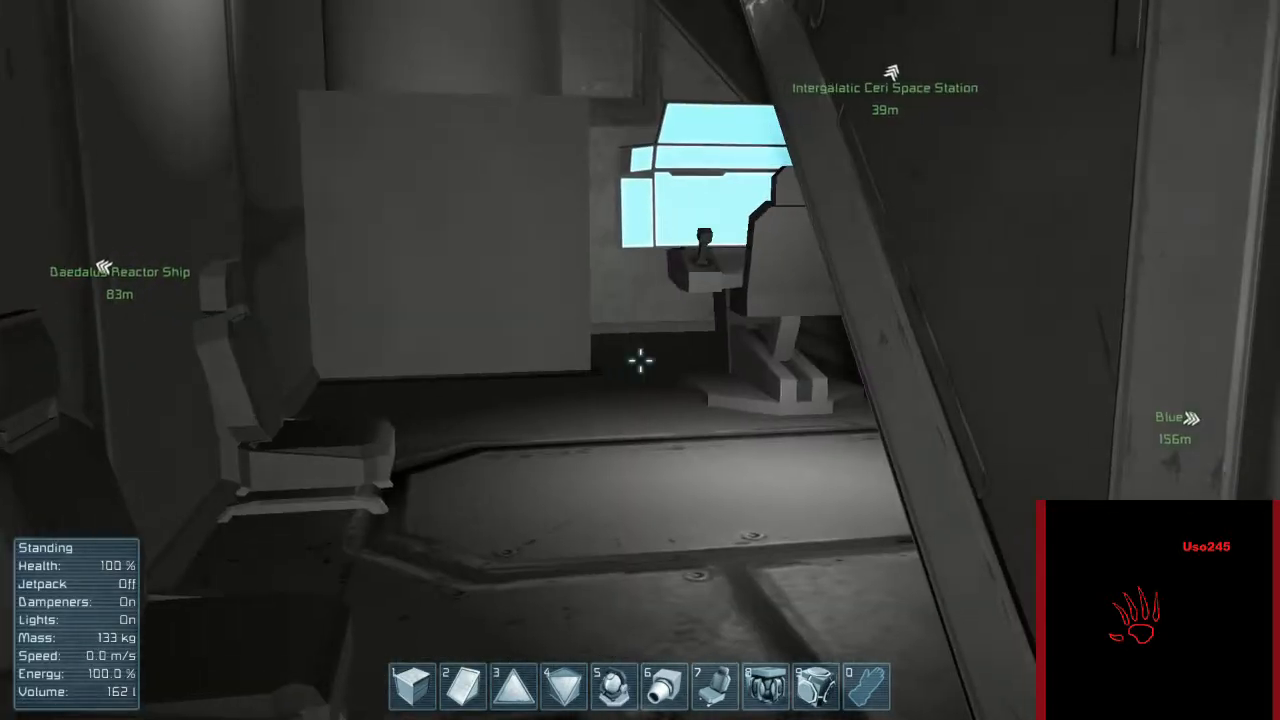
mouse_move(640, 360)
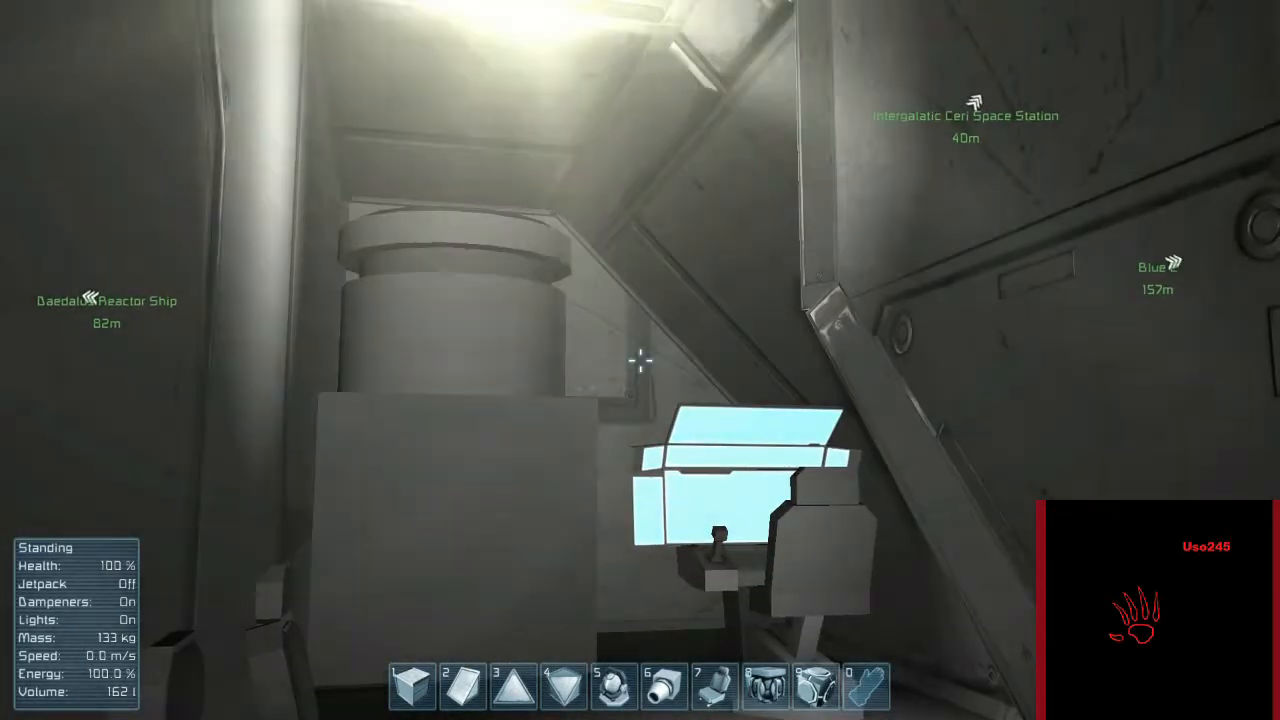
mouse_move(640, 360)
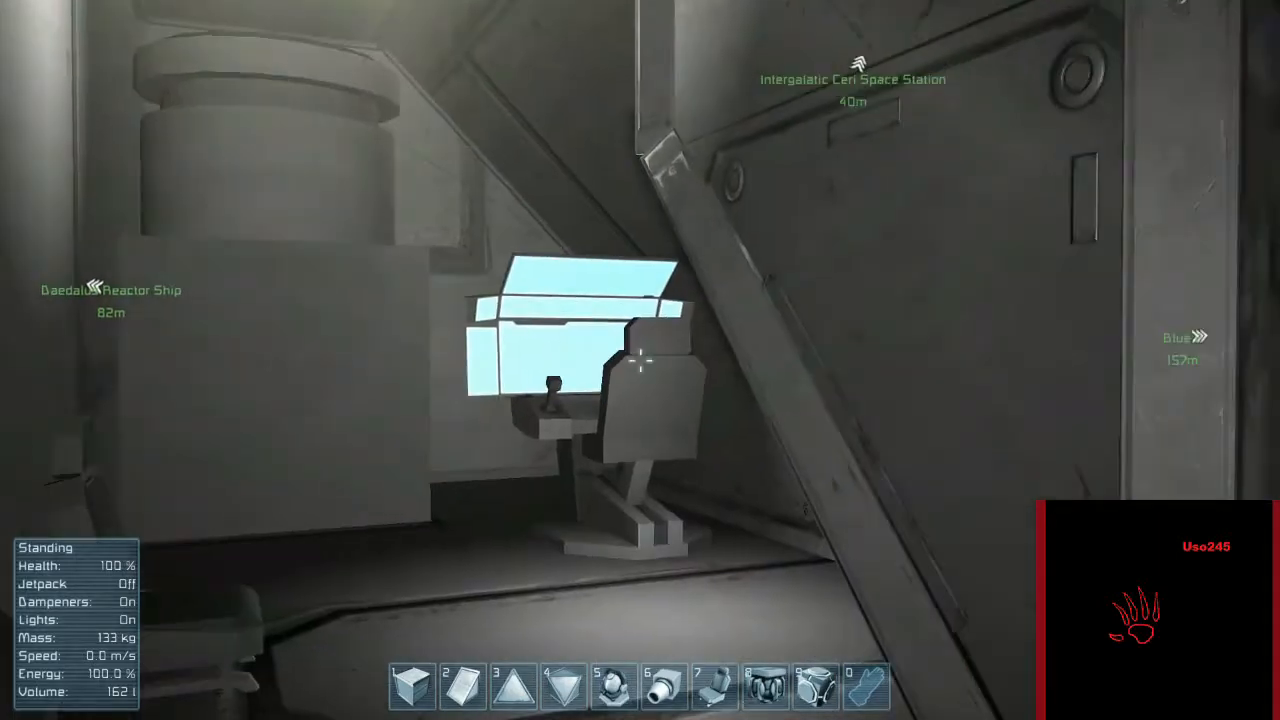
mouse_move(640, 360)
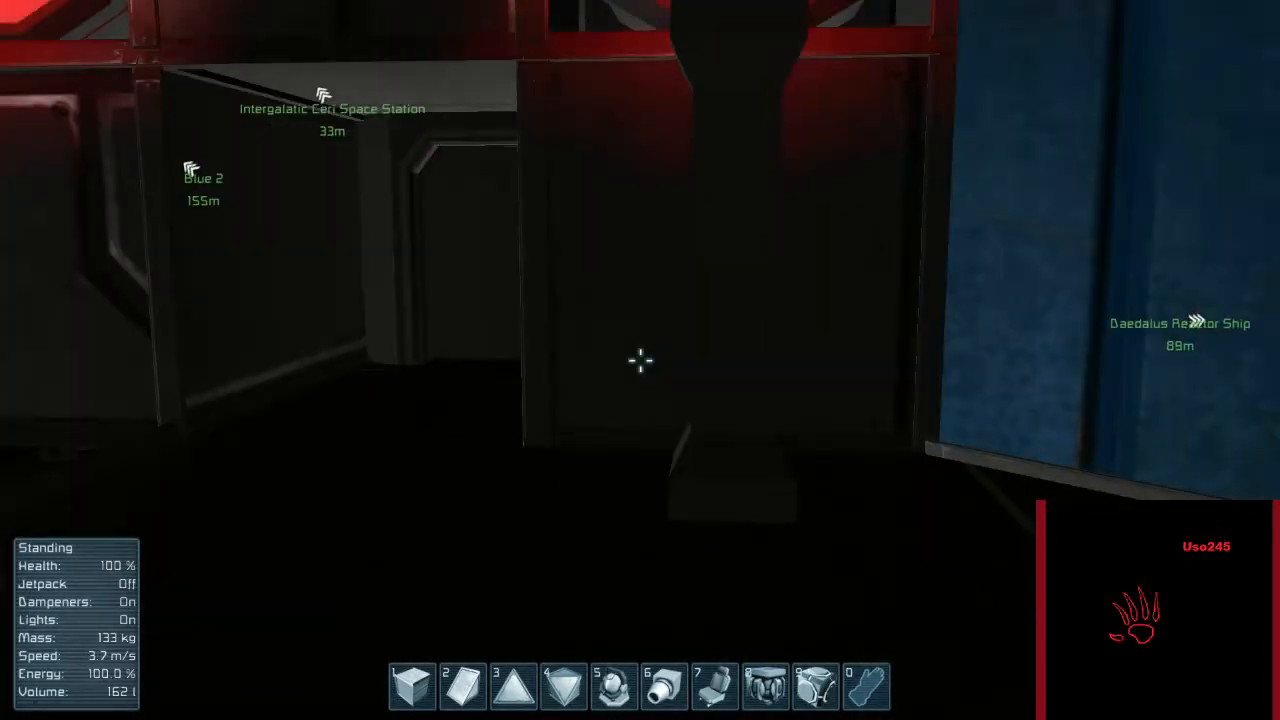
mouse_move(640, 360)
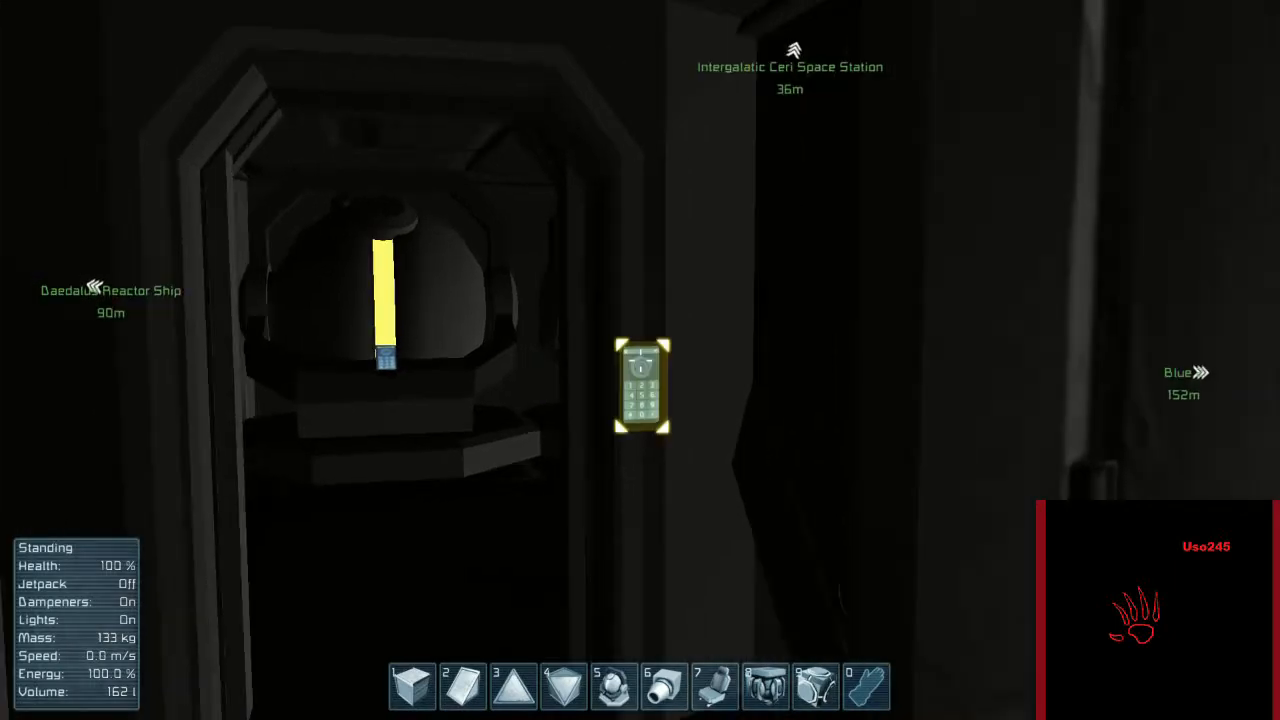
mouse_move(640, 360)
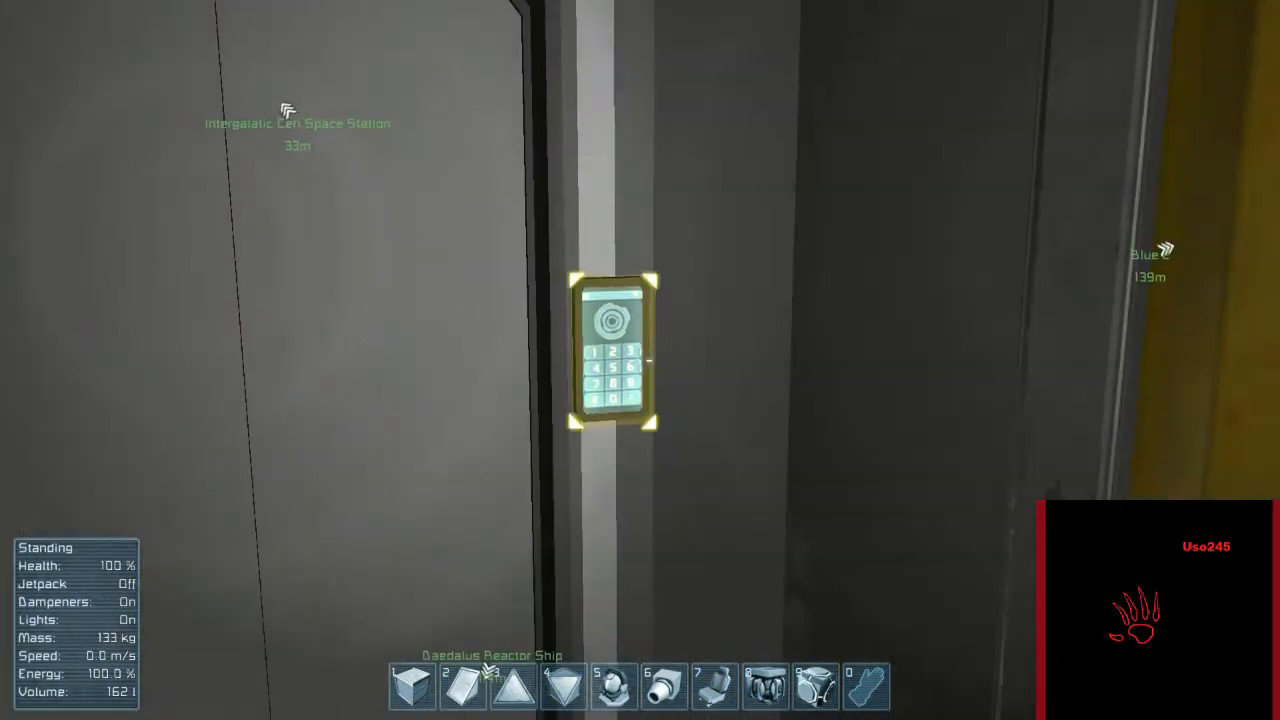
mouse_move(640, 360)
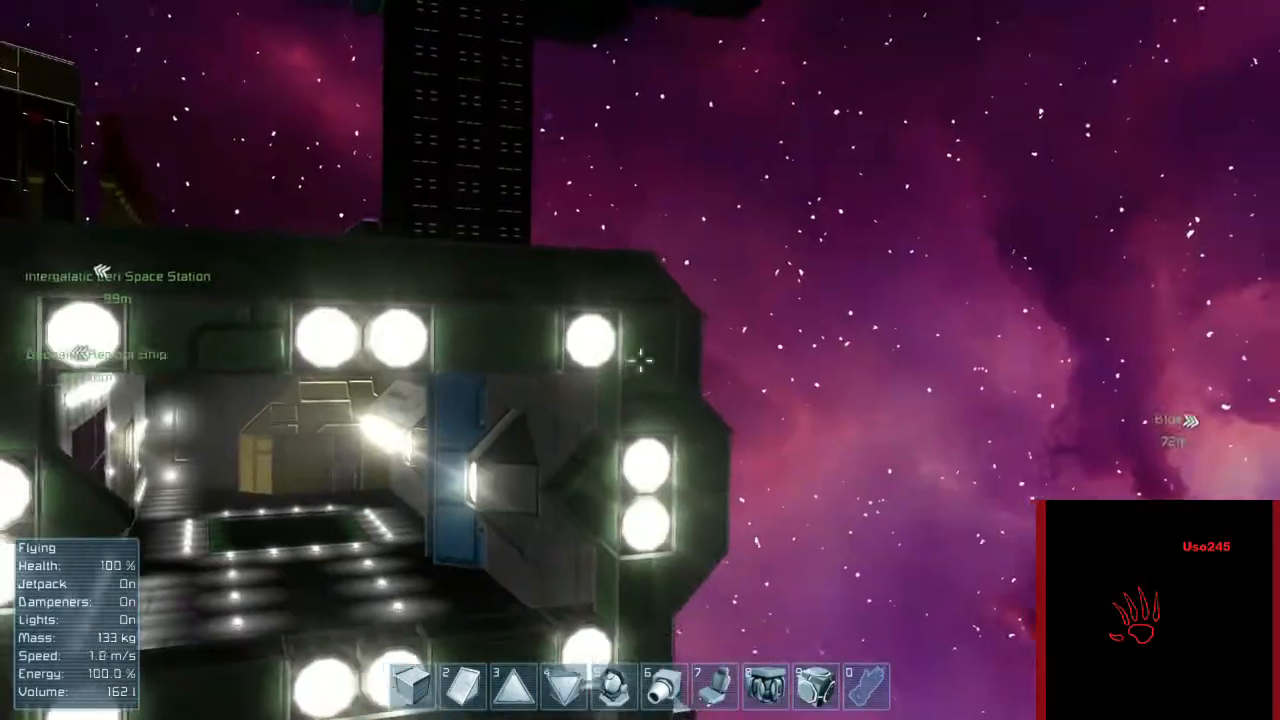
mouse_move(640, 360)
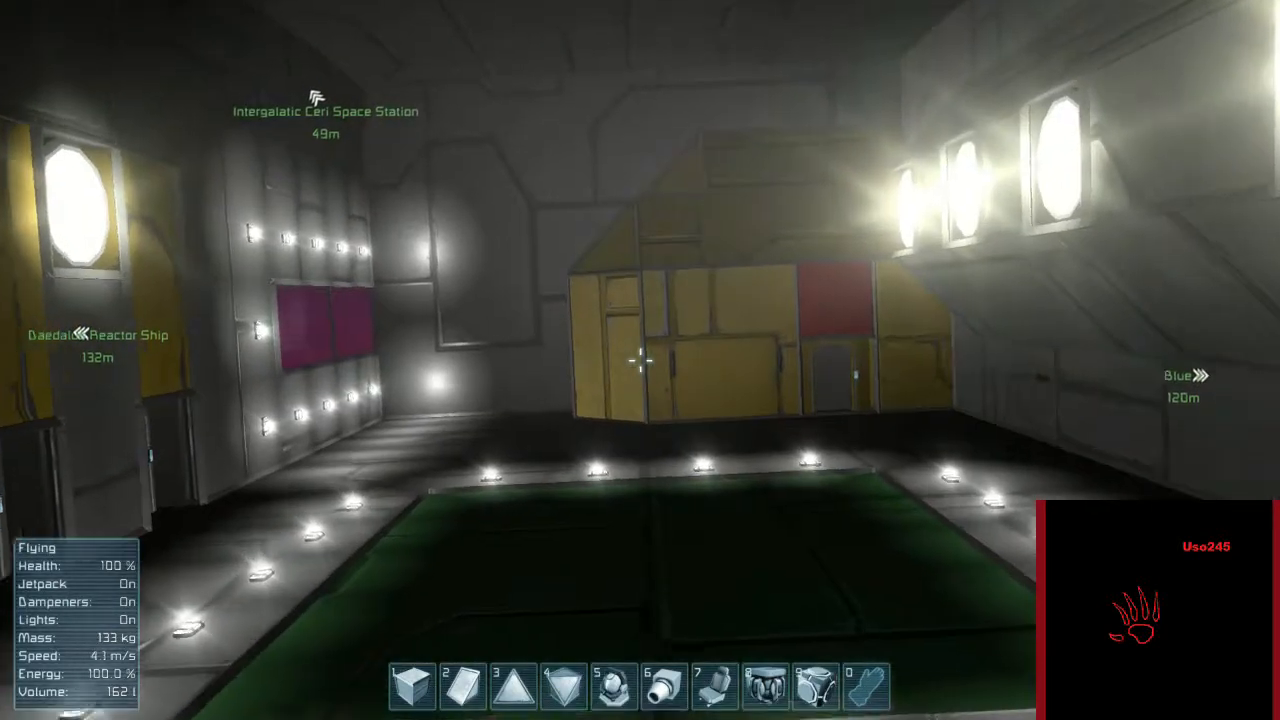
Step: Toggle the jetpack to fly along the exterior into the lit hangar bay
key(j)
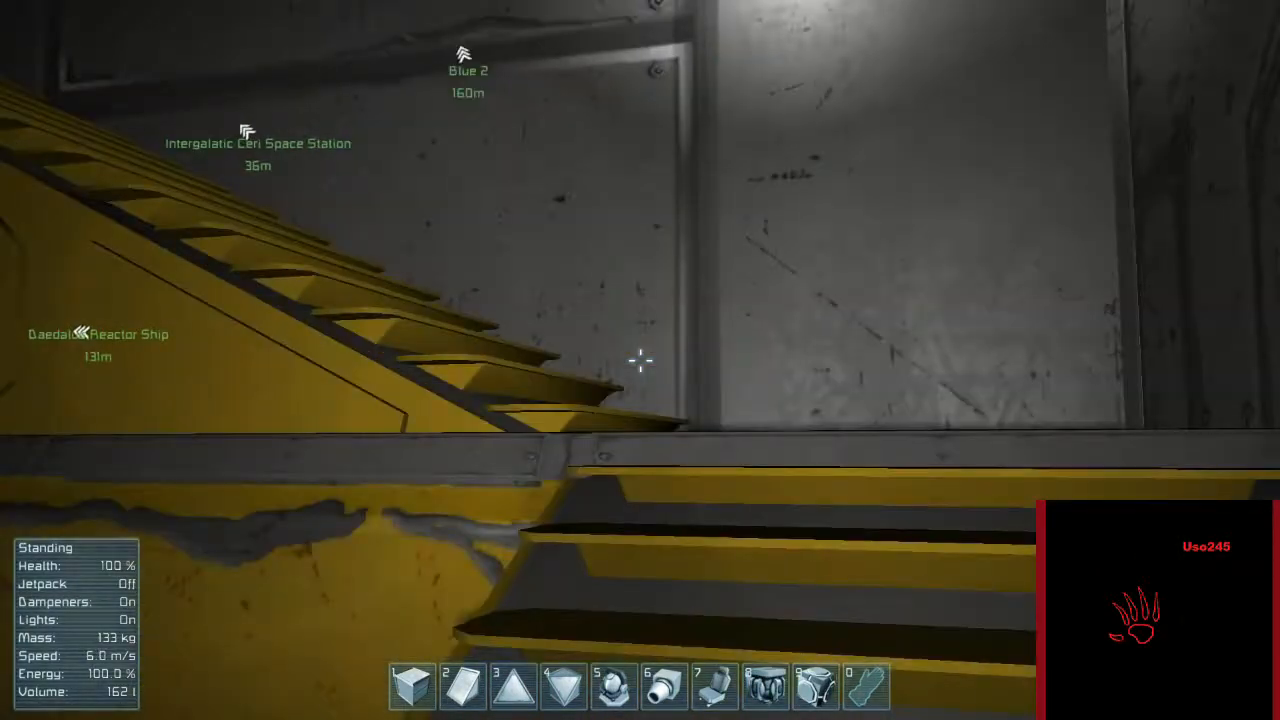
mouse_move(640, 360)
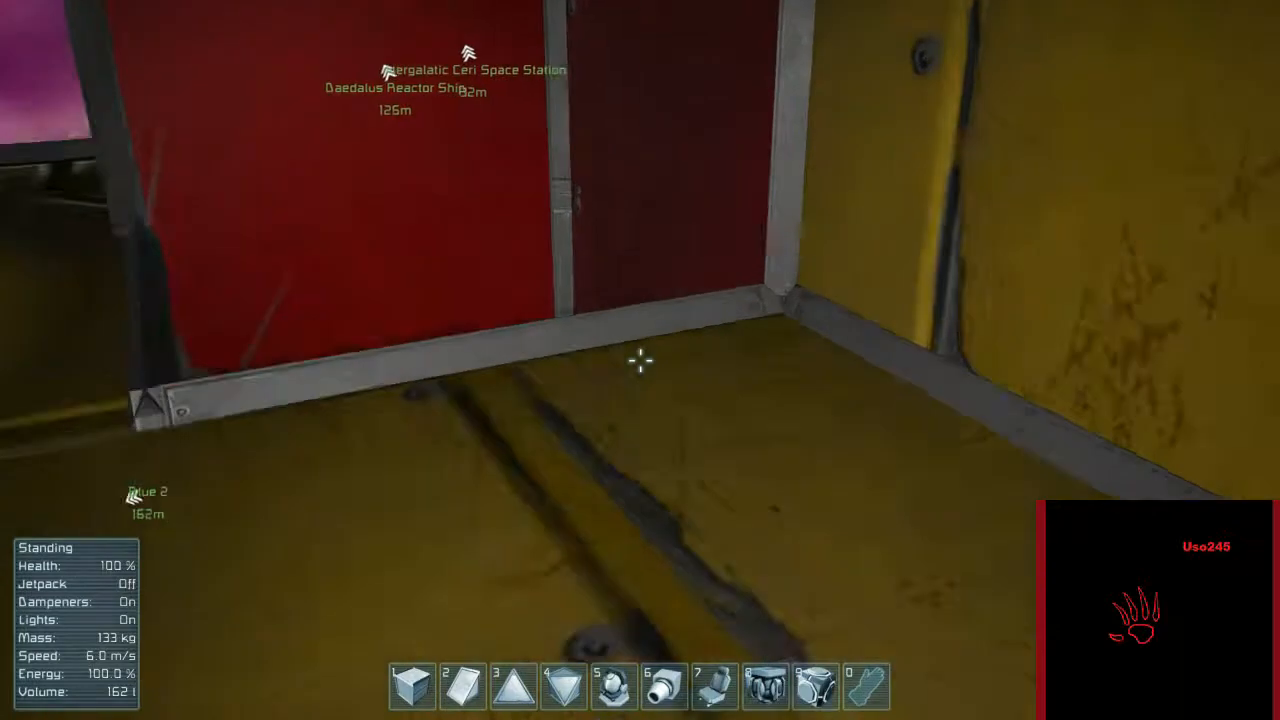
mouse_move(640, 360)
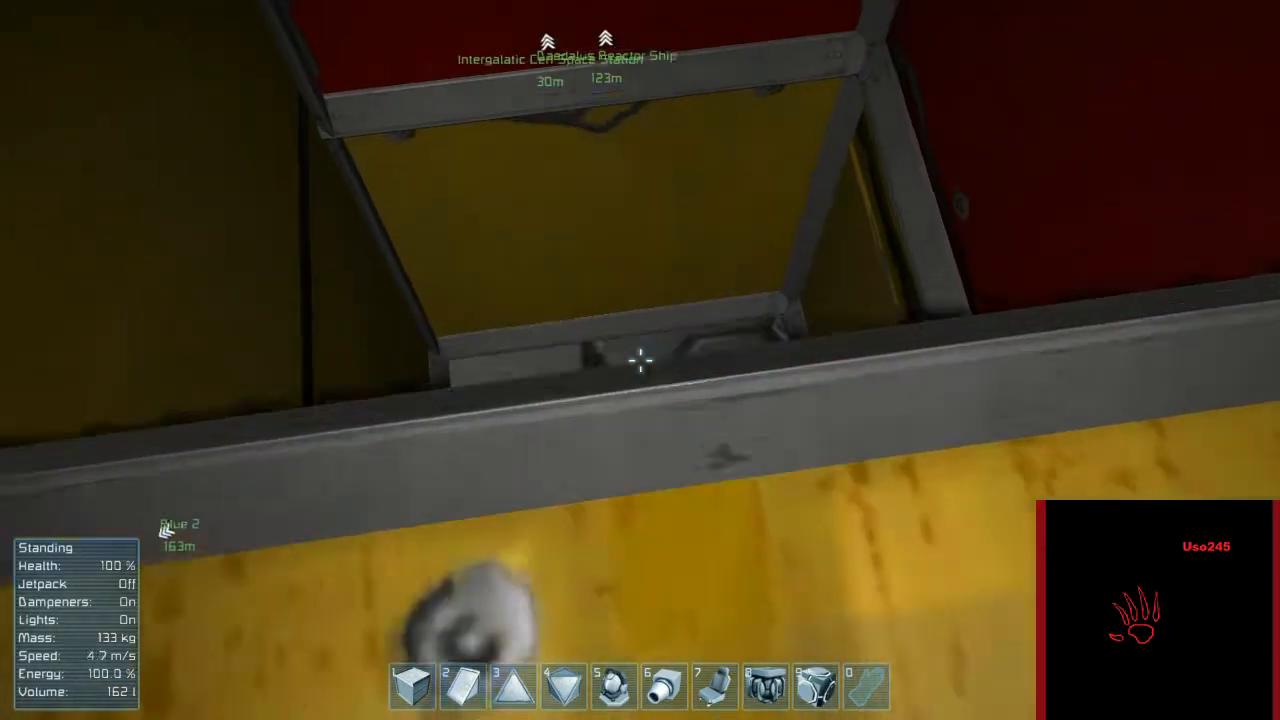
Step: Toggle the jetpack after climbing the yellow stairs into the yellow-and-red room
key(j)
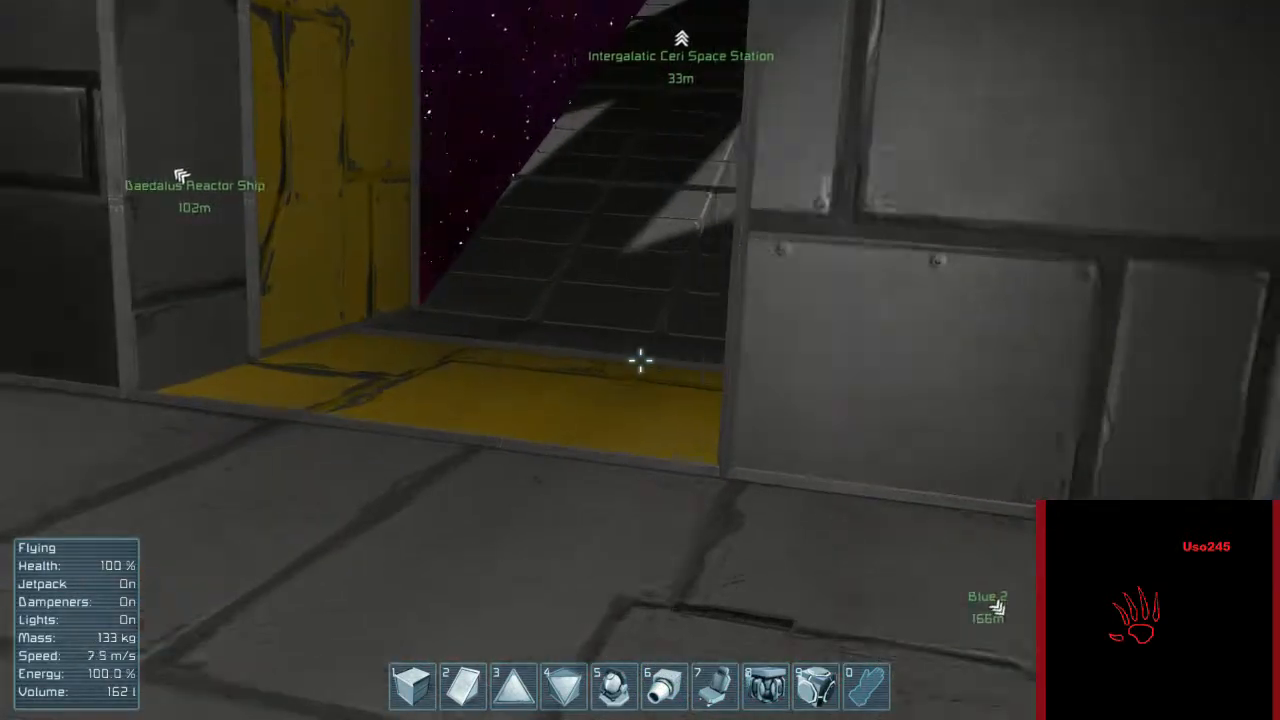
Step: Land past the open deck and open the yellow-trimmed door via its keypad
key(j)
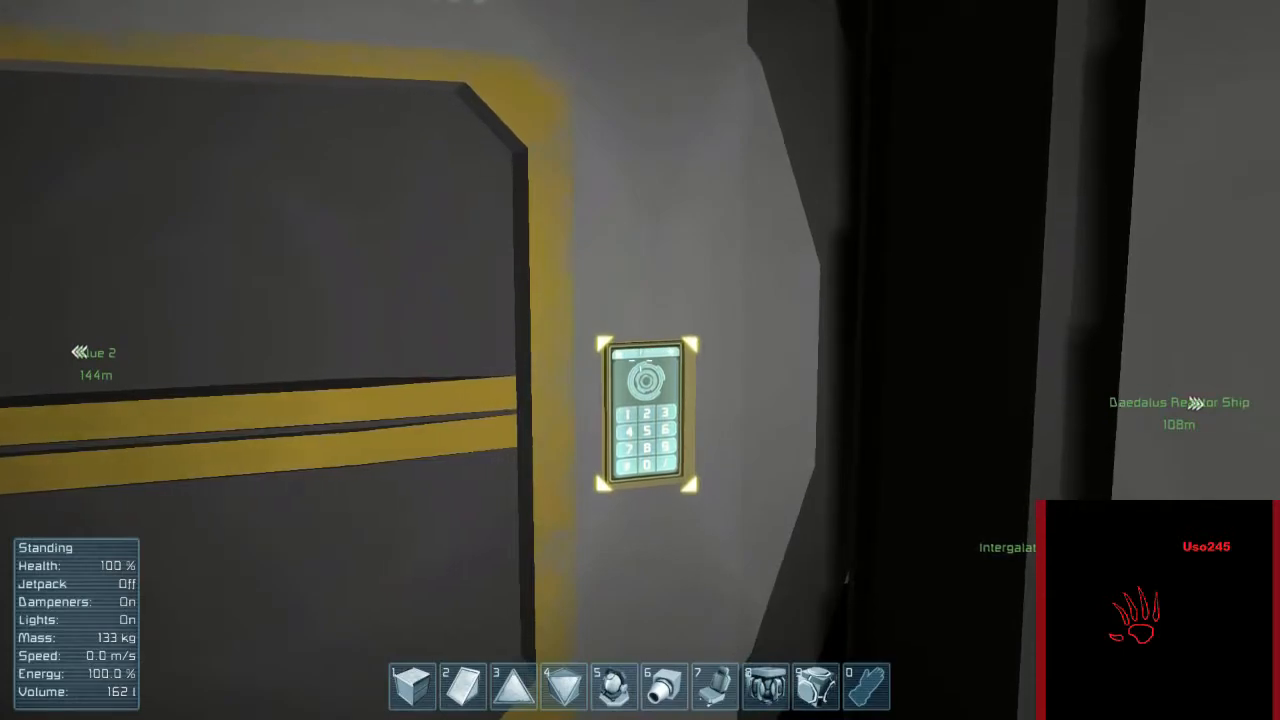
click(646, 410)
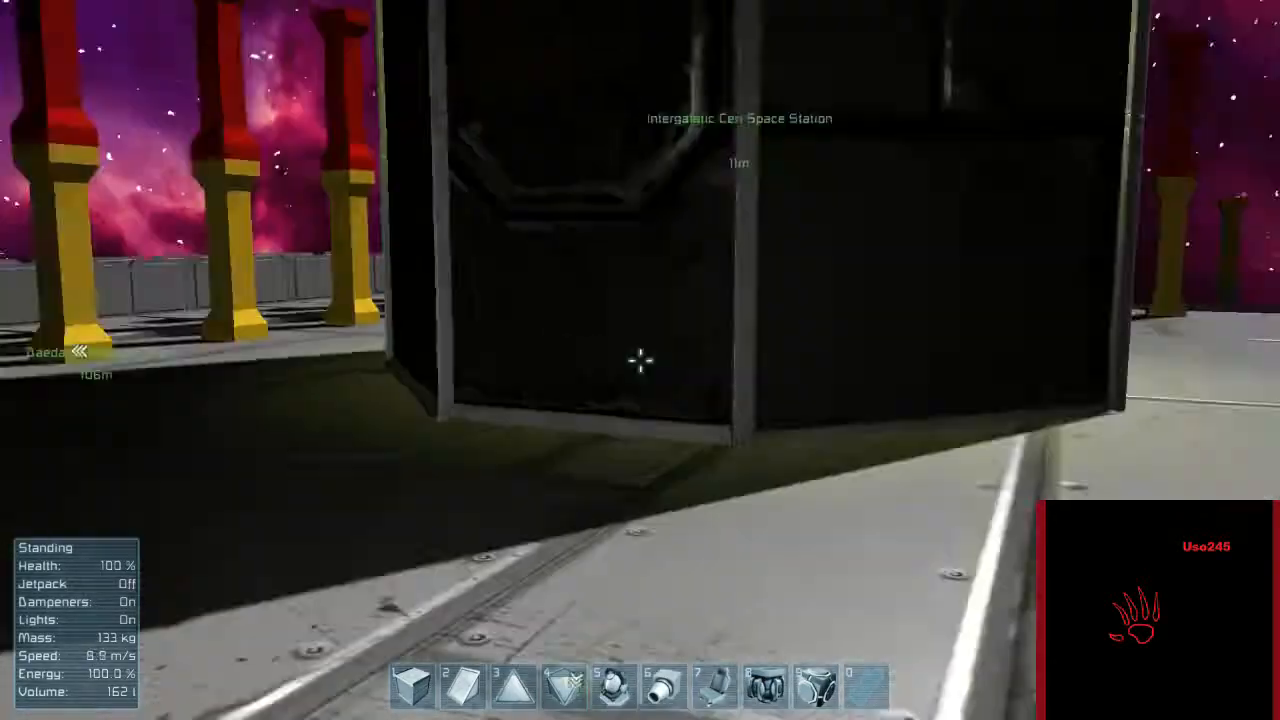
Step: Toggle the jetpack to fly into the station opening and land in the small room
key(j)
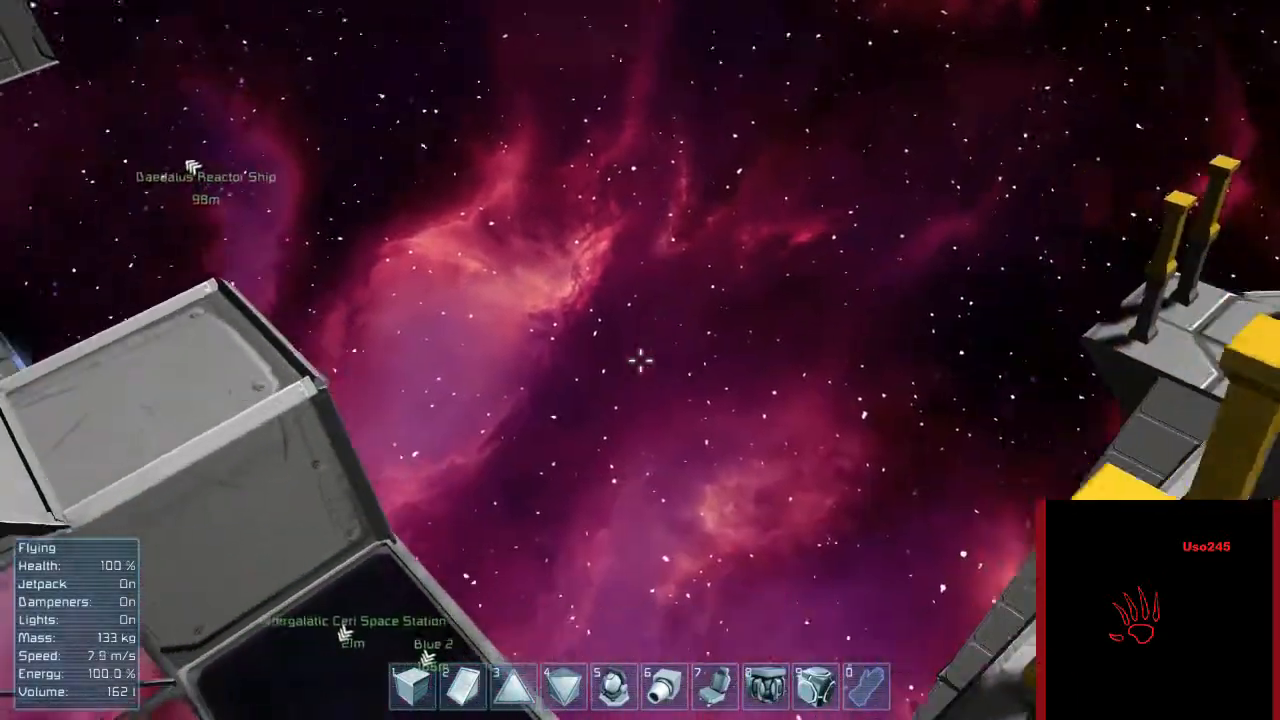
mouse_move(640, 360)
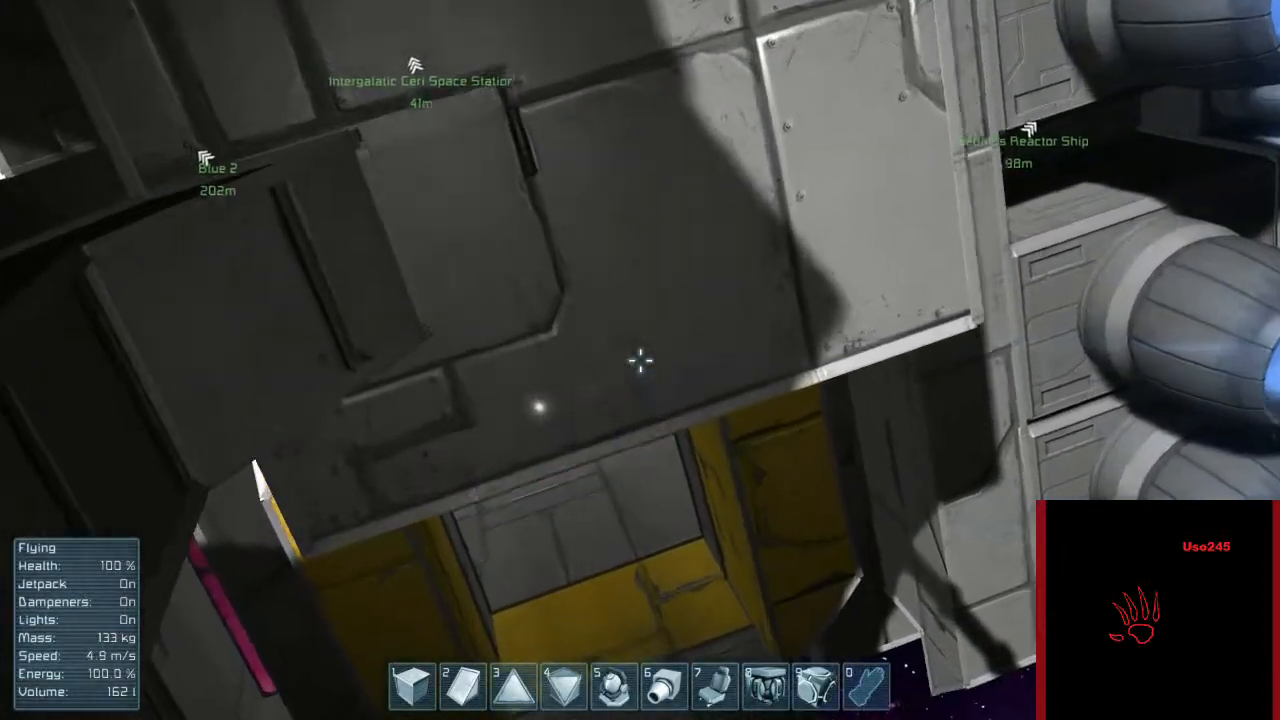
mouse_move(640, 360)
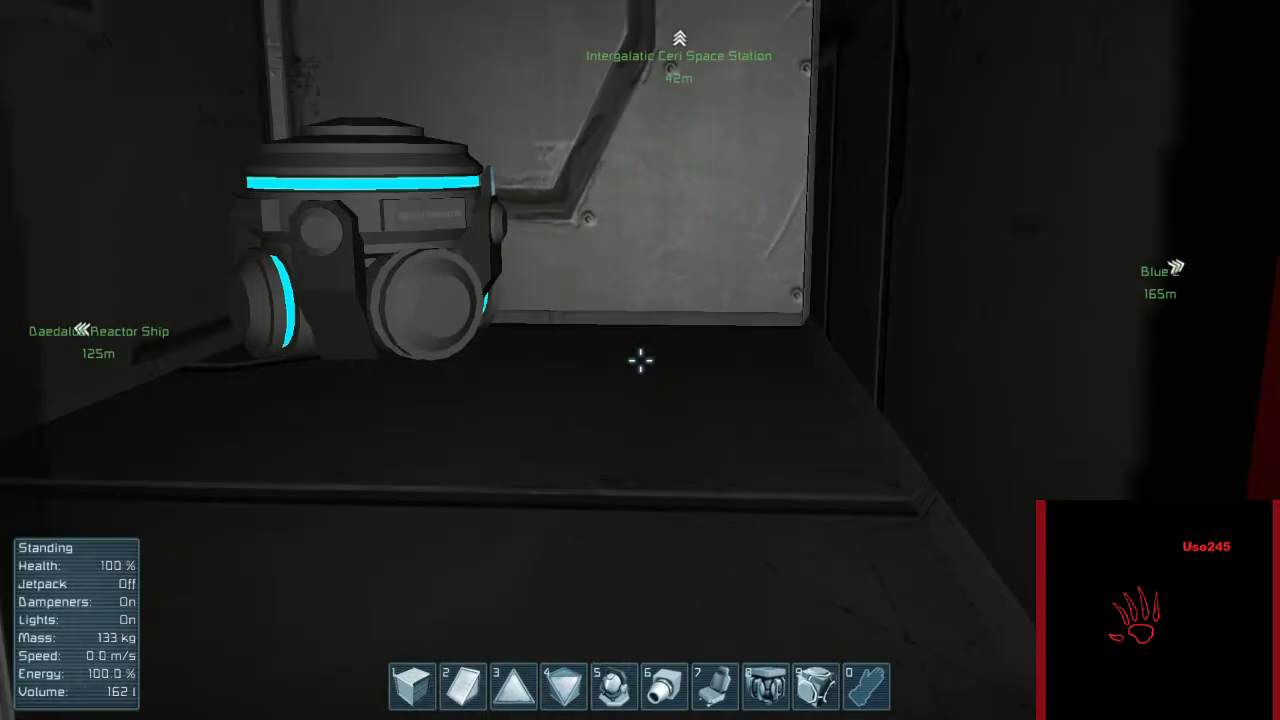
Step: Ready a Passenger Seat and set its build colour to red in the Color picker
key(g)
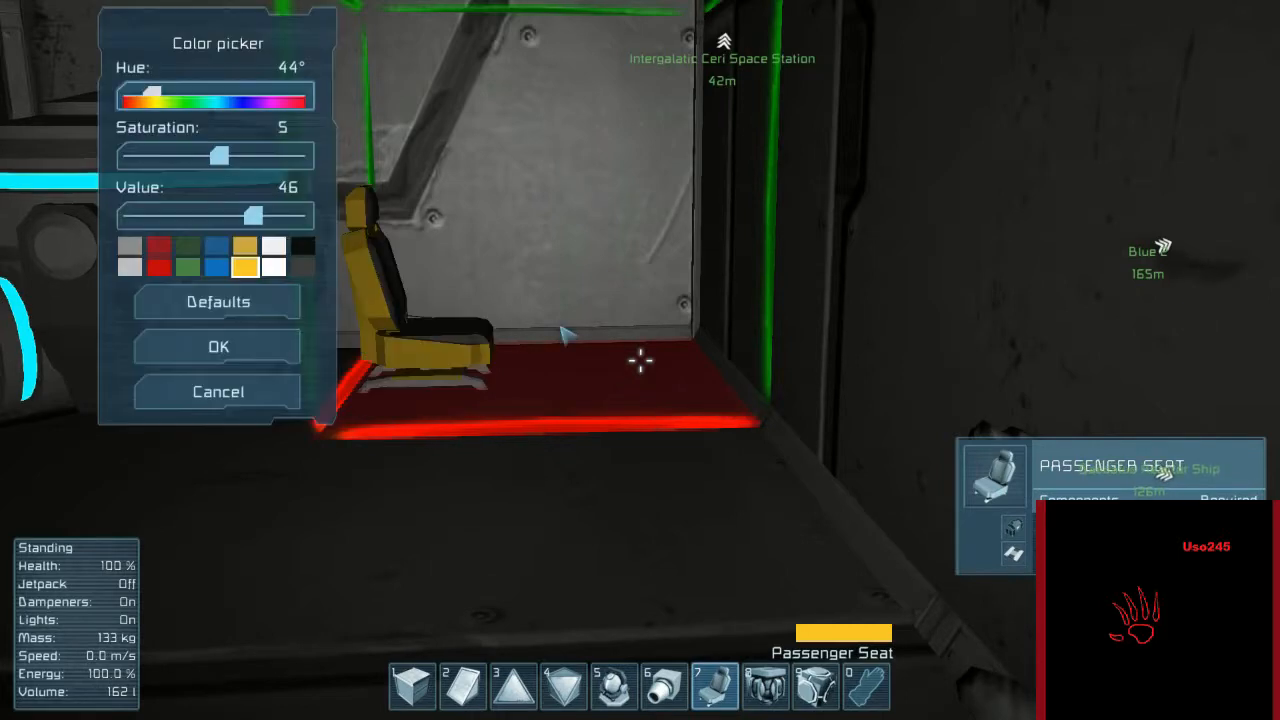
click(158, 264)
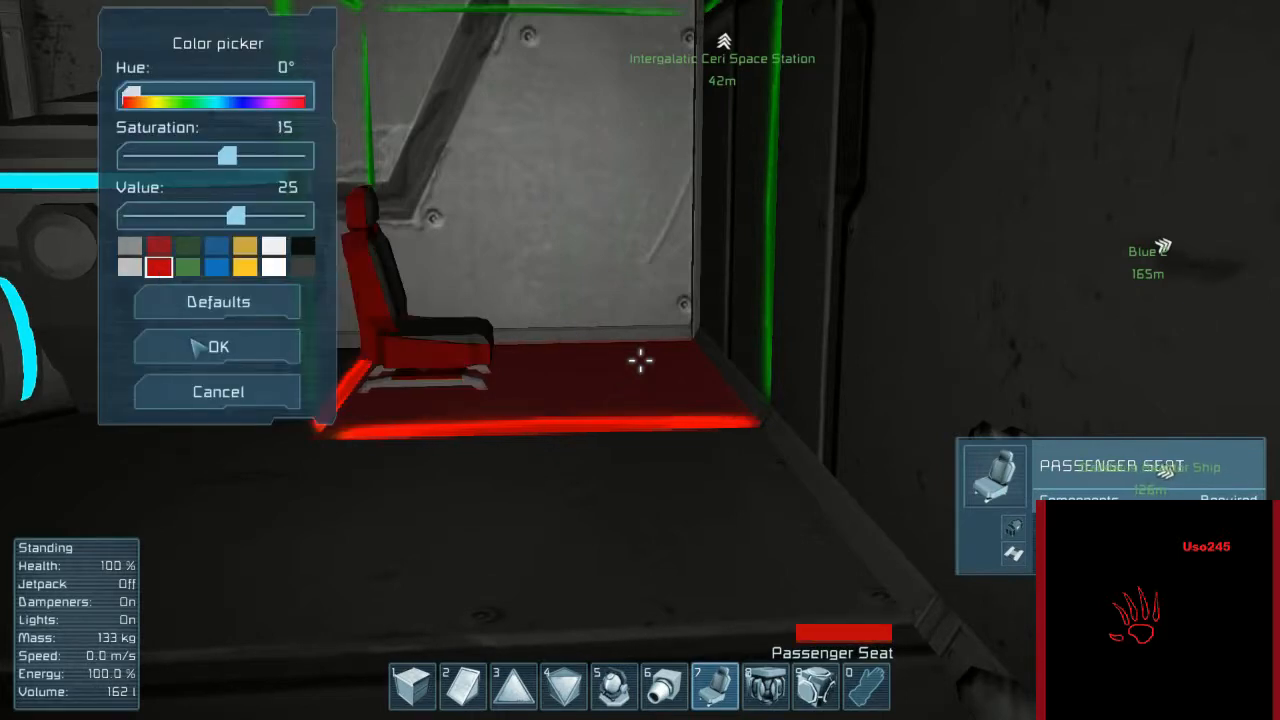
click(216, 346)
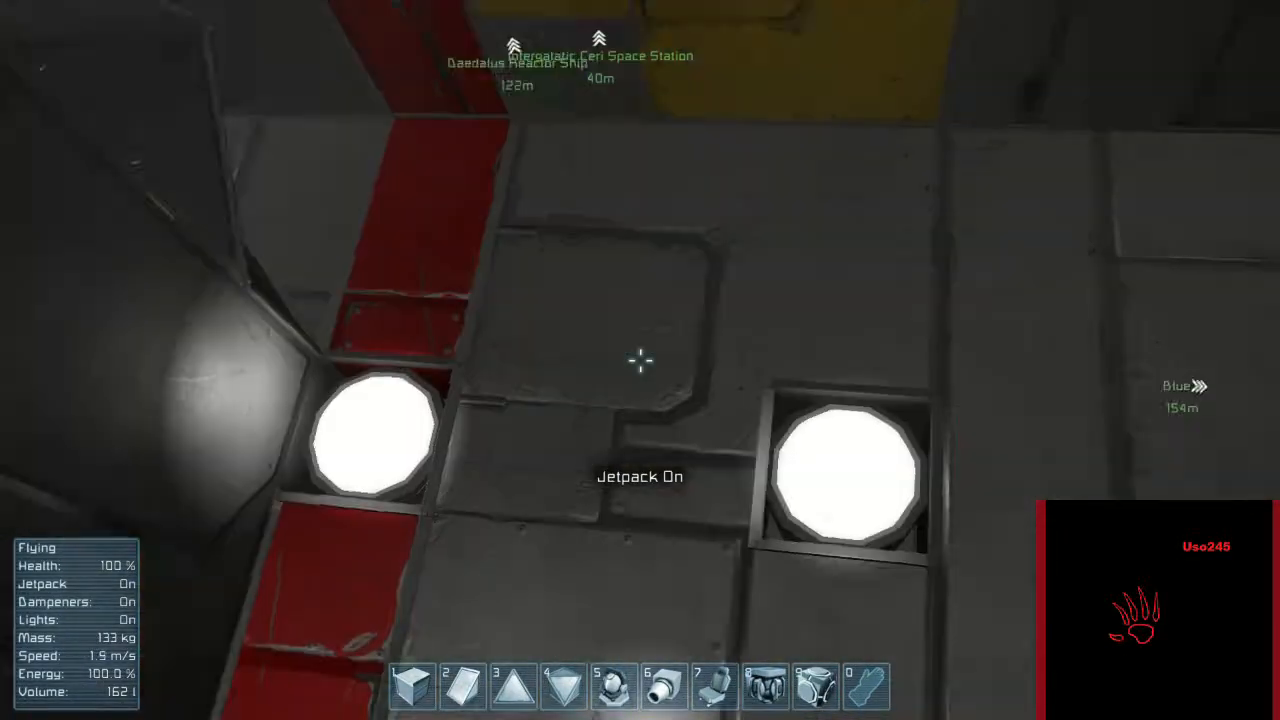
mouse_move(640, 360)
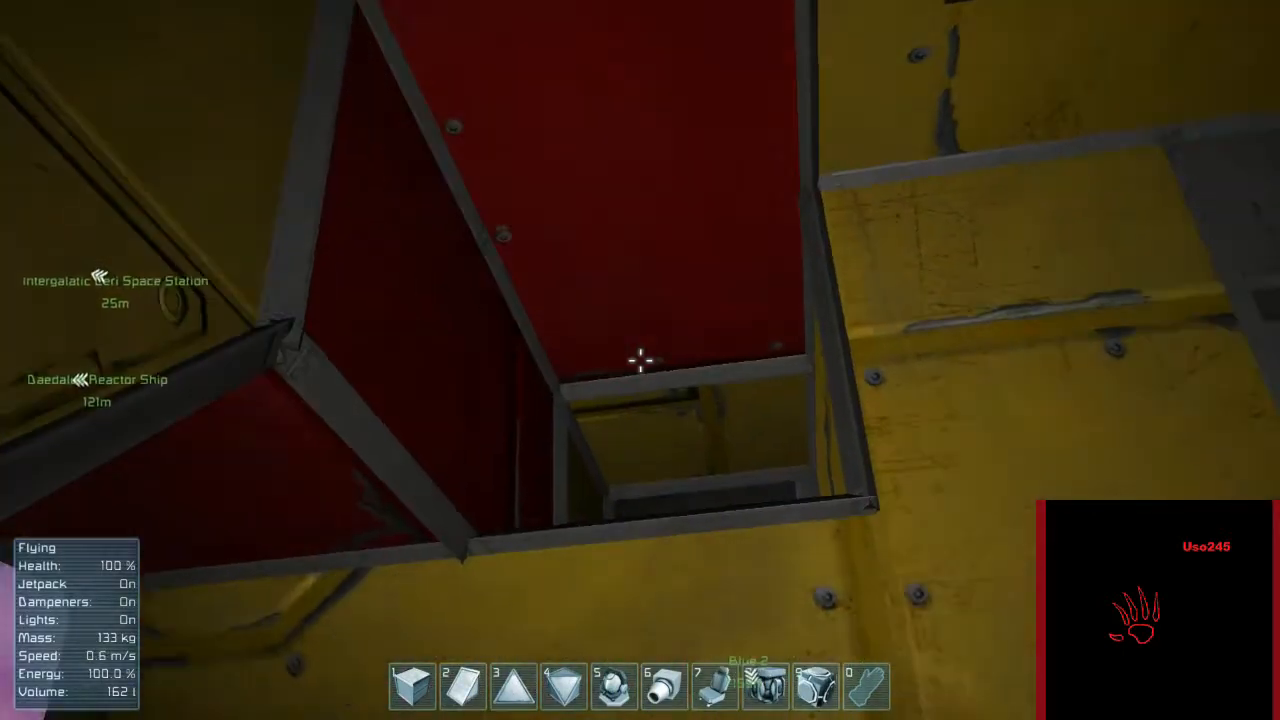
Step: Land, lift off through the red-and-yellow shaft, and land again beside the yellow staircase
key(J)
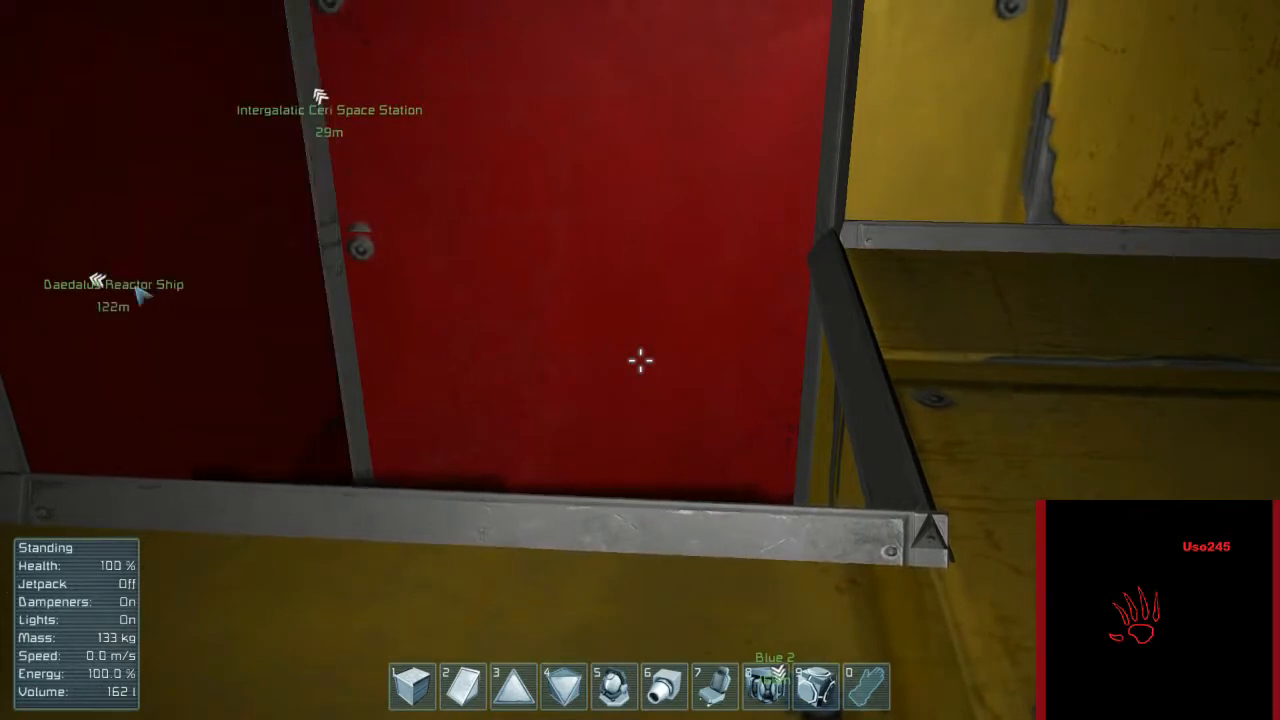
key(g)
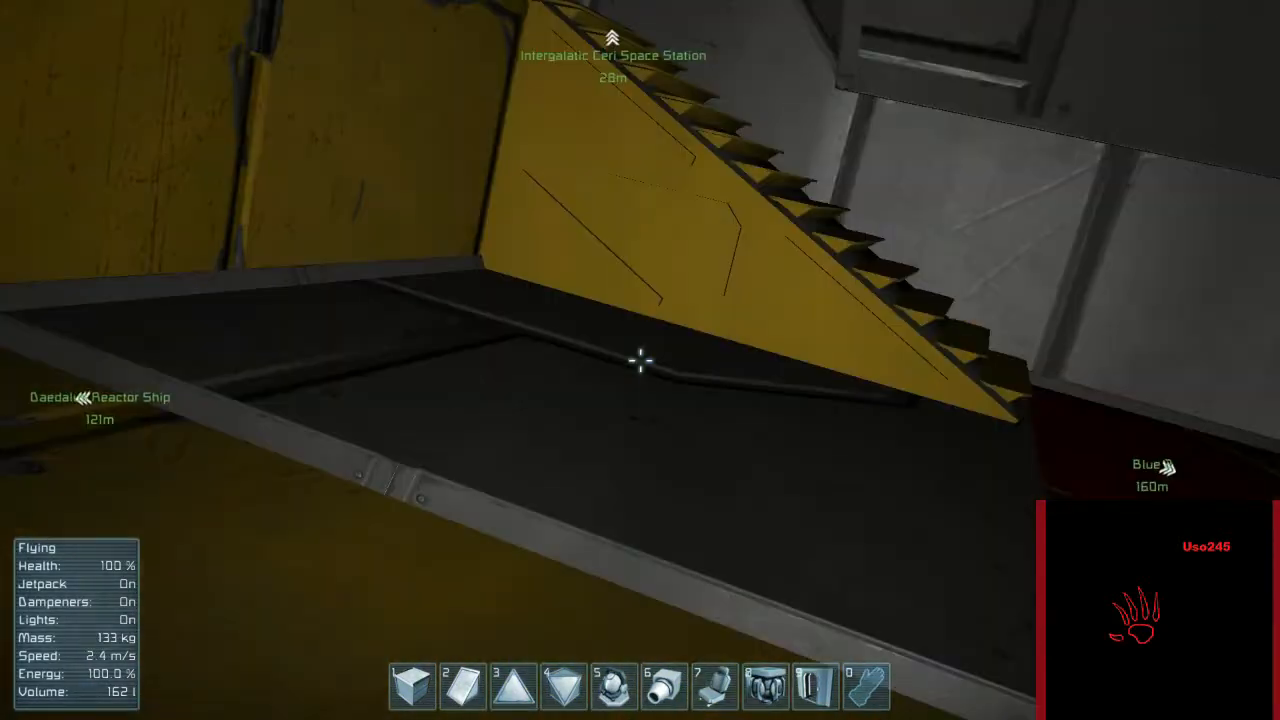
key(j)
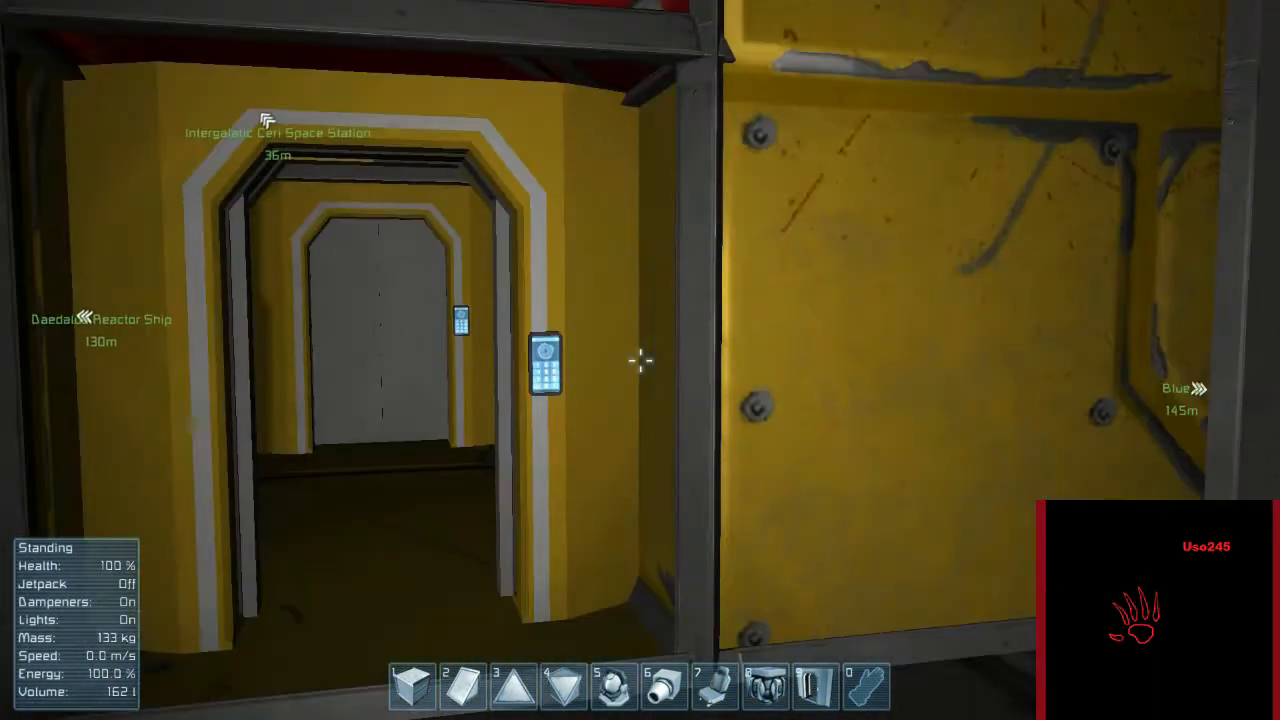
mouse_move(640, 360)
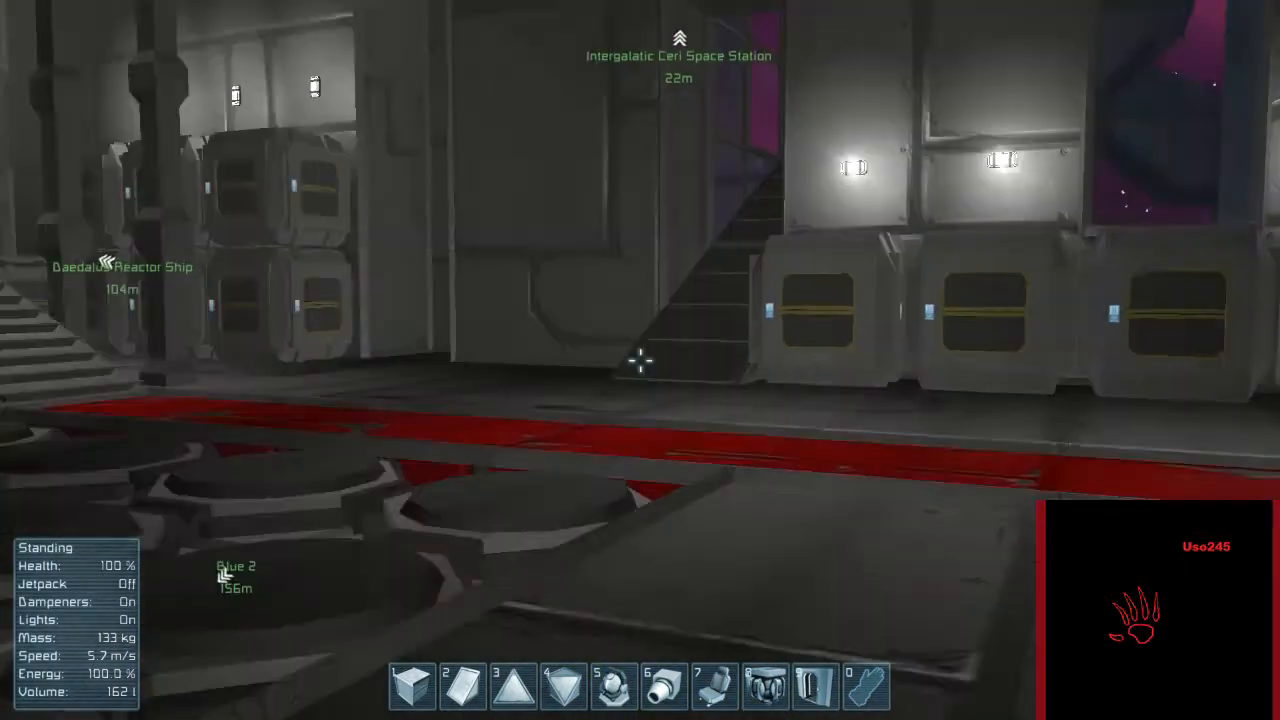
mouse_move(640, 360)
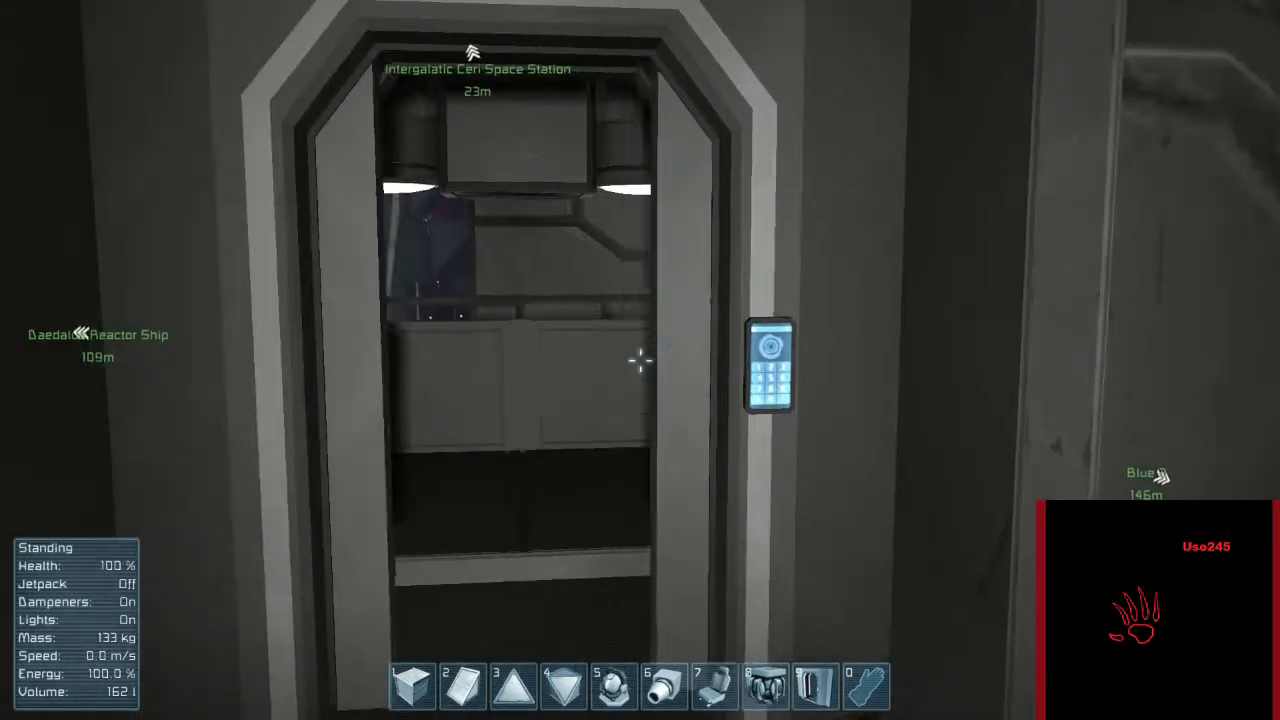
mouse_move(640, 360)
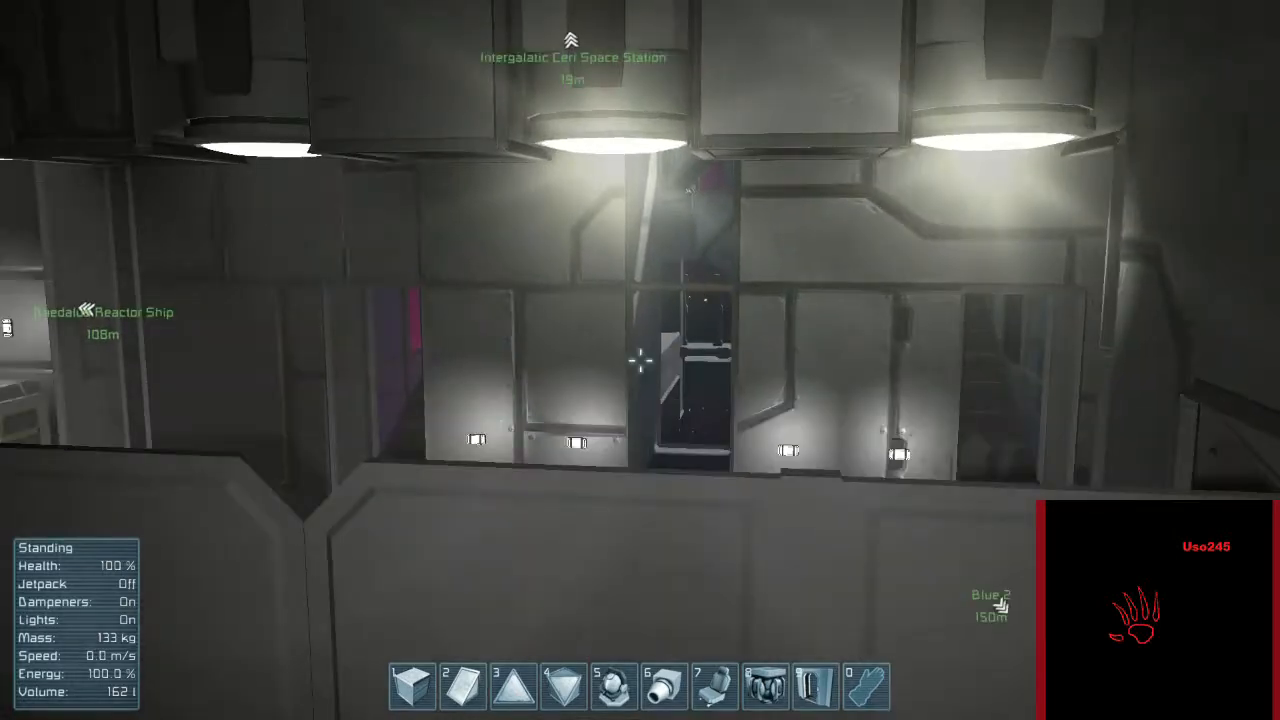
mouse_move(640, 360)
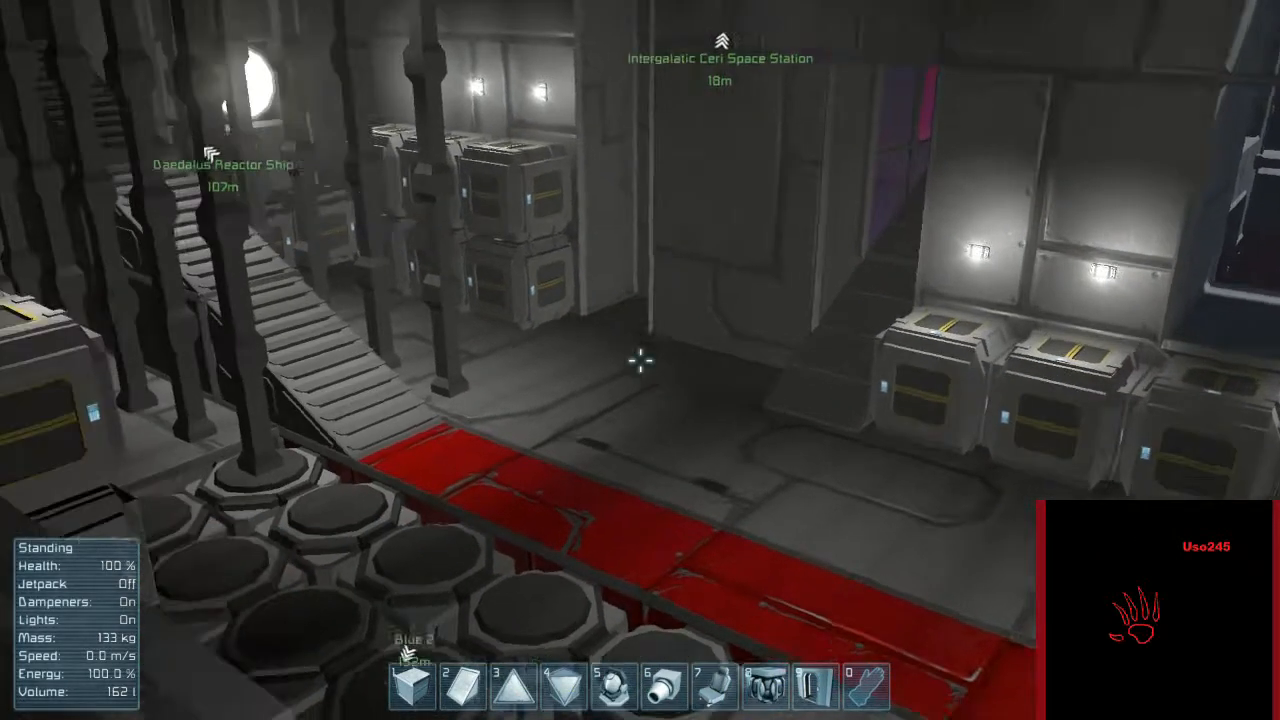
mouse_move(640, 360)
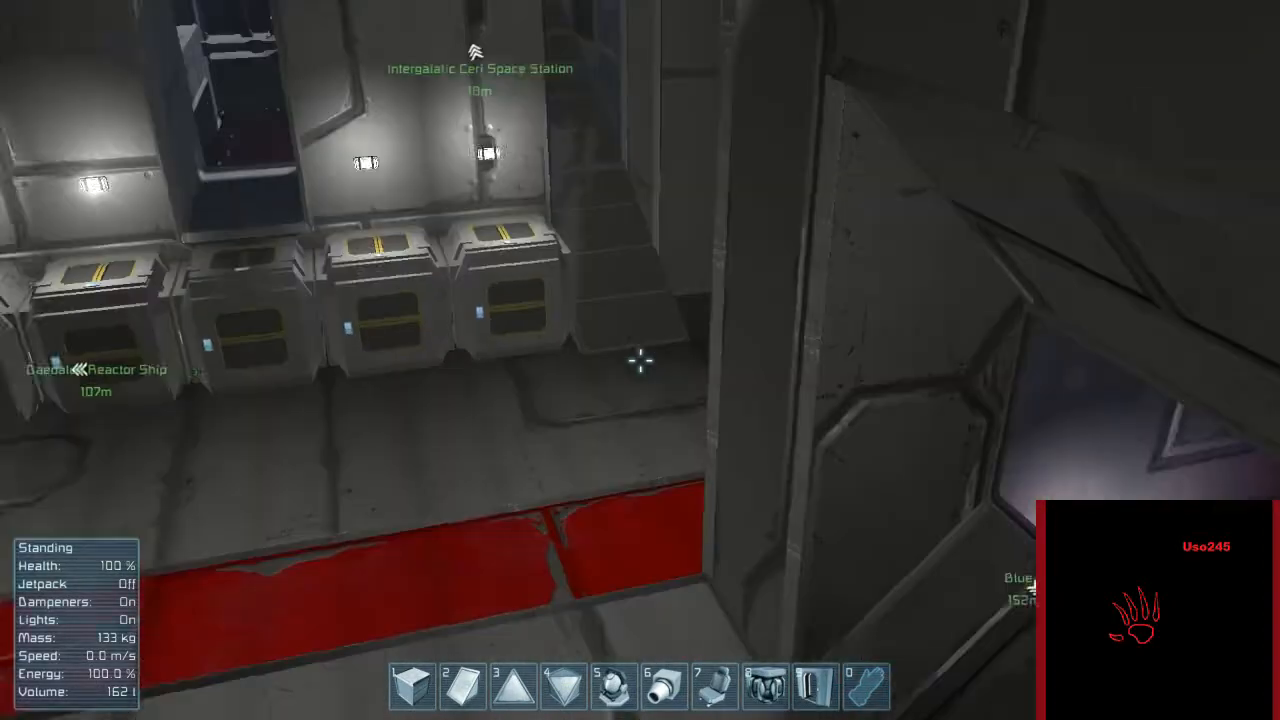
mouse_move(640, 360)
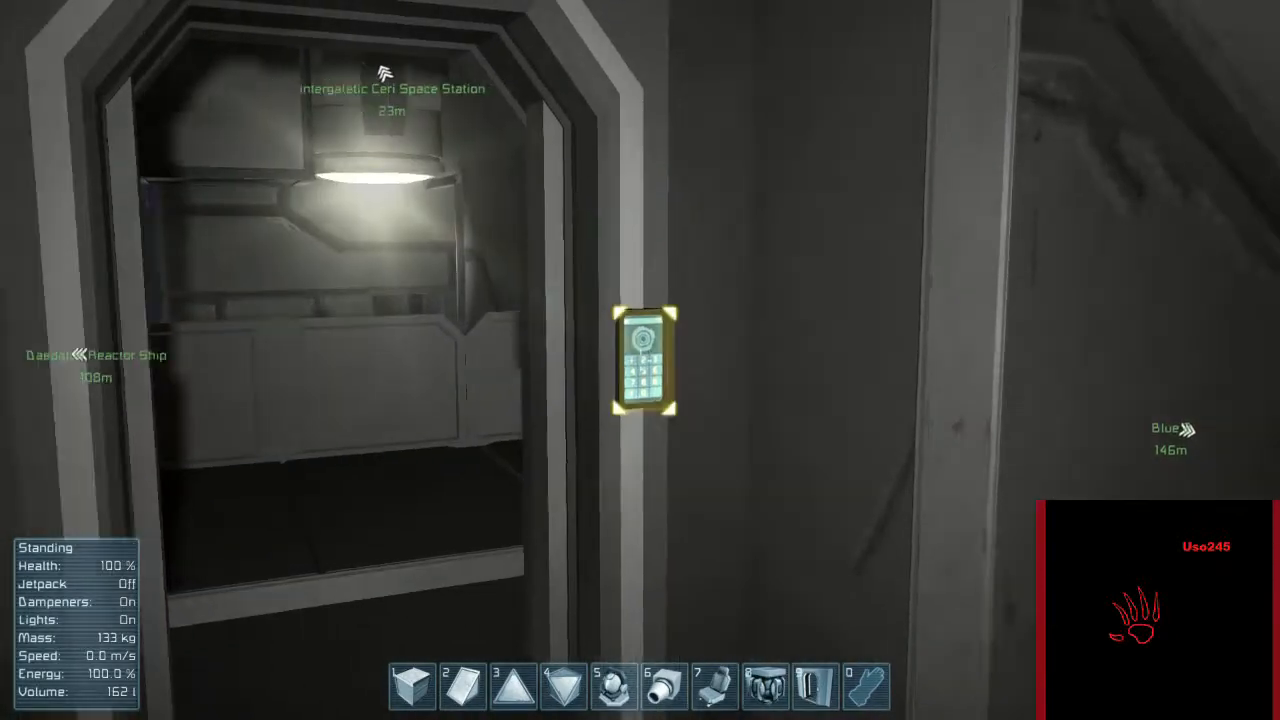
mouse_move(640, 360)
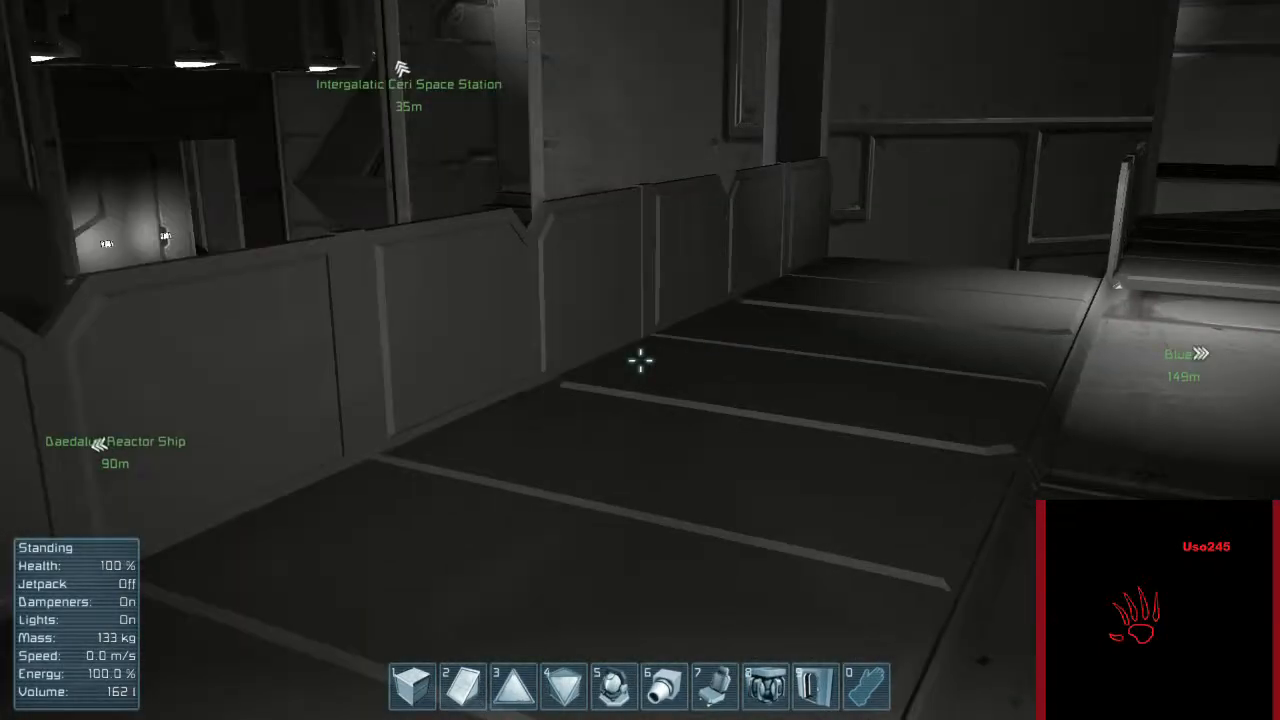
mouse_move(640, 360)
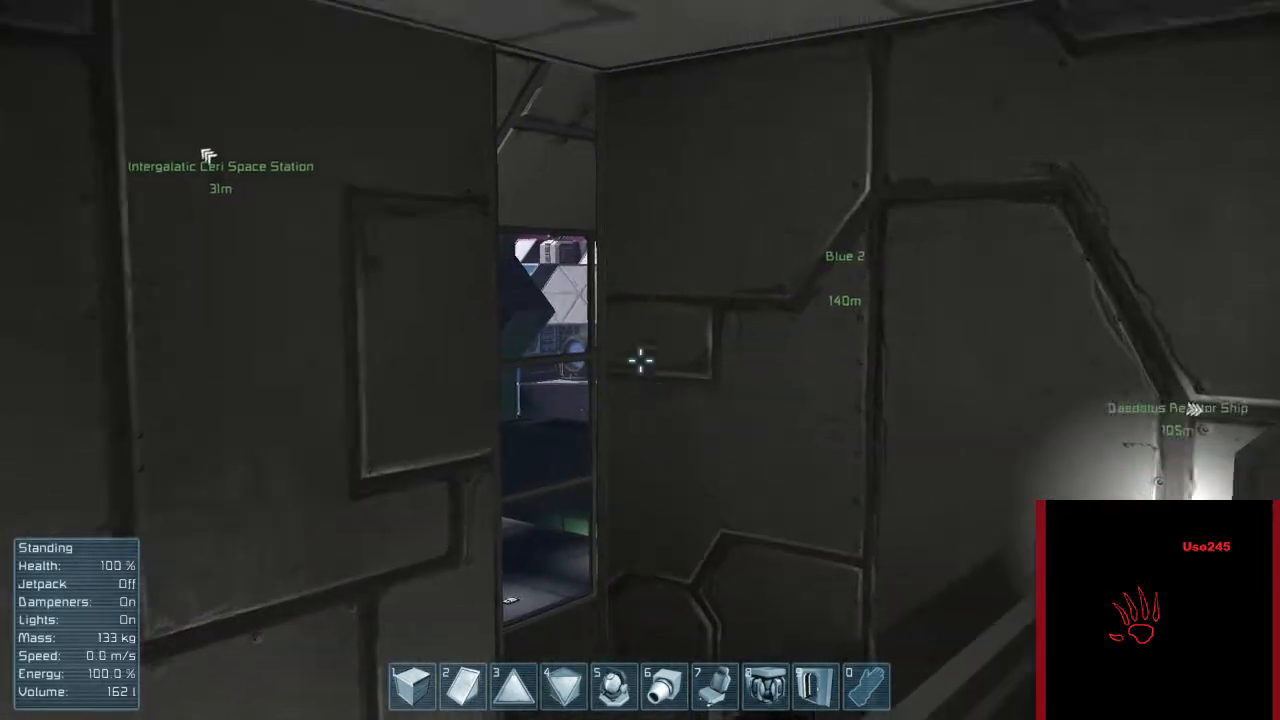
mouse_move(640, 360)
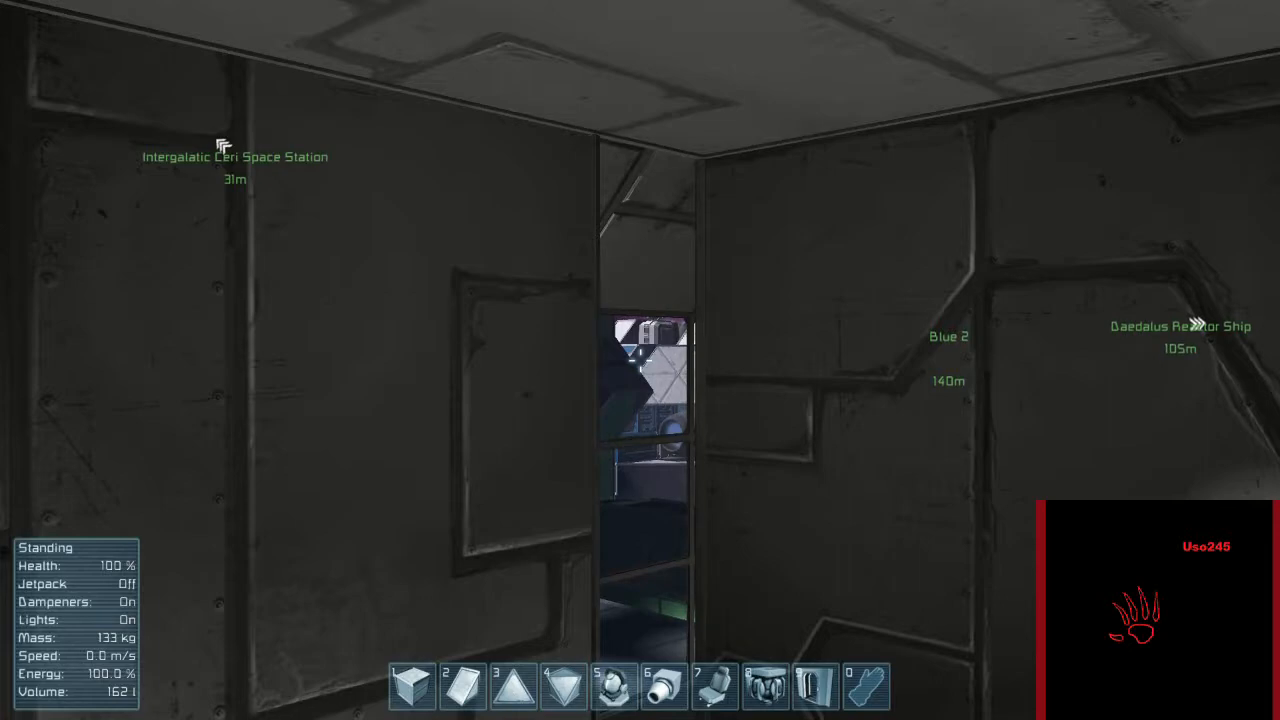
mouse_move(640, 360)
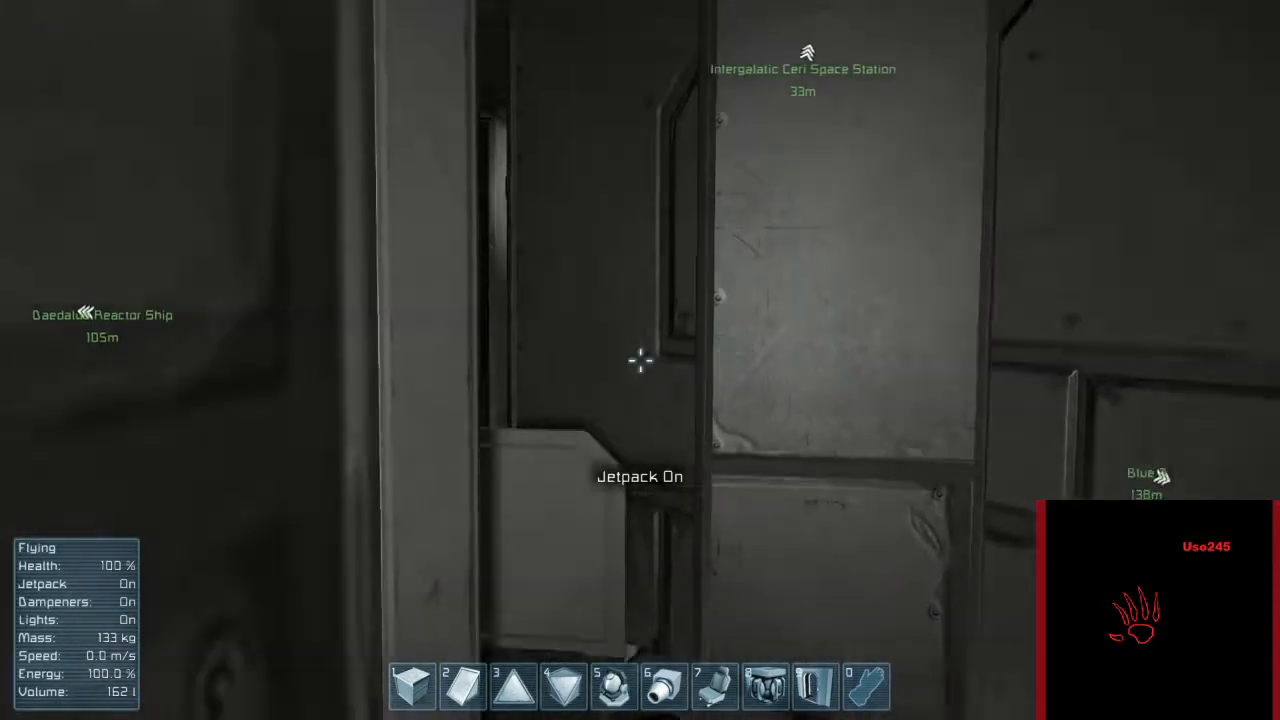
mouse_move(640, 360)
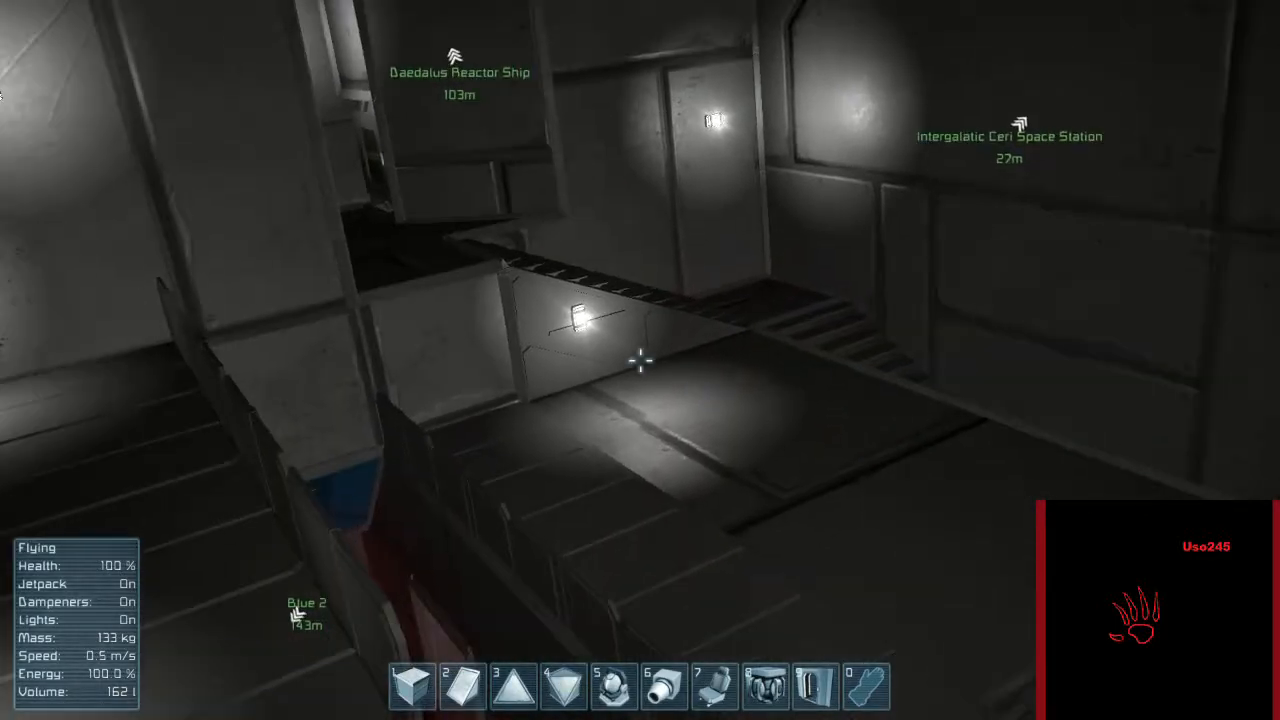
mouse_move(640, 360)
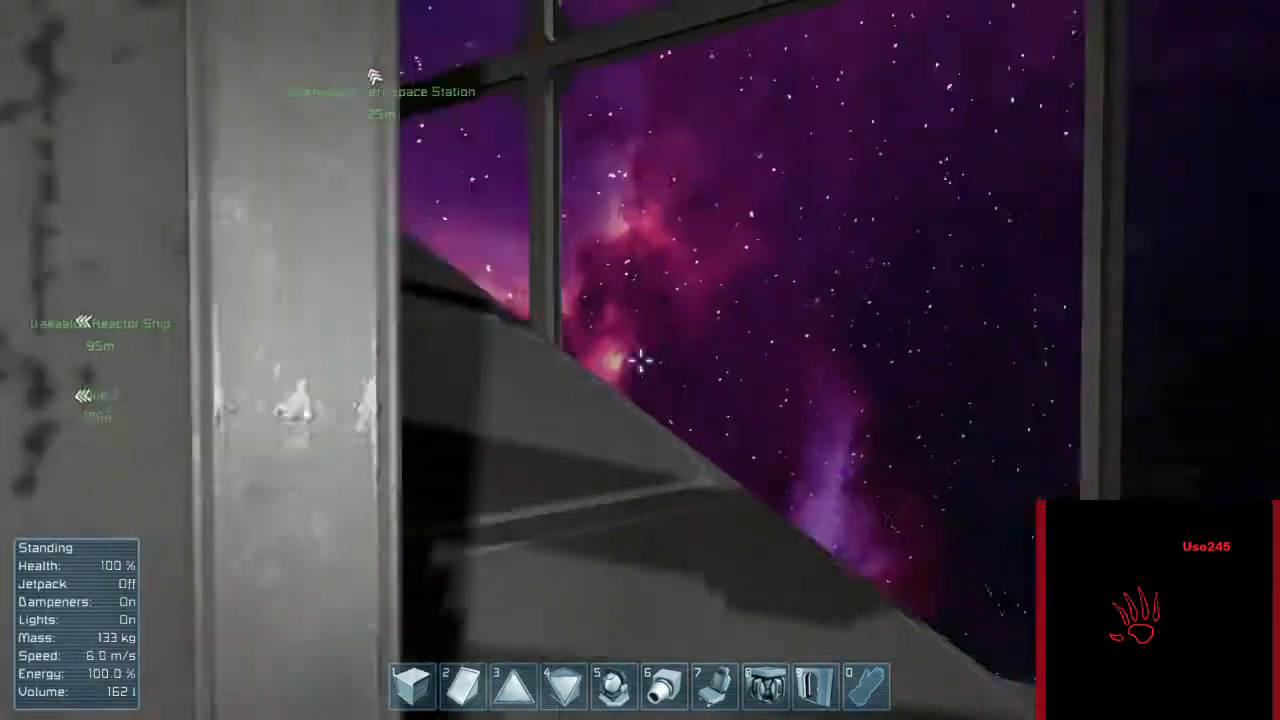
mouse_move(640, 360)
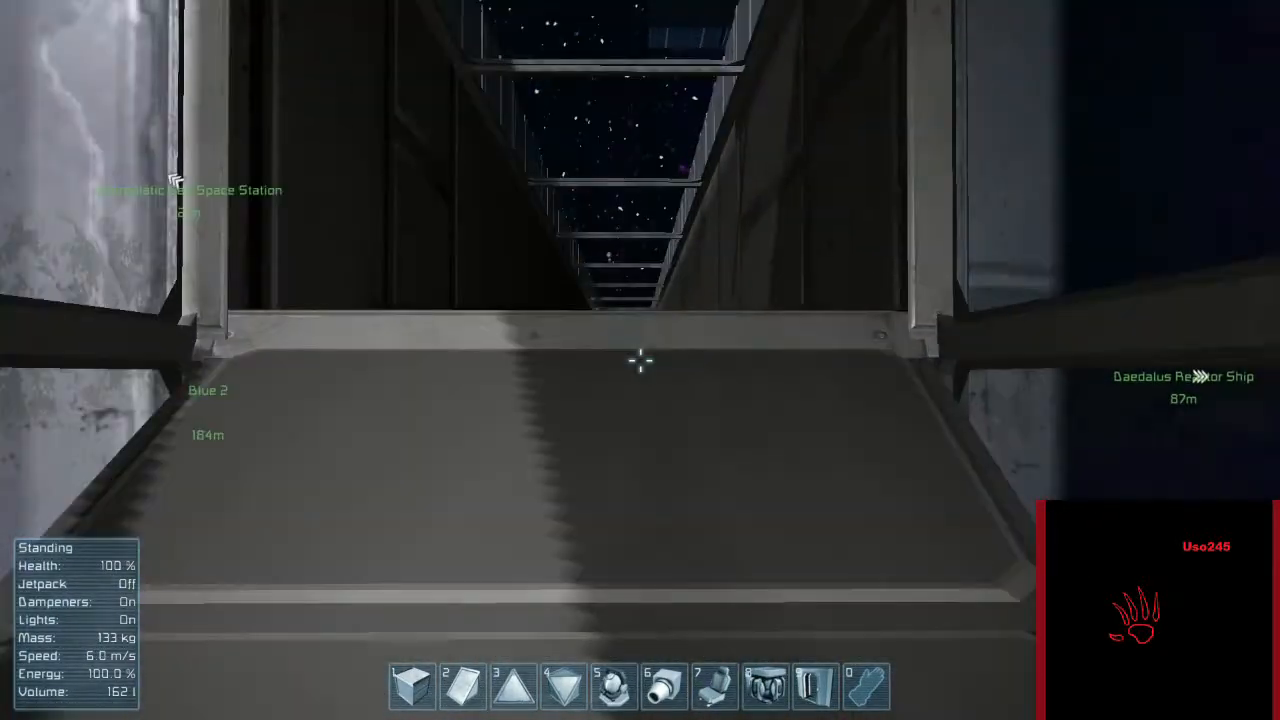
mouse_move(640, 360)
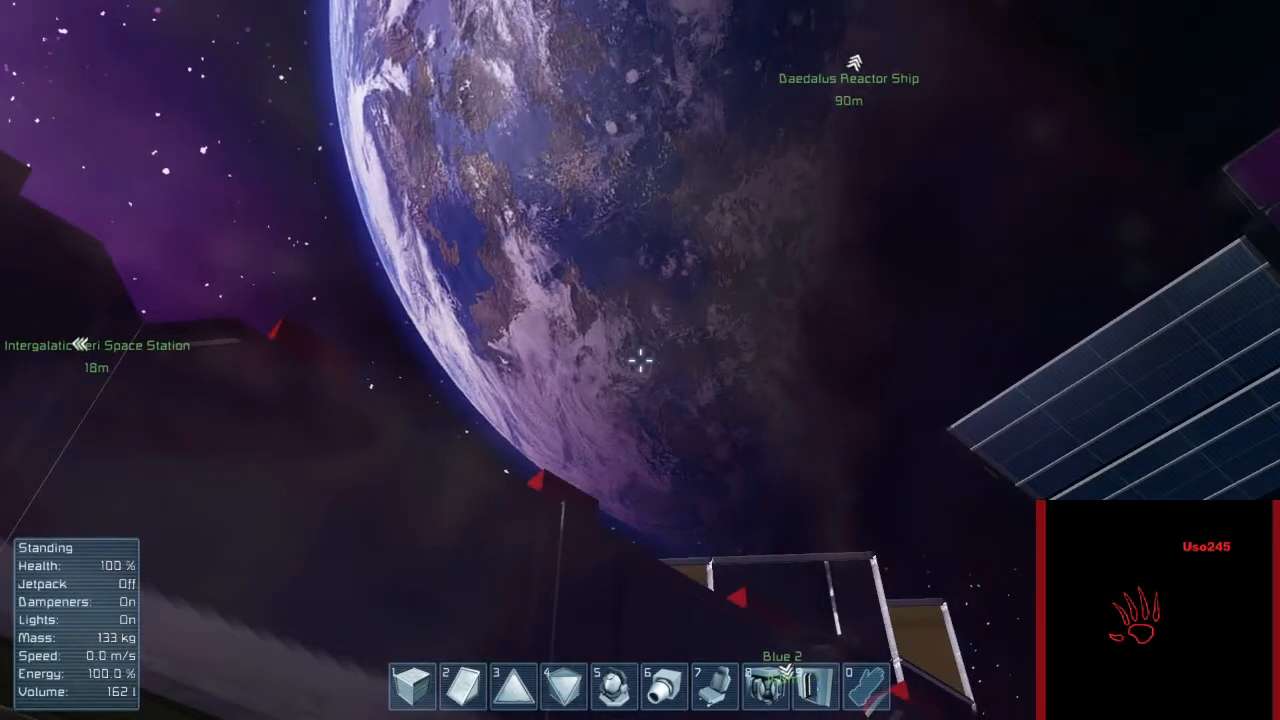
mouse_move(650, 360)
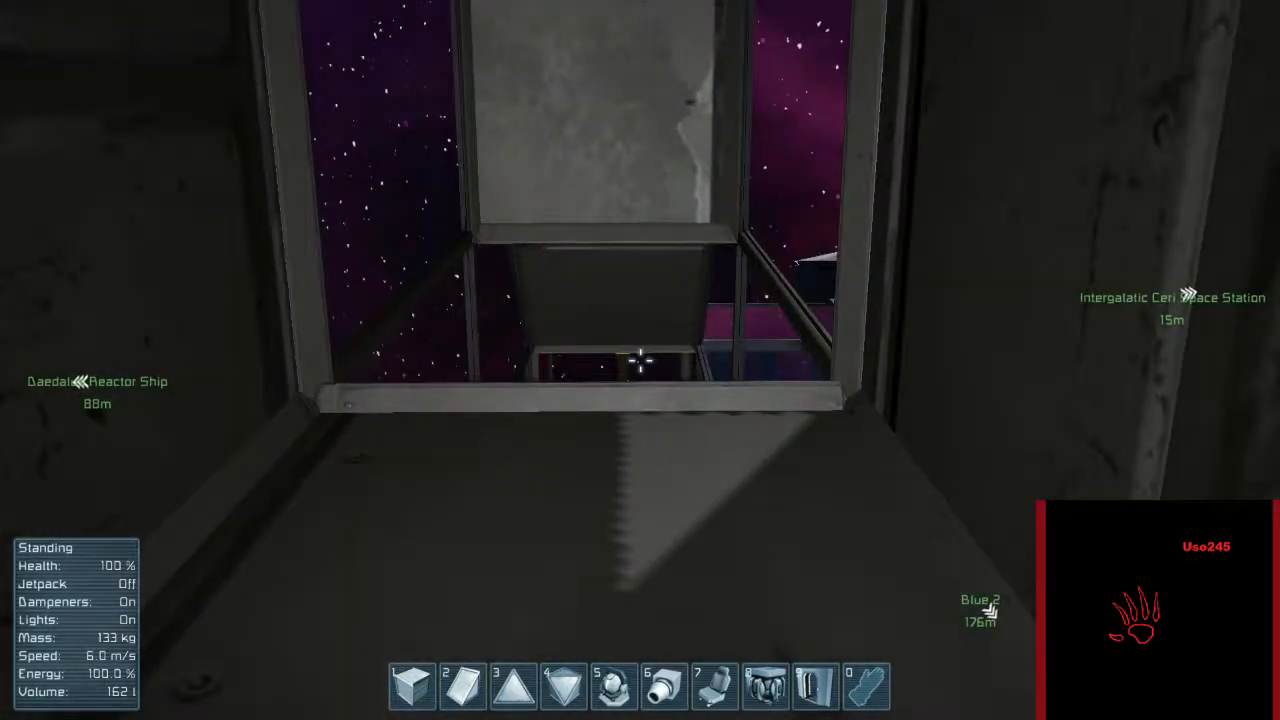
mouse_move(640, 360)
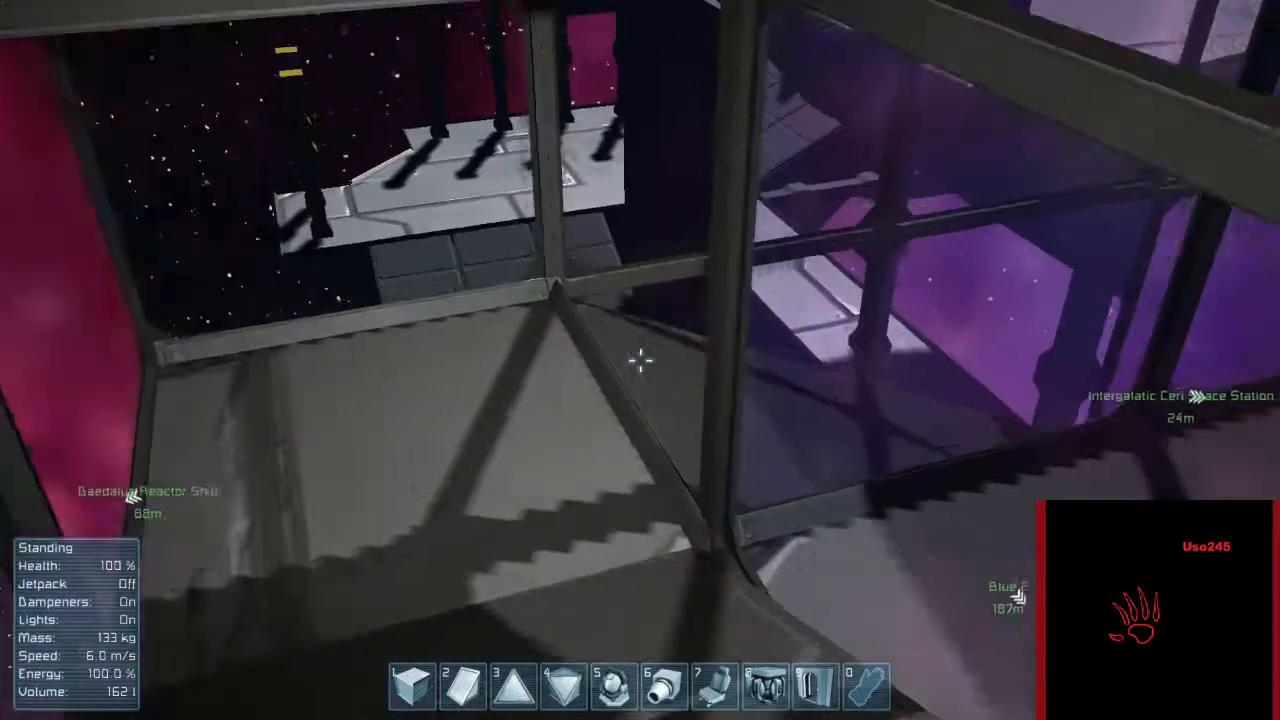
mouse_move(640, 360)
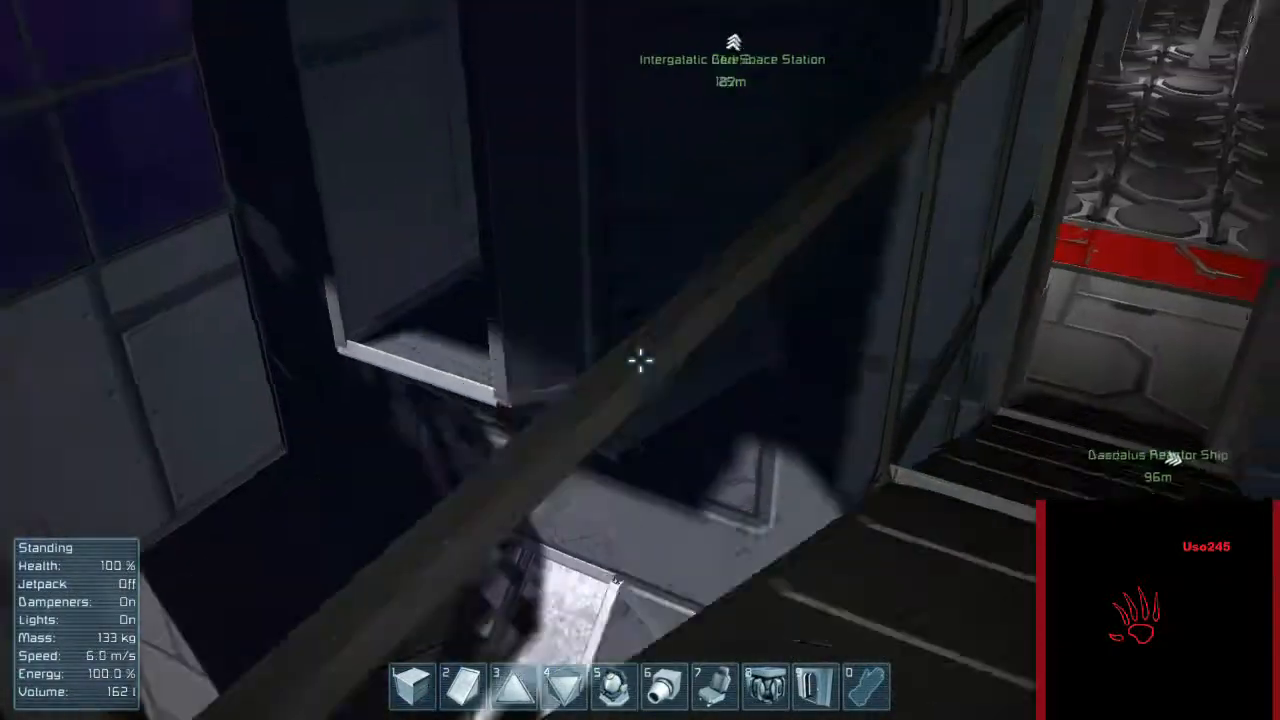
mouse_move(640, 360)
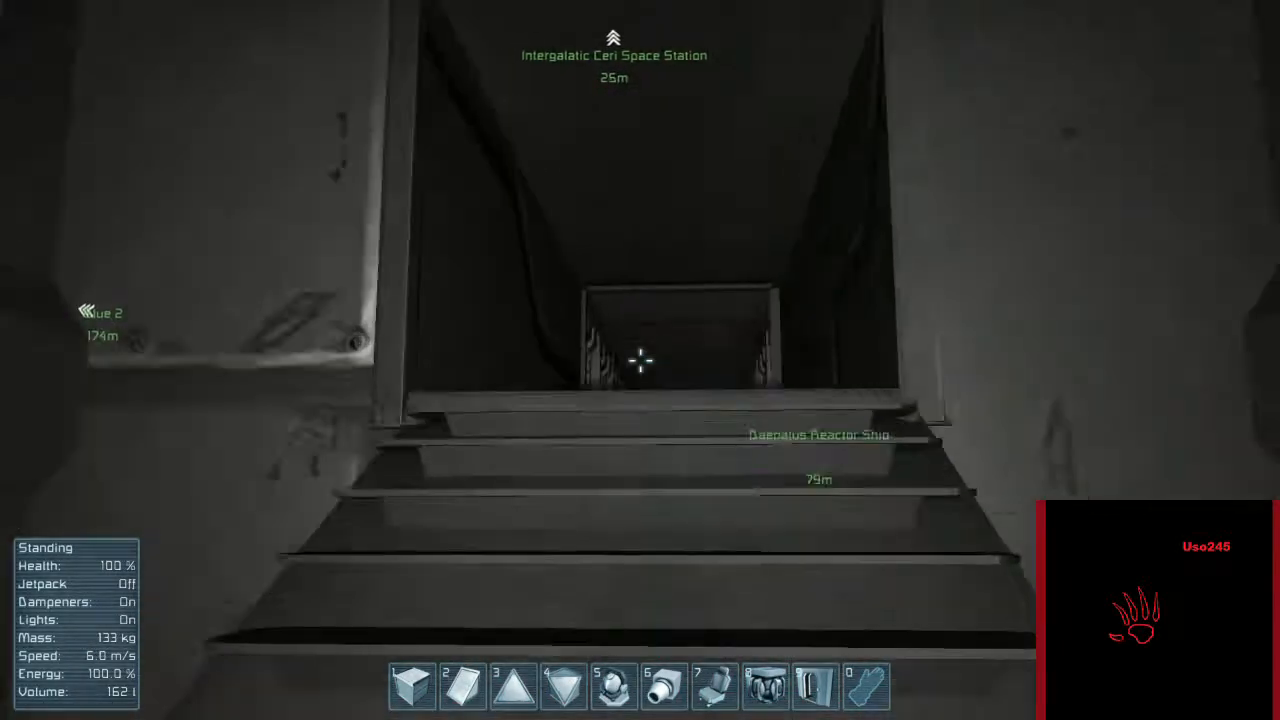
Step: Walk up the staircase and along the yellow corridor to the keypad doorway
key(w)
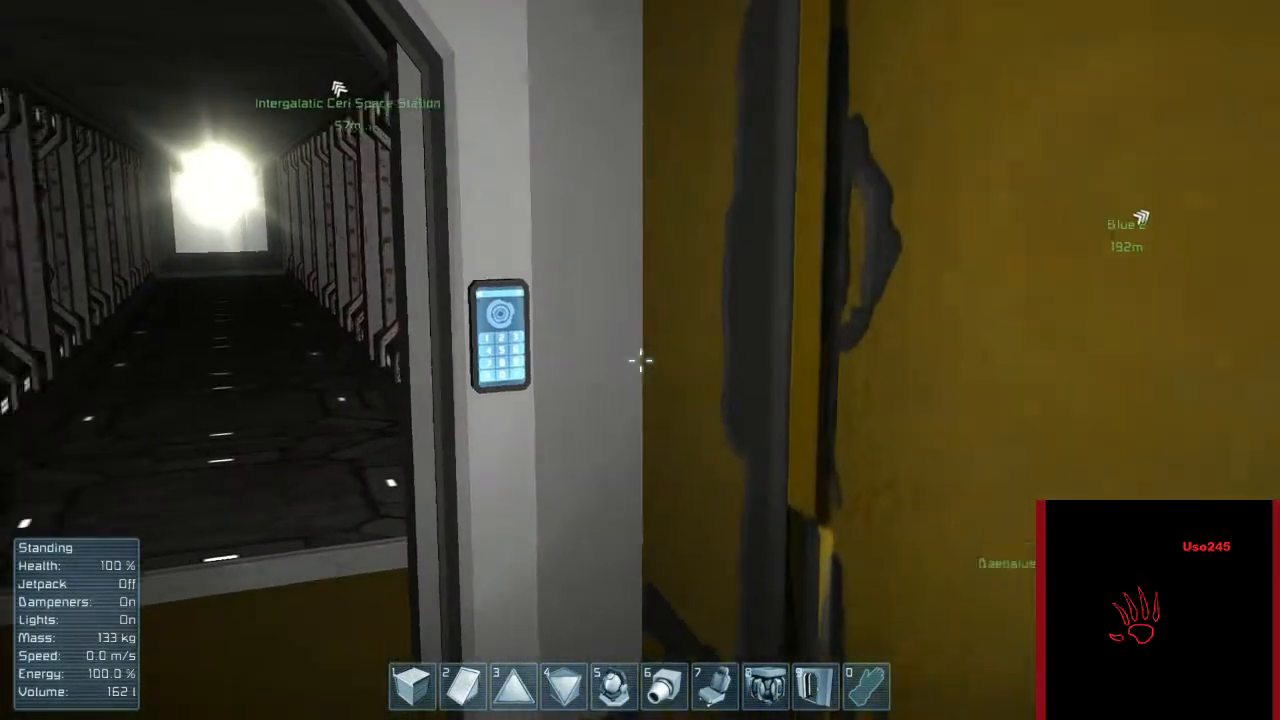
mouse_move(640, 360)
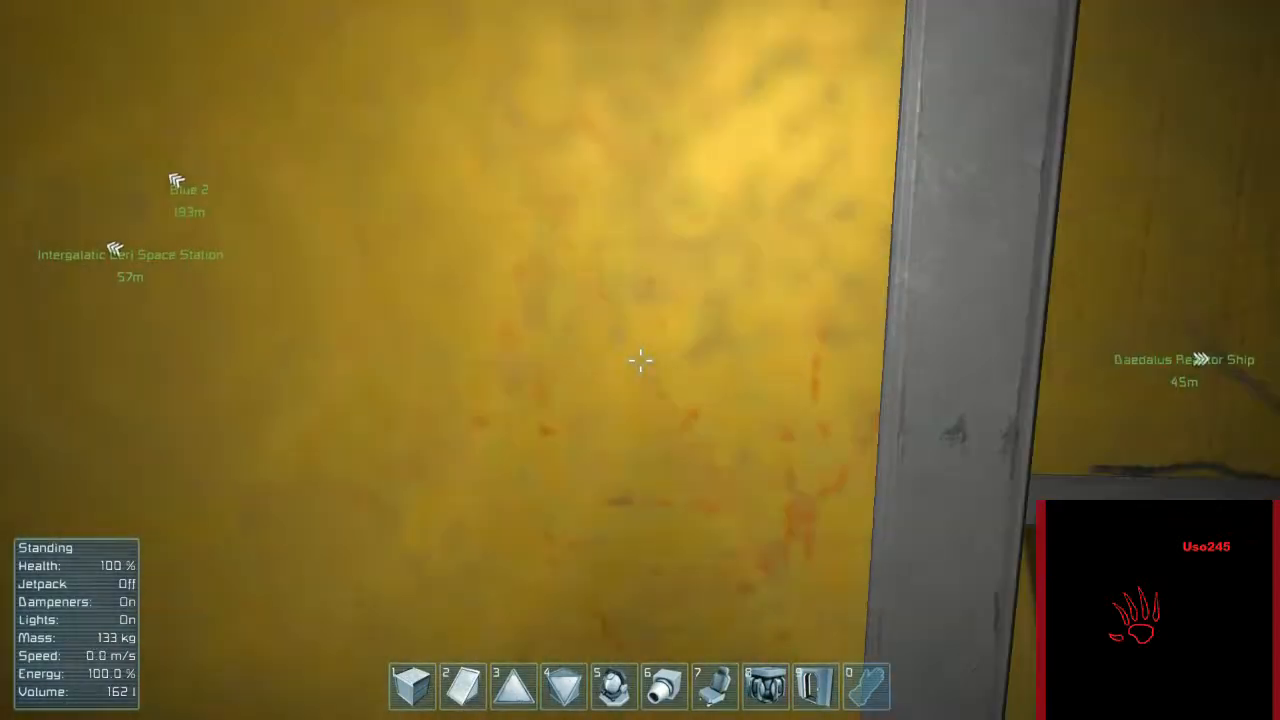
mouse_move(640, 360)
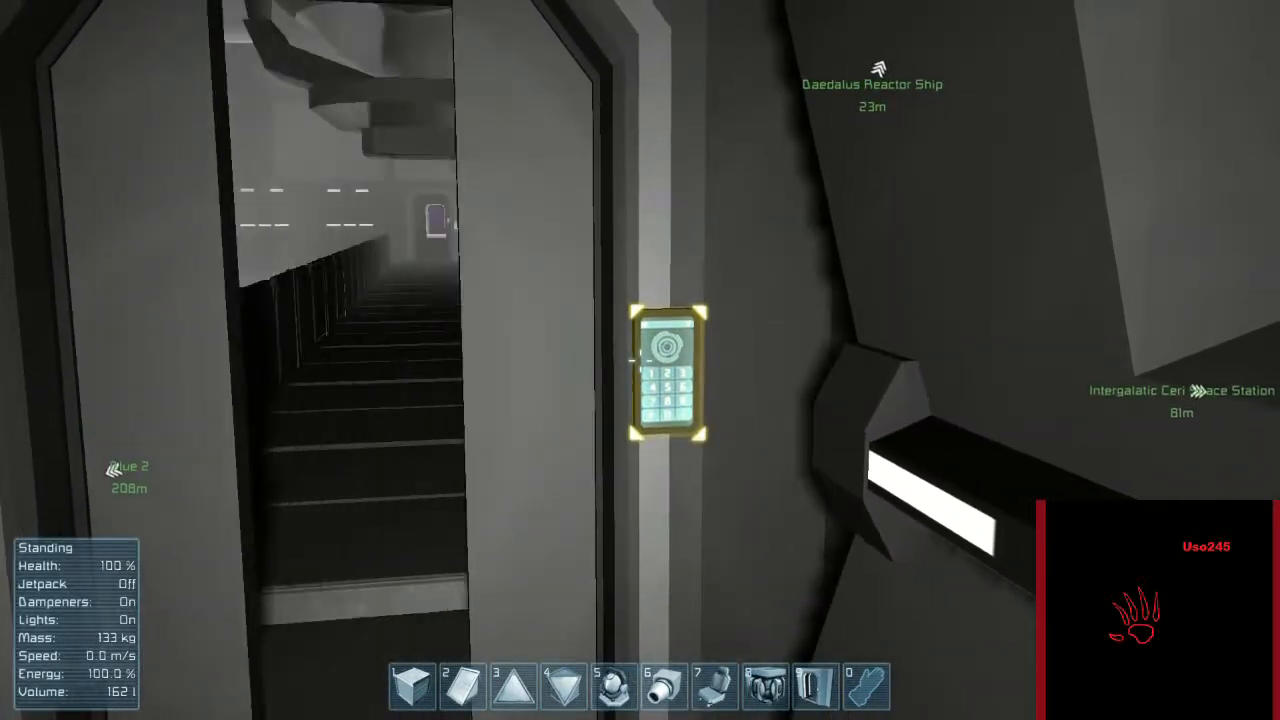
mouse_move(640, 360)
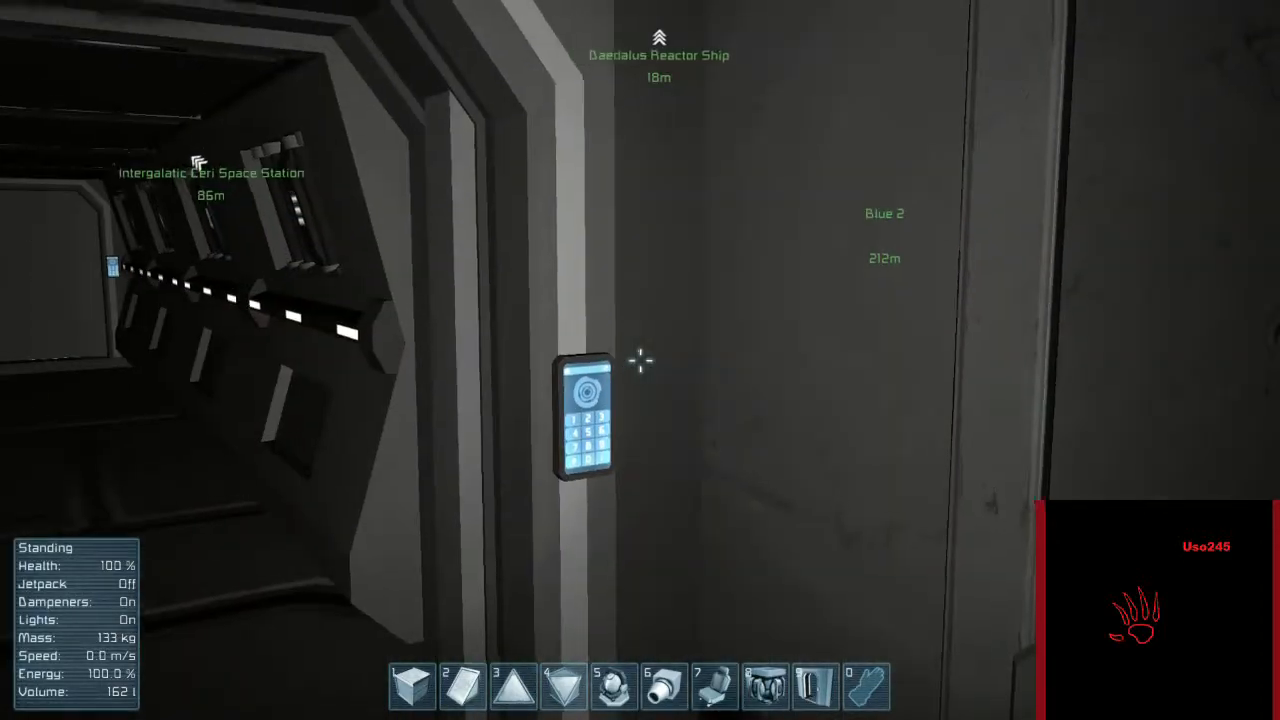
mouse_move(640, 360)
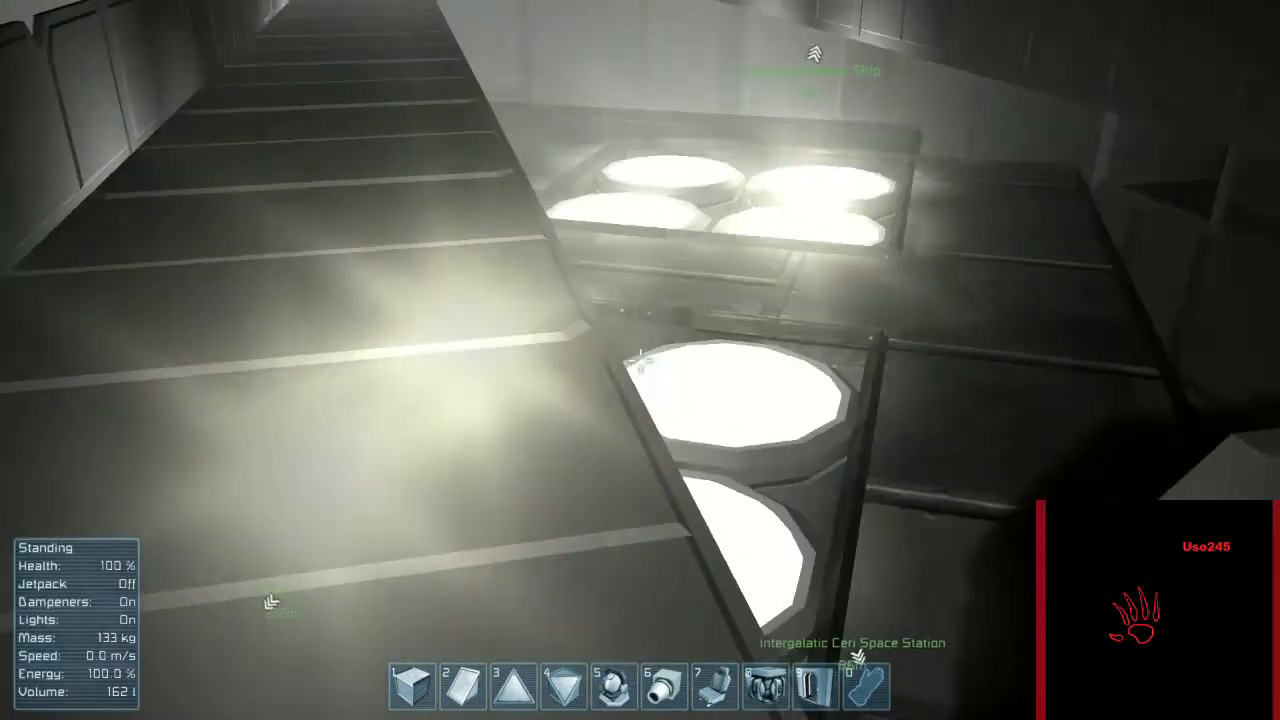
mouse_move(640, 360)
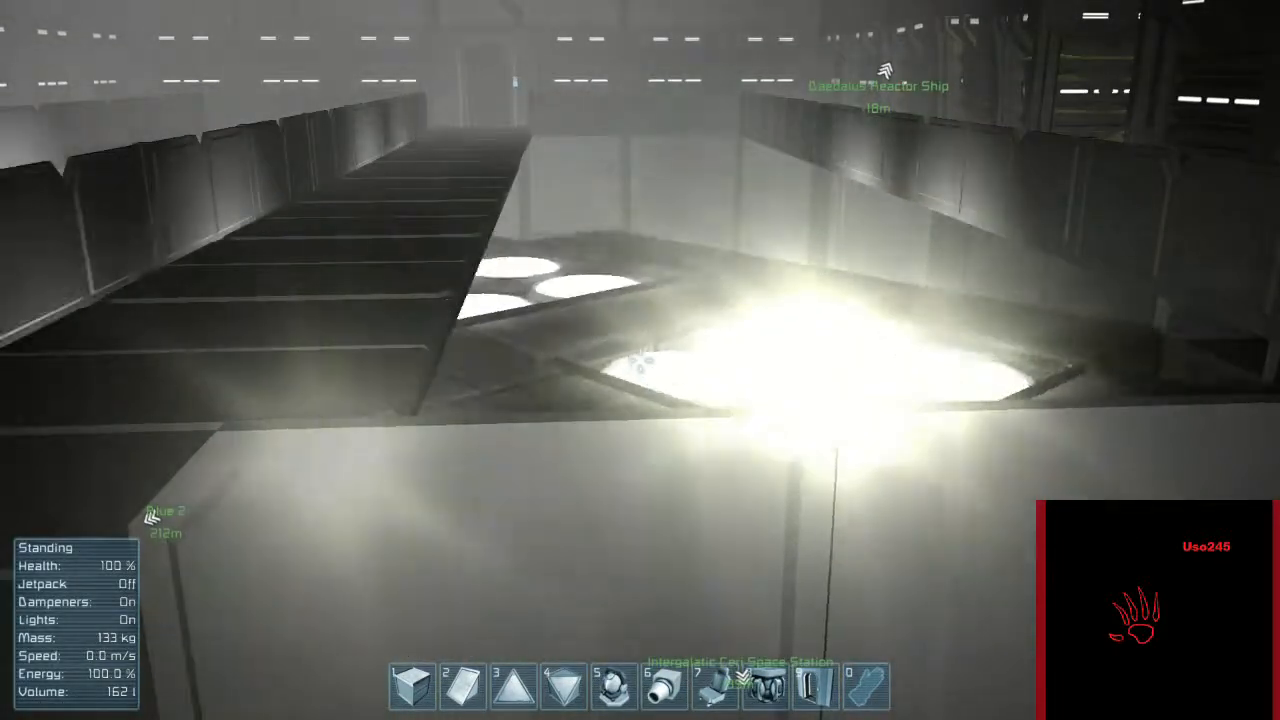
mouse_move(640, 360)
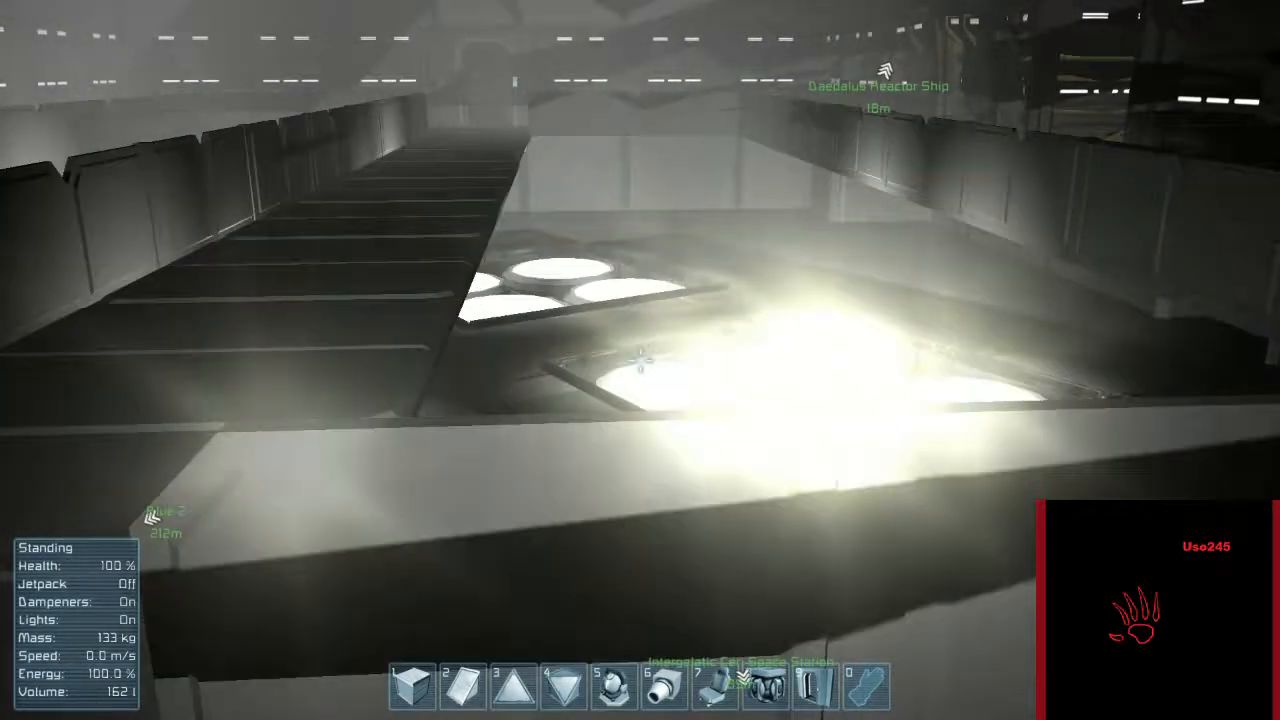
mouse_move(640, 360)
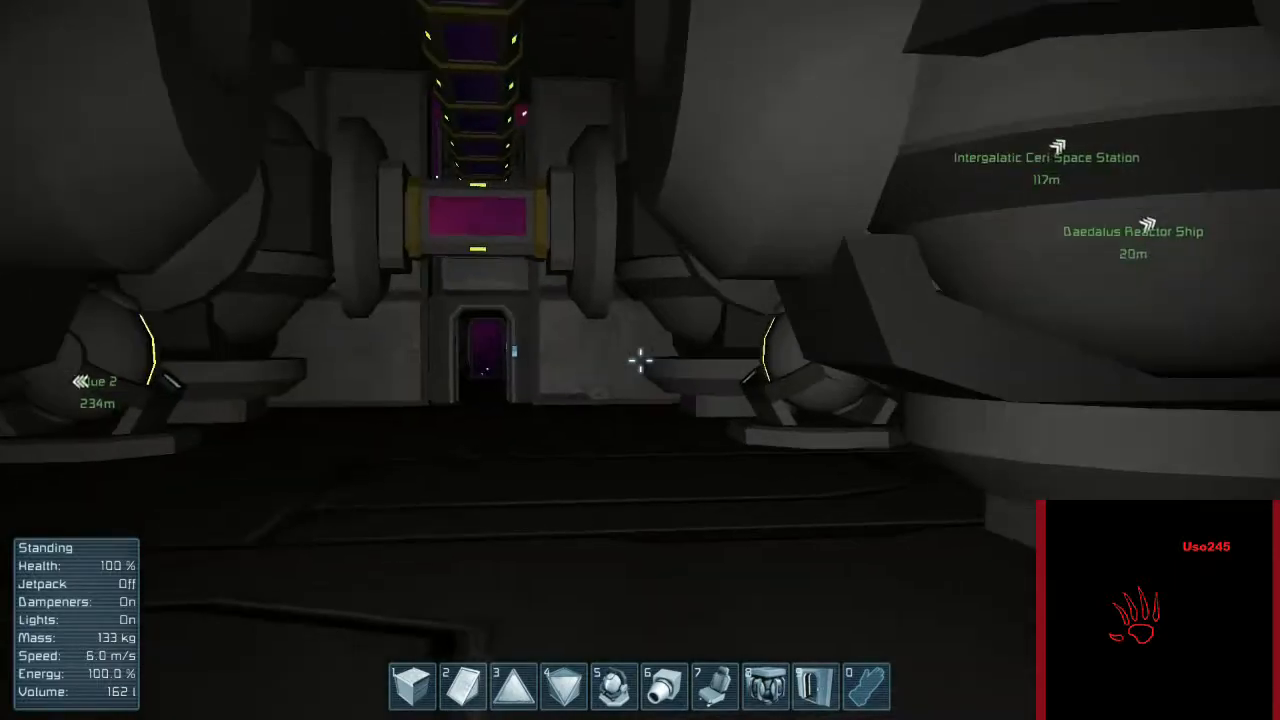
mouse_move(640, 360)
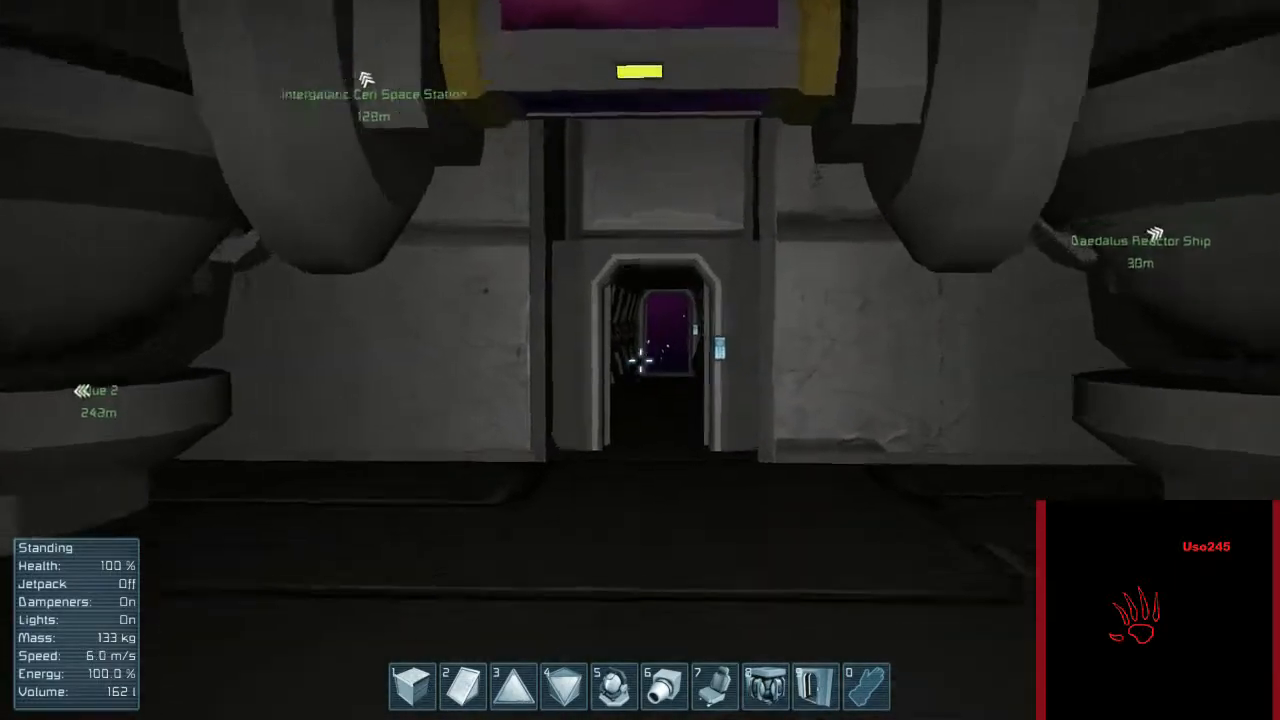
Step: Walk through the brightly lit room into the hall of rounded machinery
key(w)
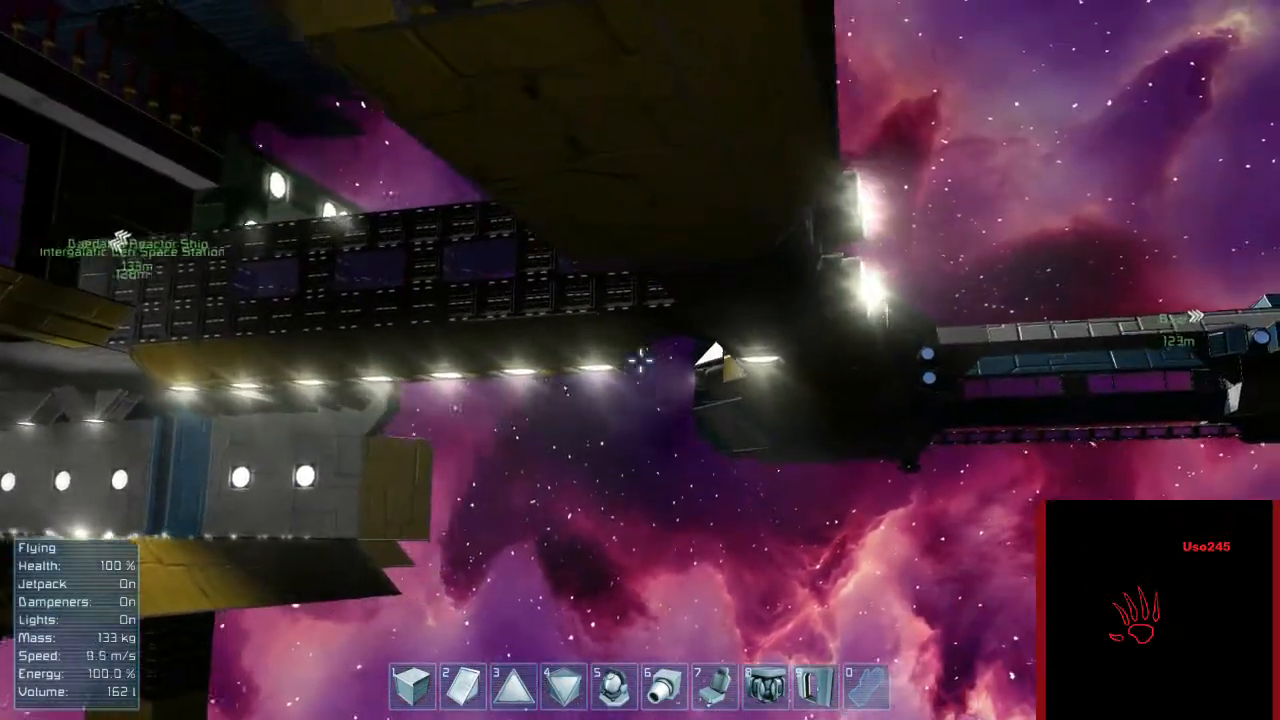
mouse_move(640, 360)
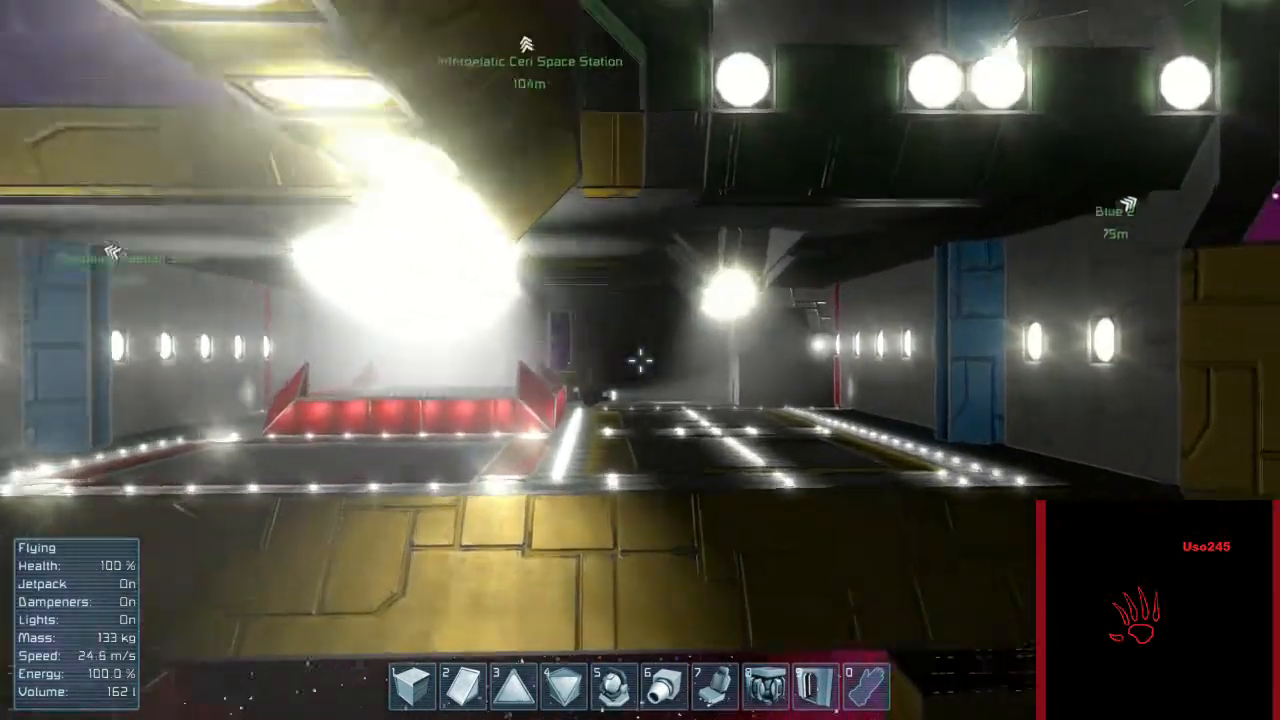
Step: Switch the jetpack off to land in the hangar, then back on to fly over the roof
key(J)
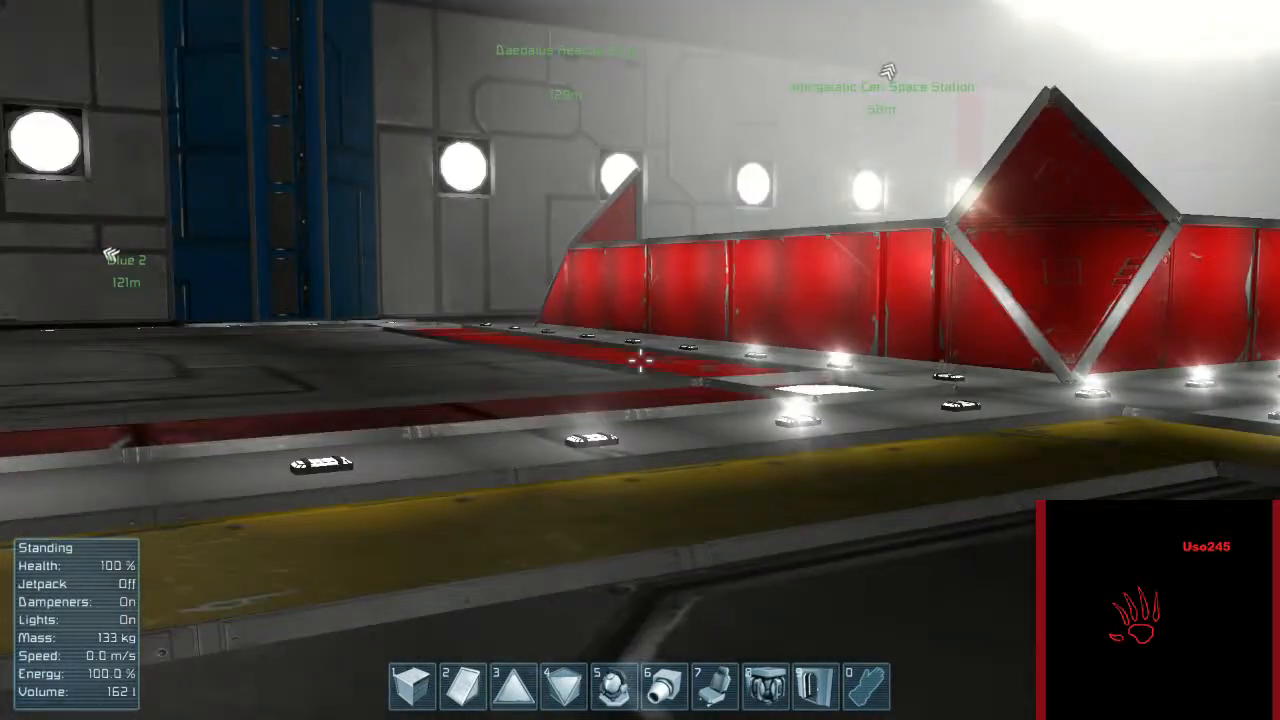
key(j)
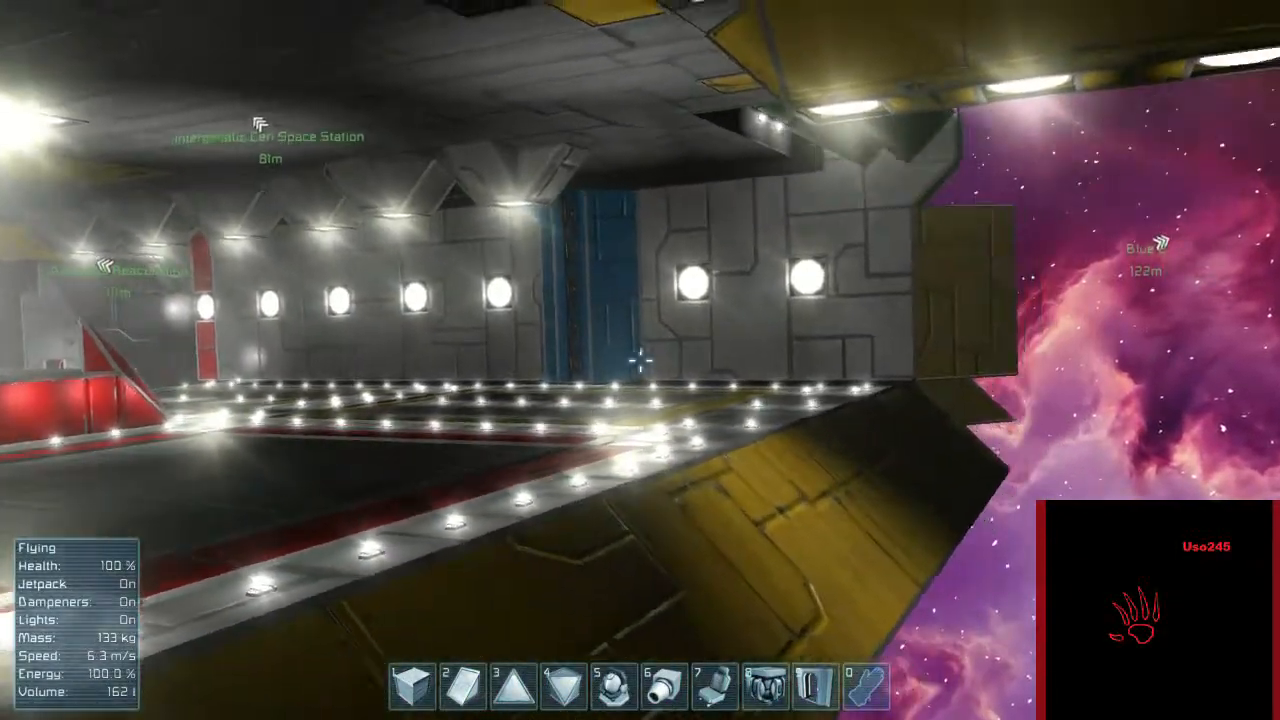
mouse_move(640, 360)
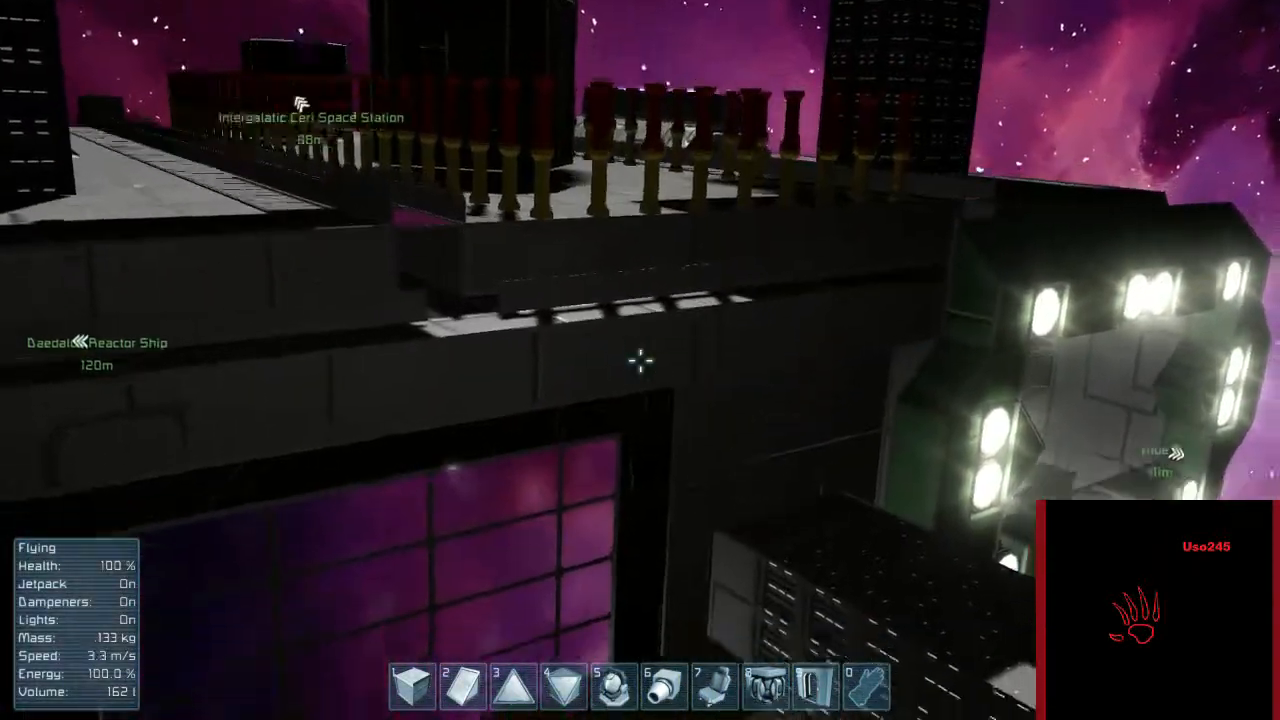
mouse_move(640, 360)
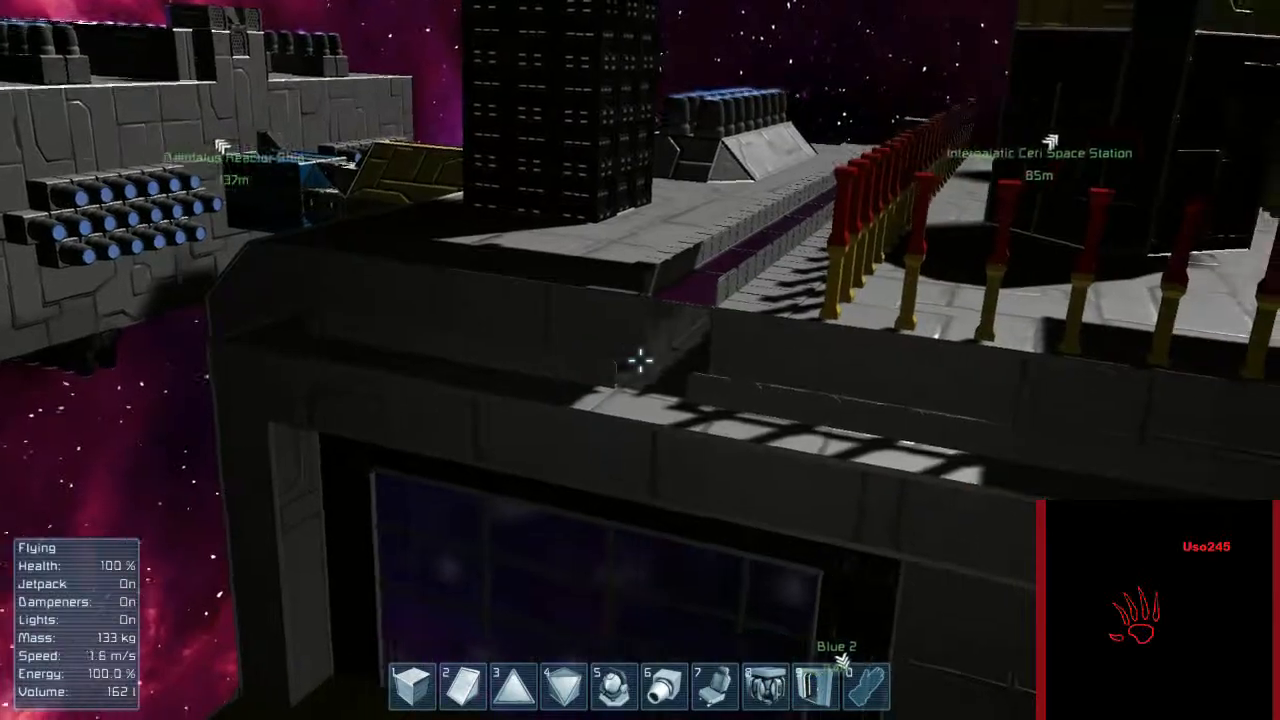
mouse_move(640, 360)
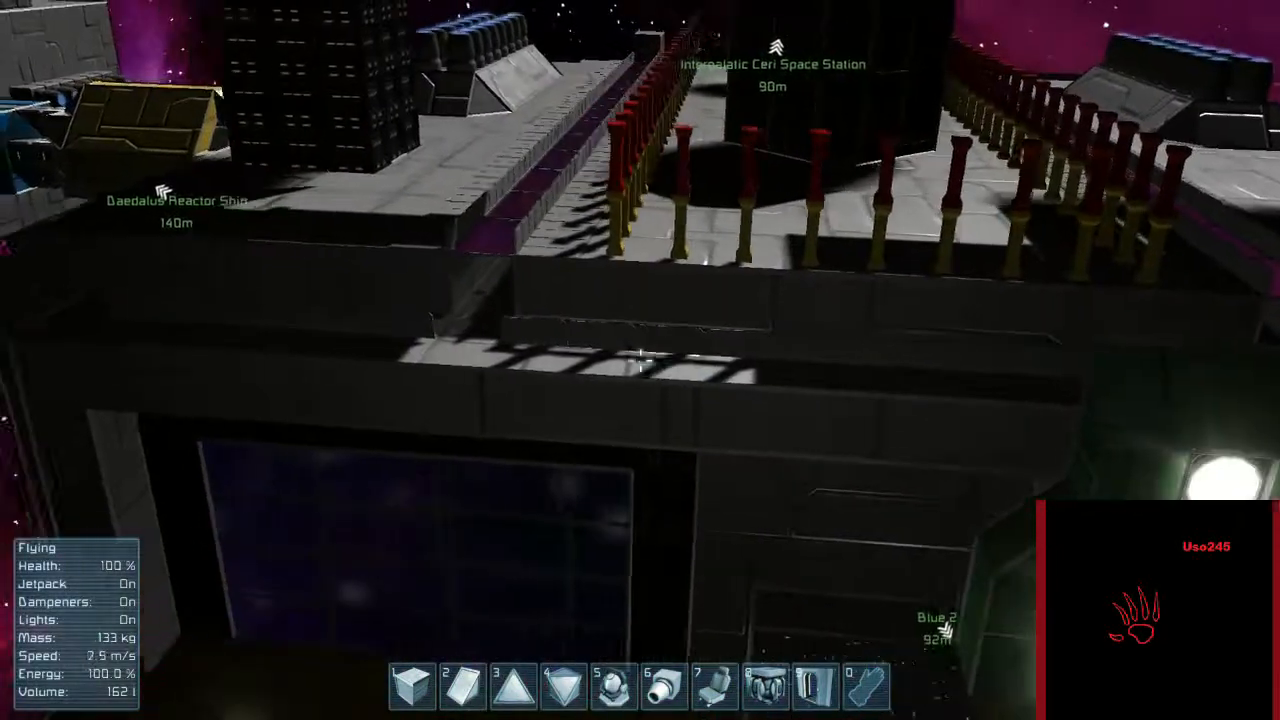
mouse_move(640, 360)
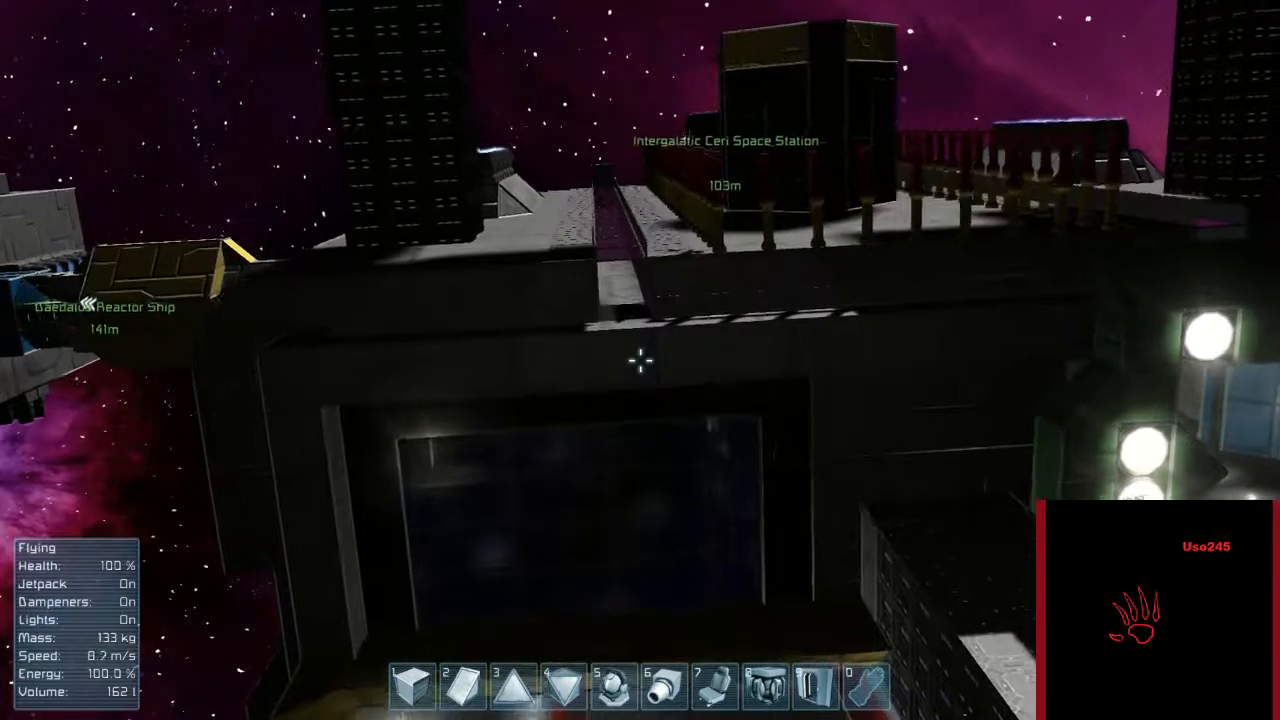
mouse_move(640, 360)
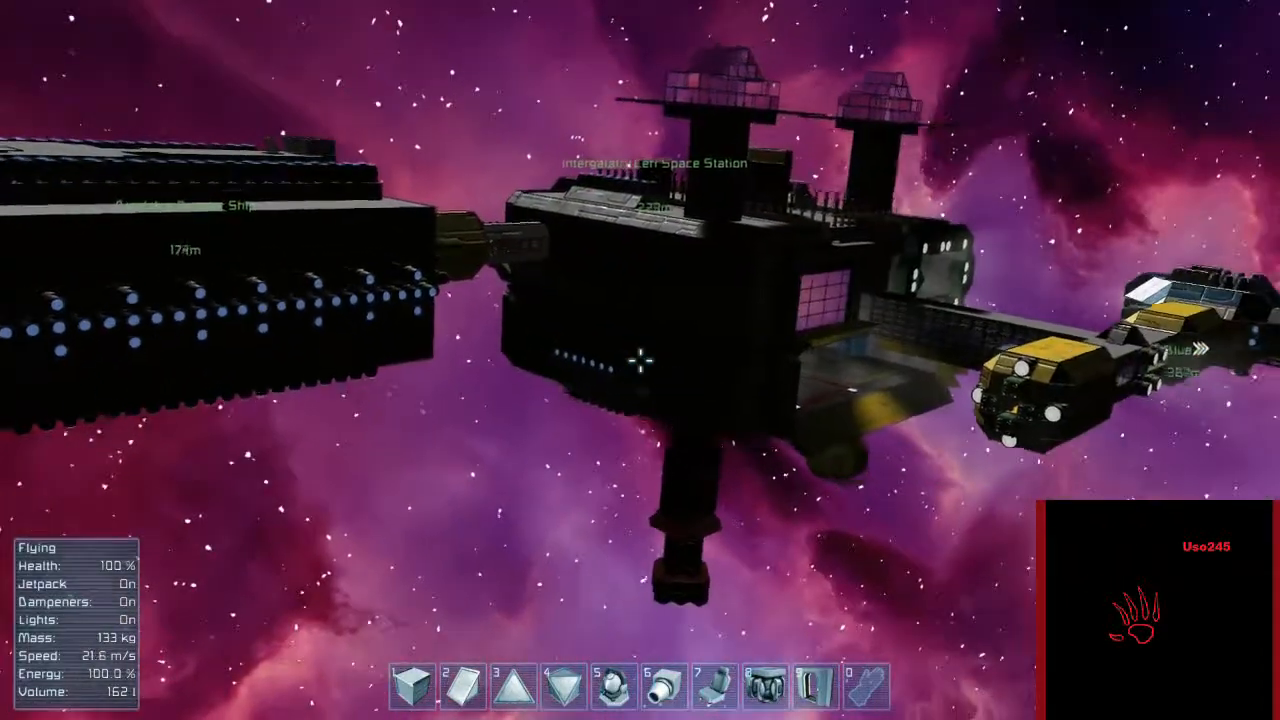
mouse_move(640, 360)
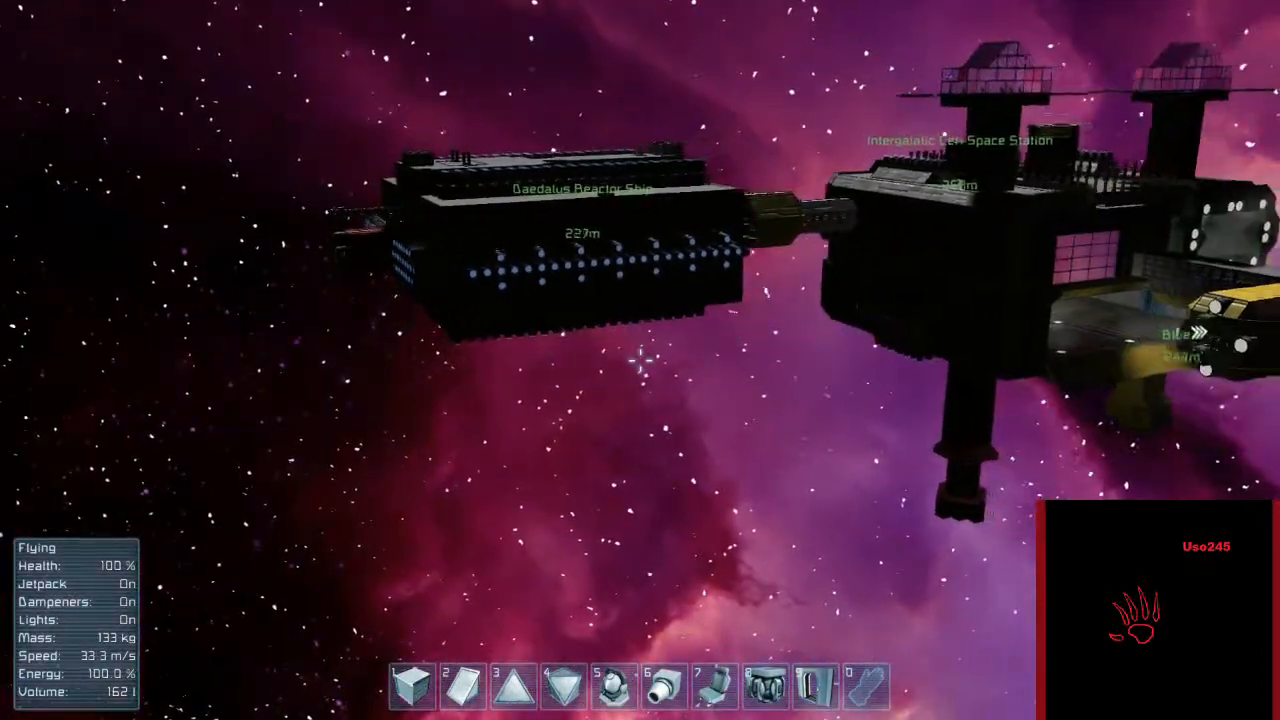